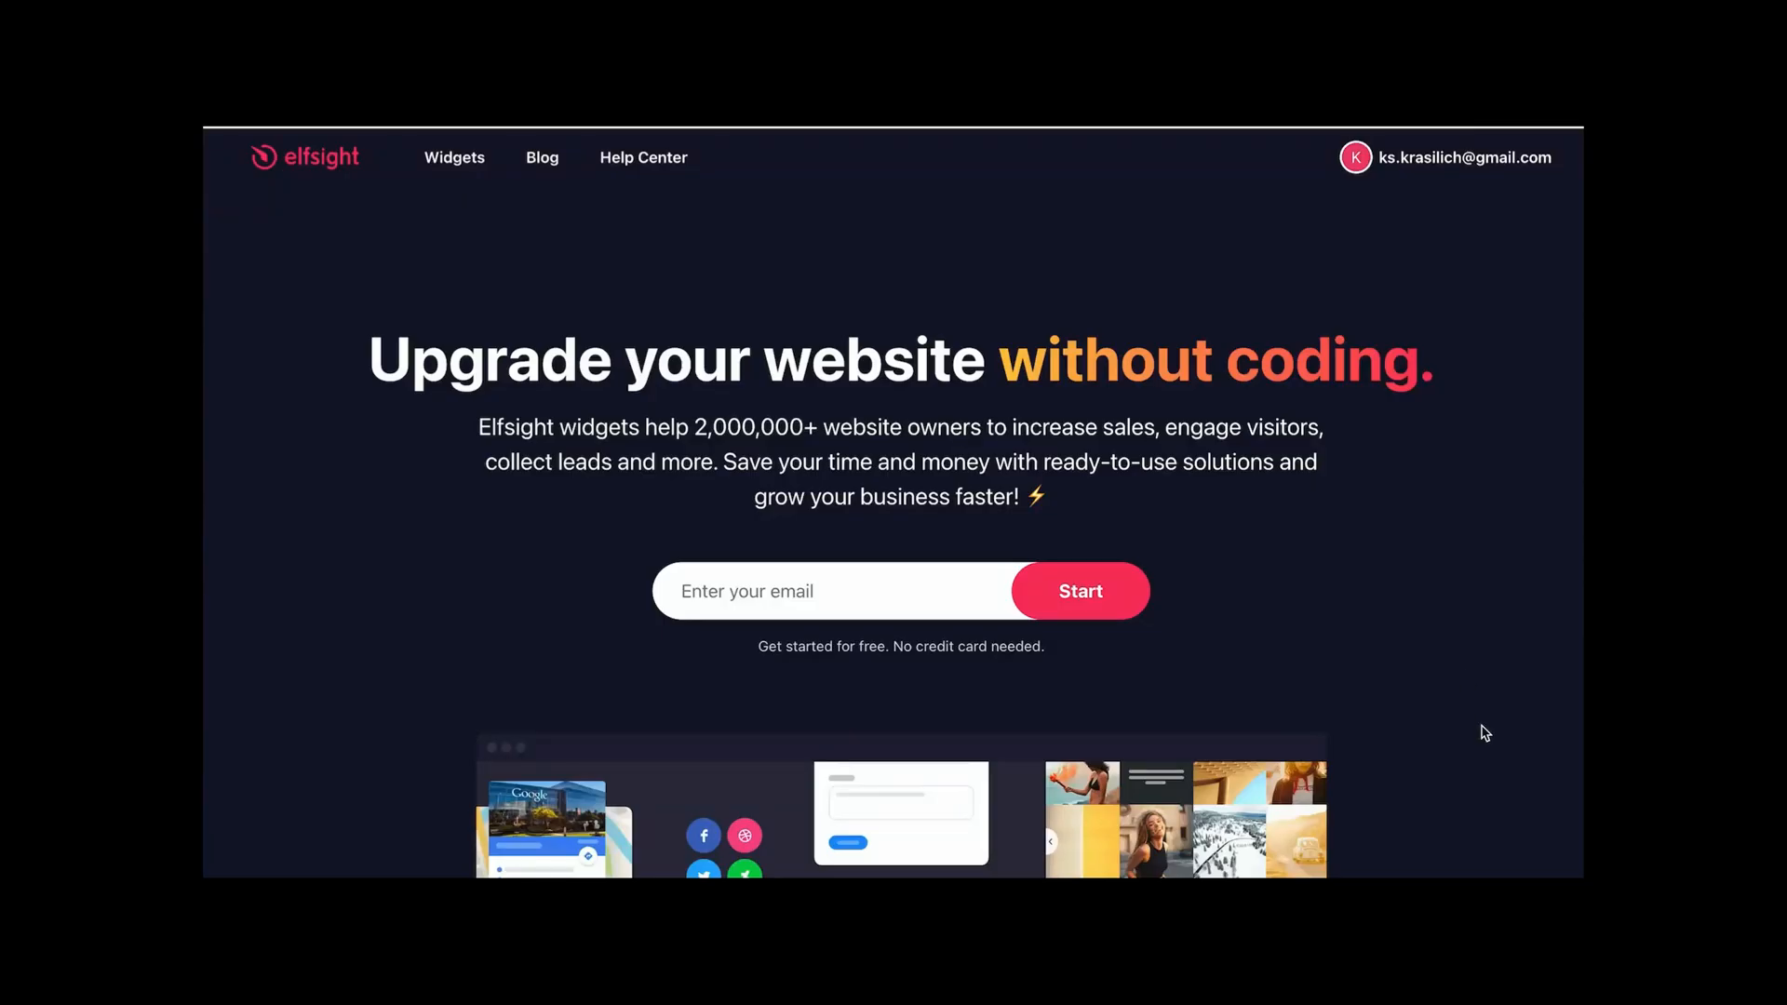
Choose the Google Reviews card on the Squarespace plugins page to start building a widget.
scroll("down", 3)
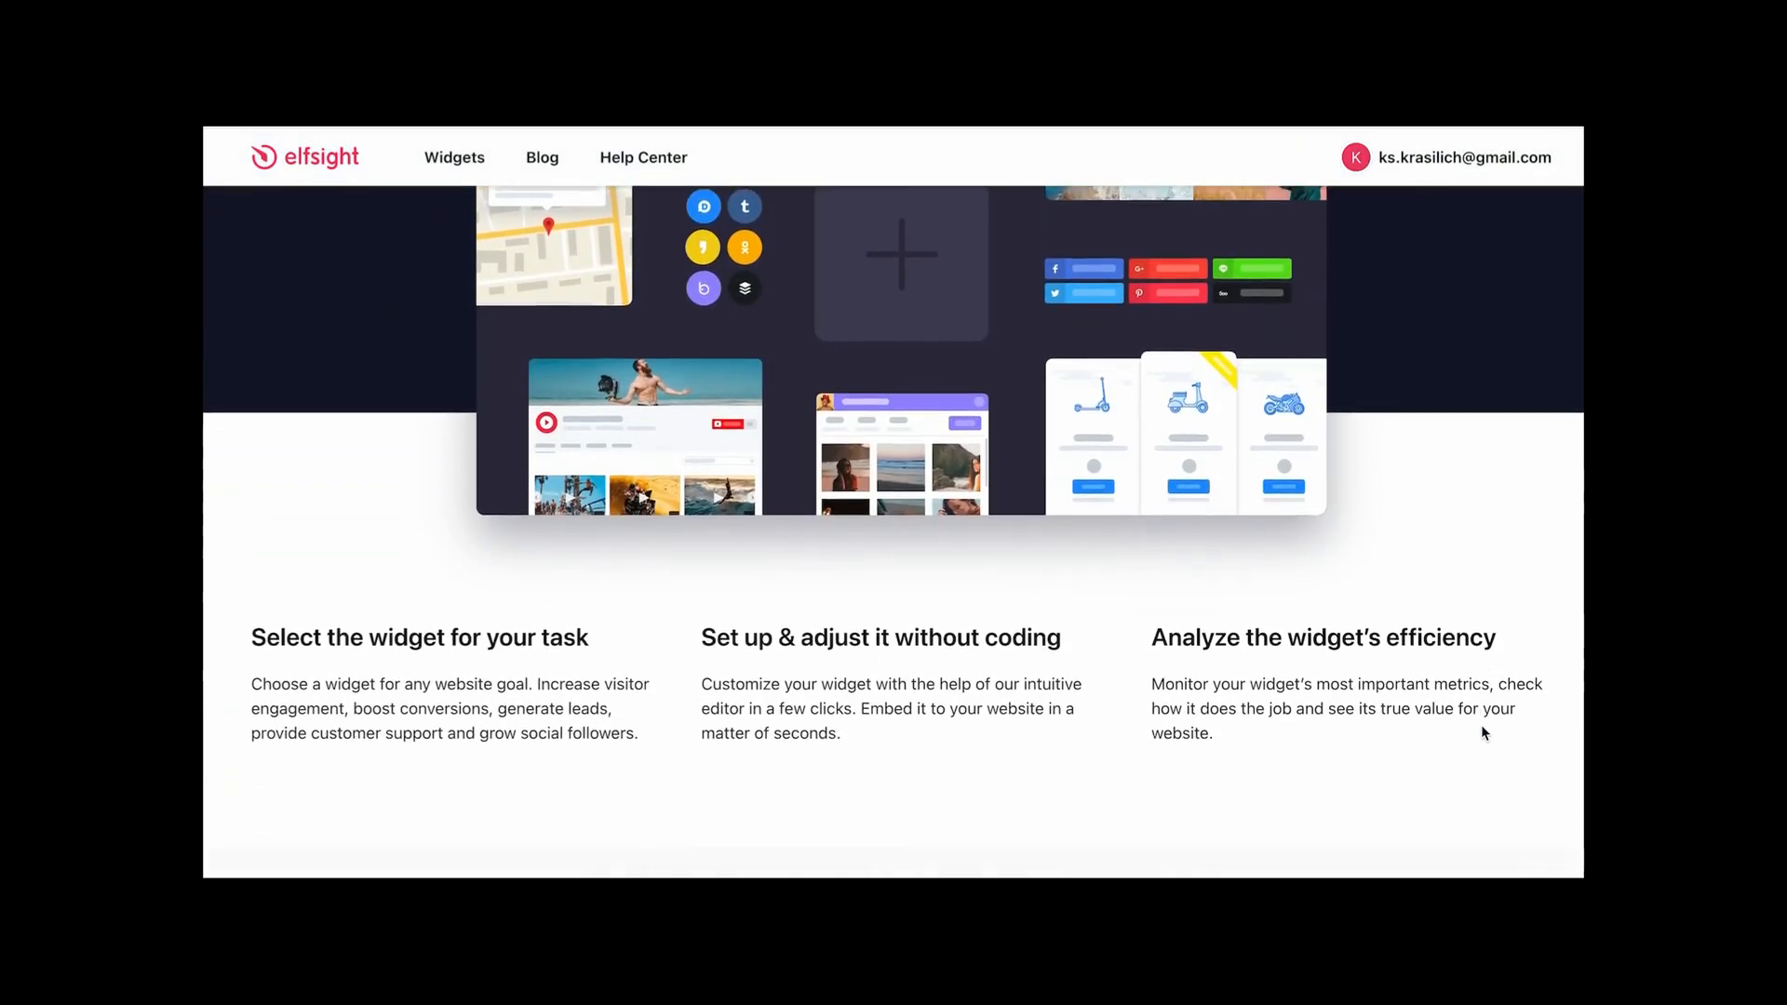
scroll("down", 3)
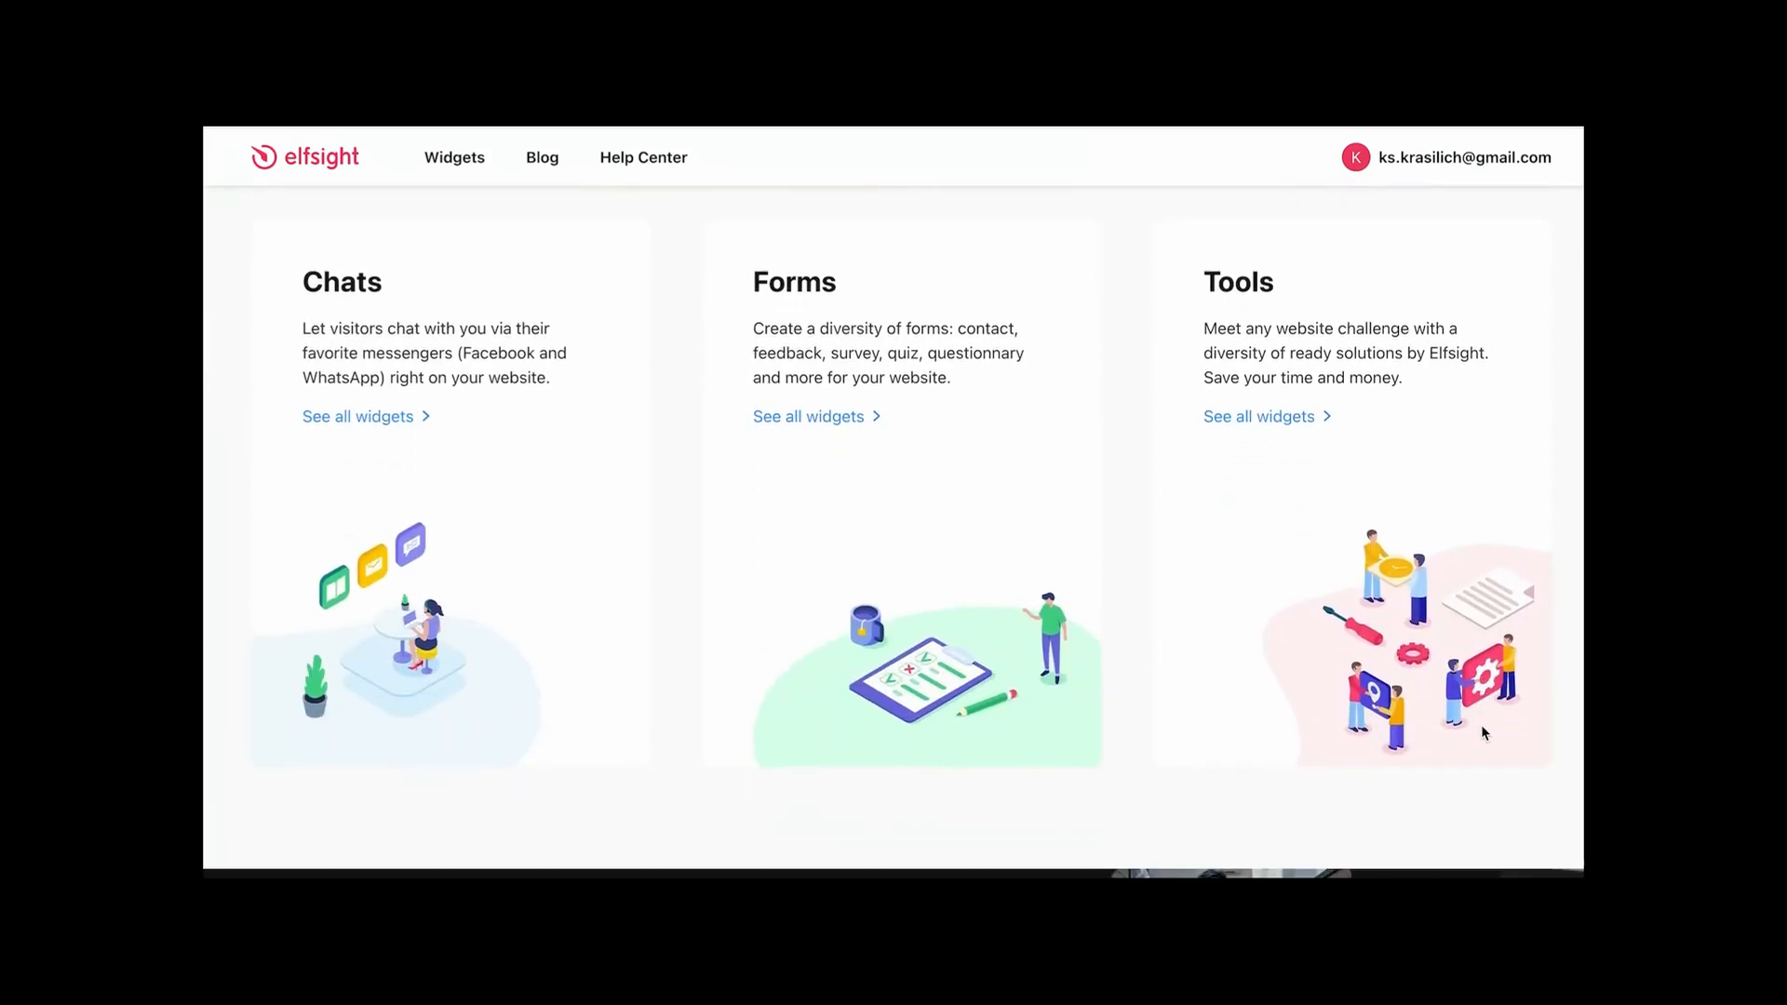
scroll("down", 3)
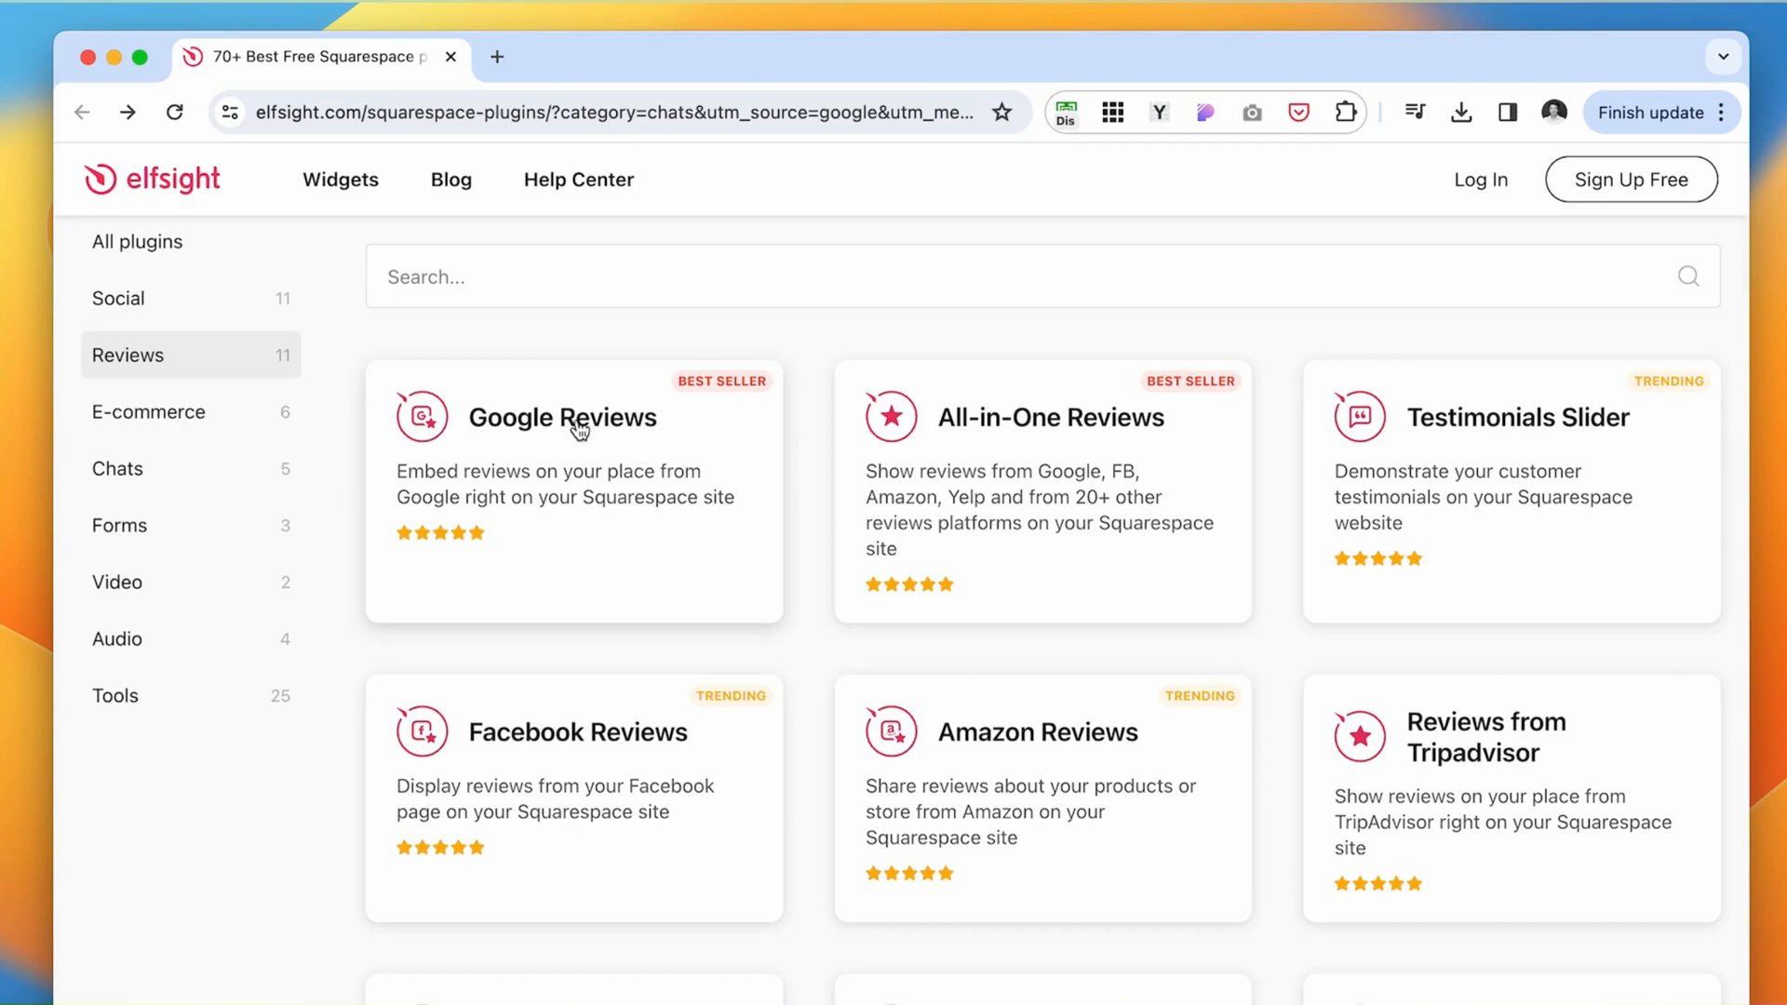
mouse_move(1412, 547)
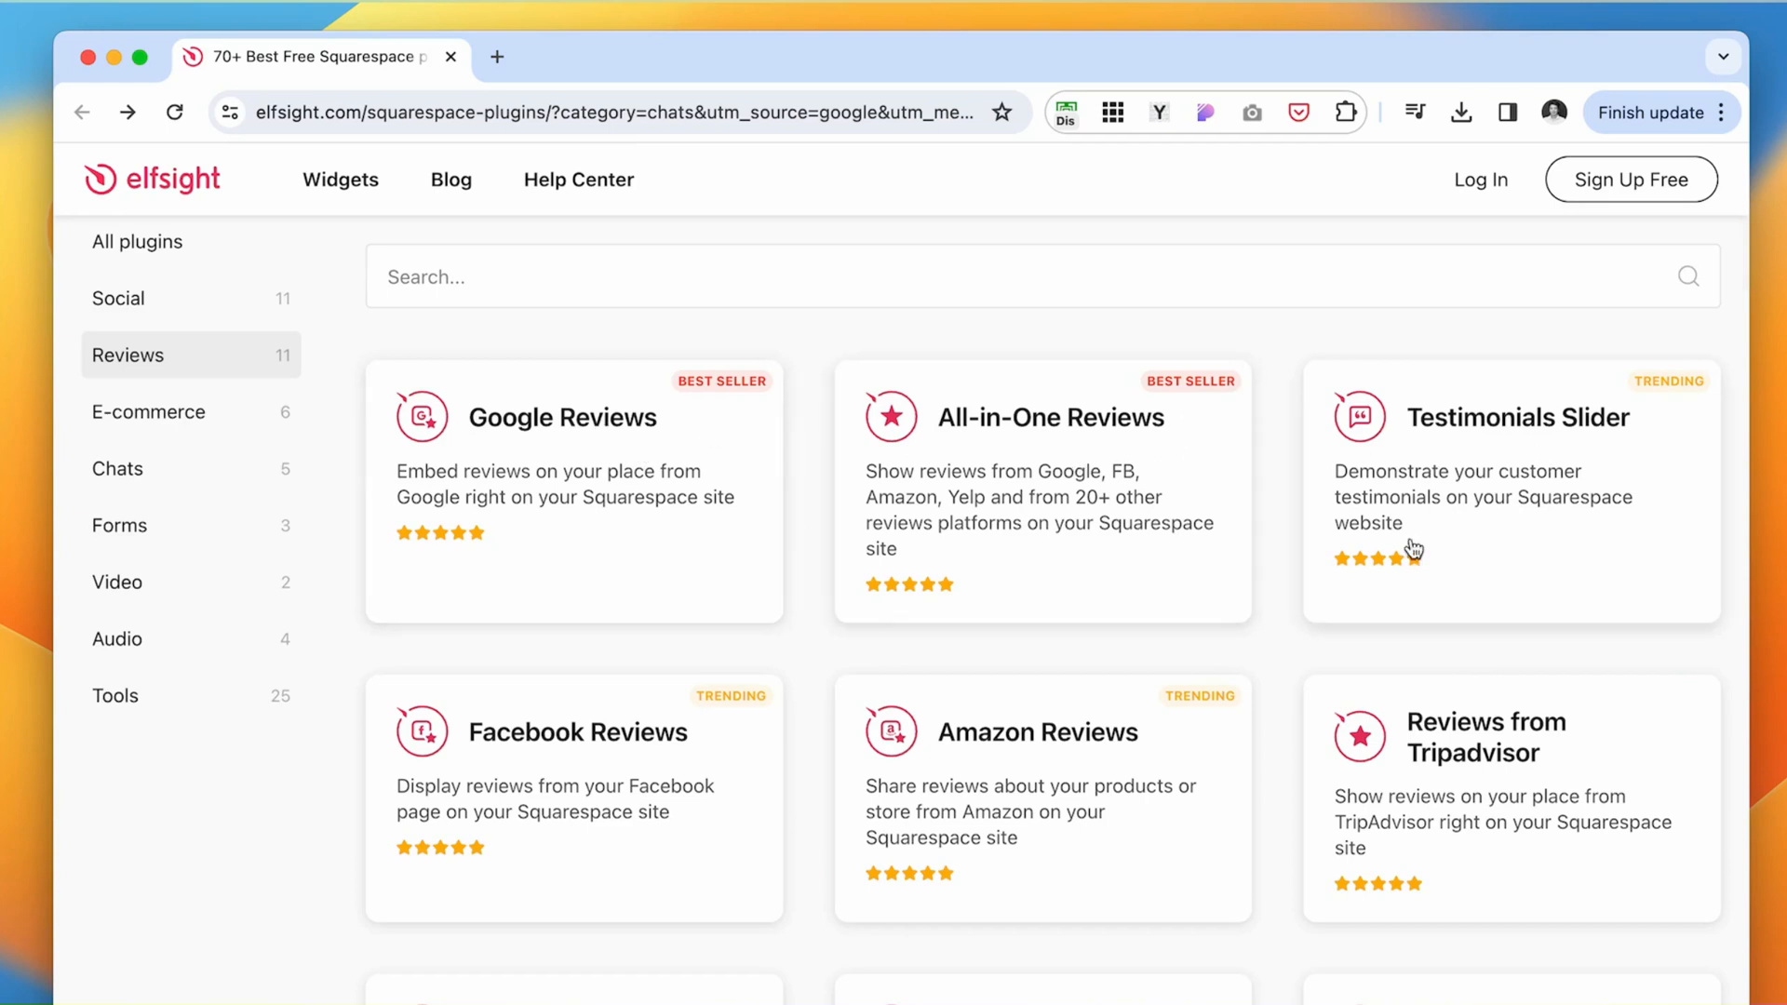
scroll("down", 3)
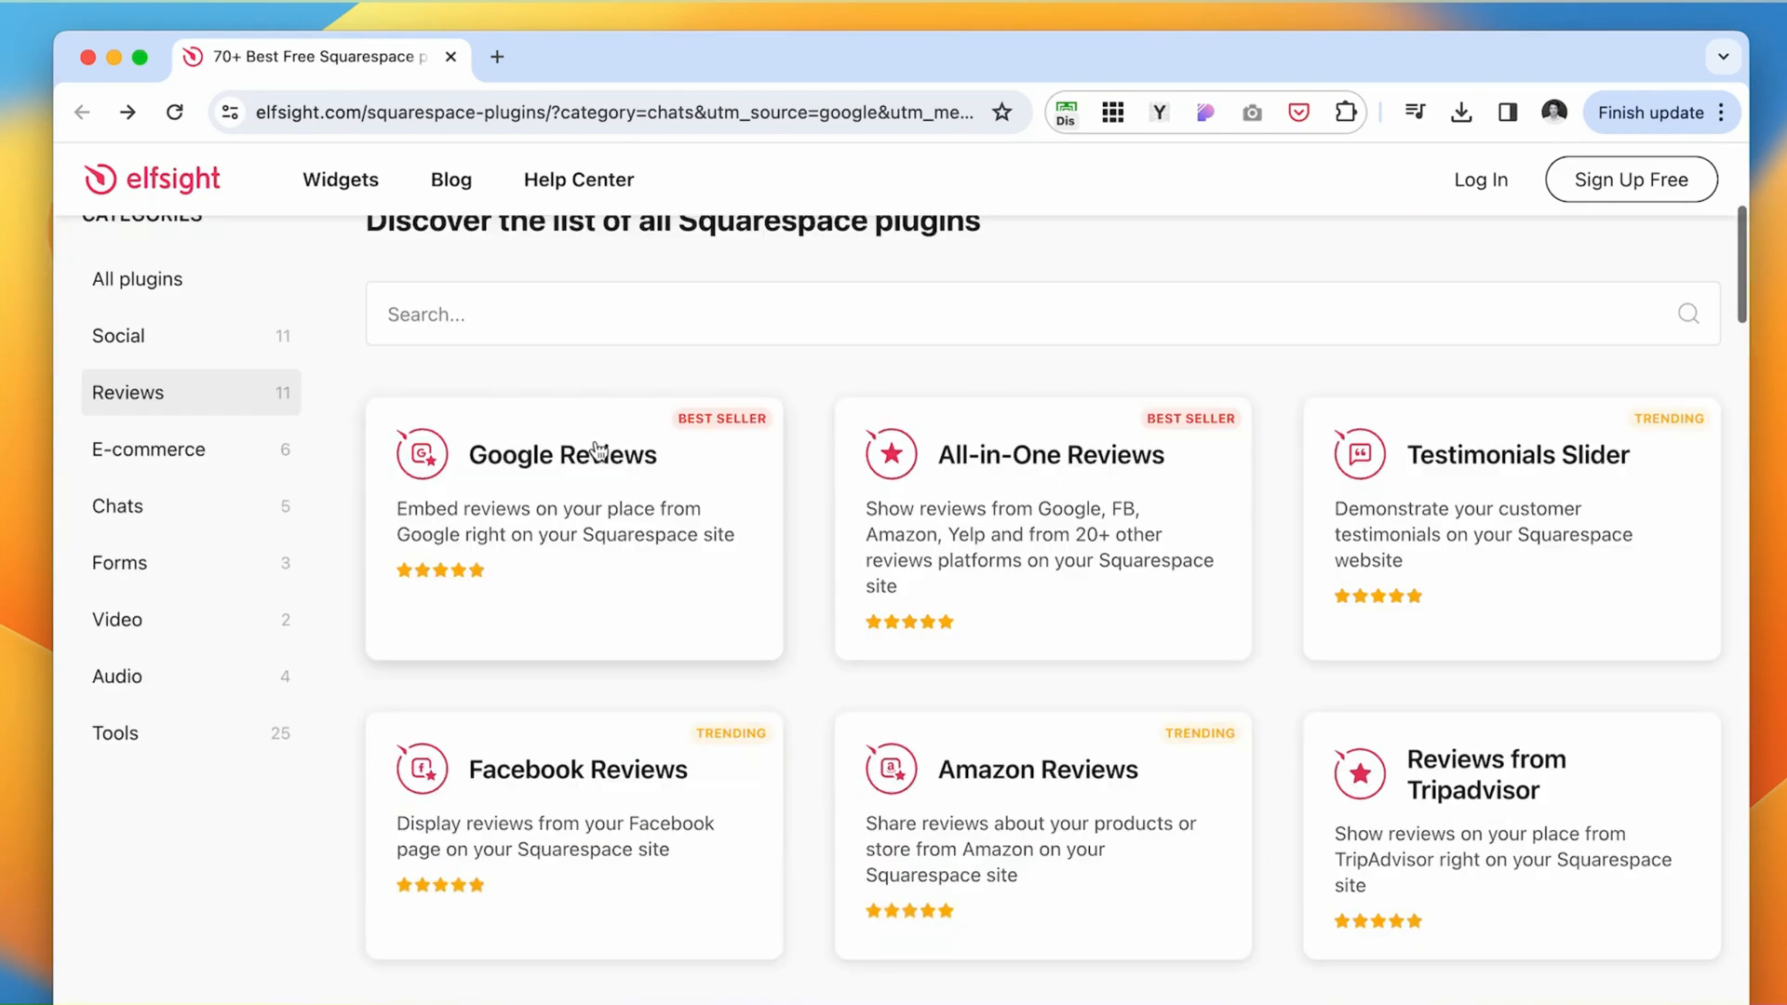
left_click(560, 454)
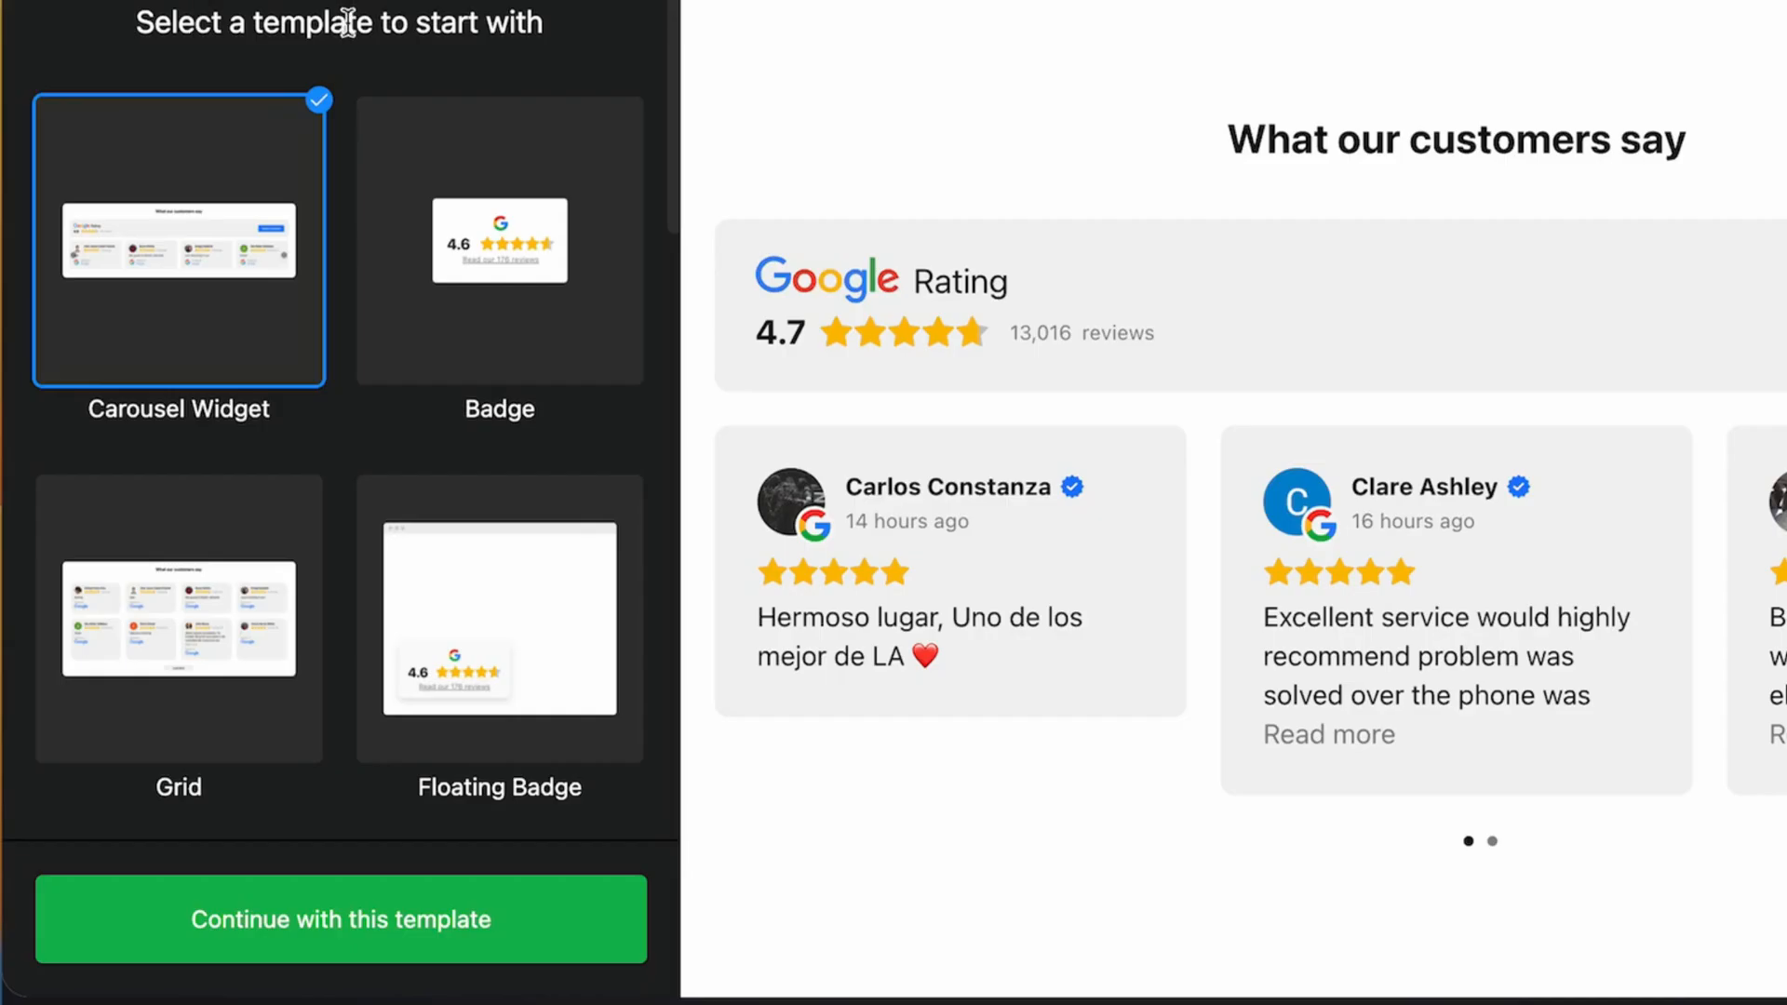
mouse_move(475, 254)
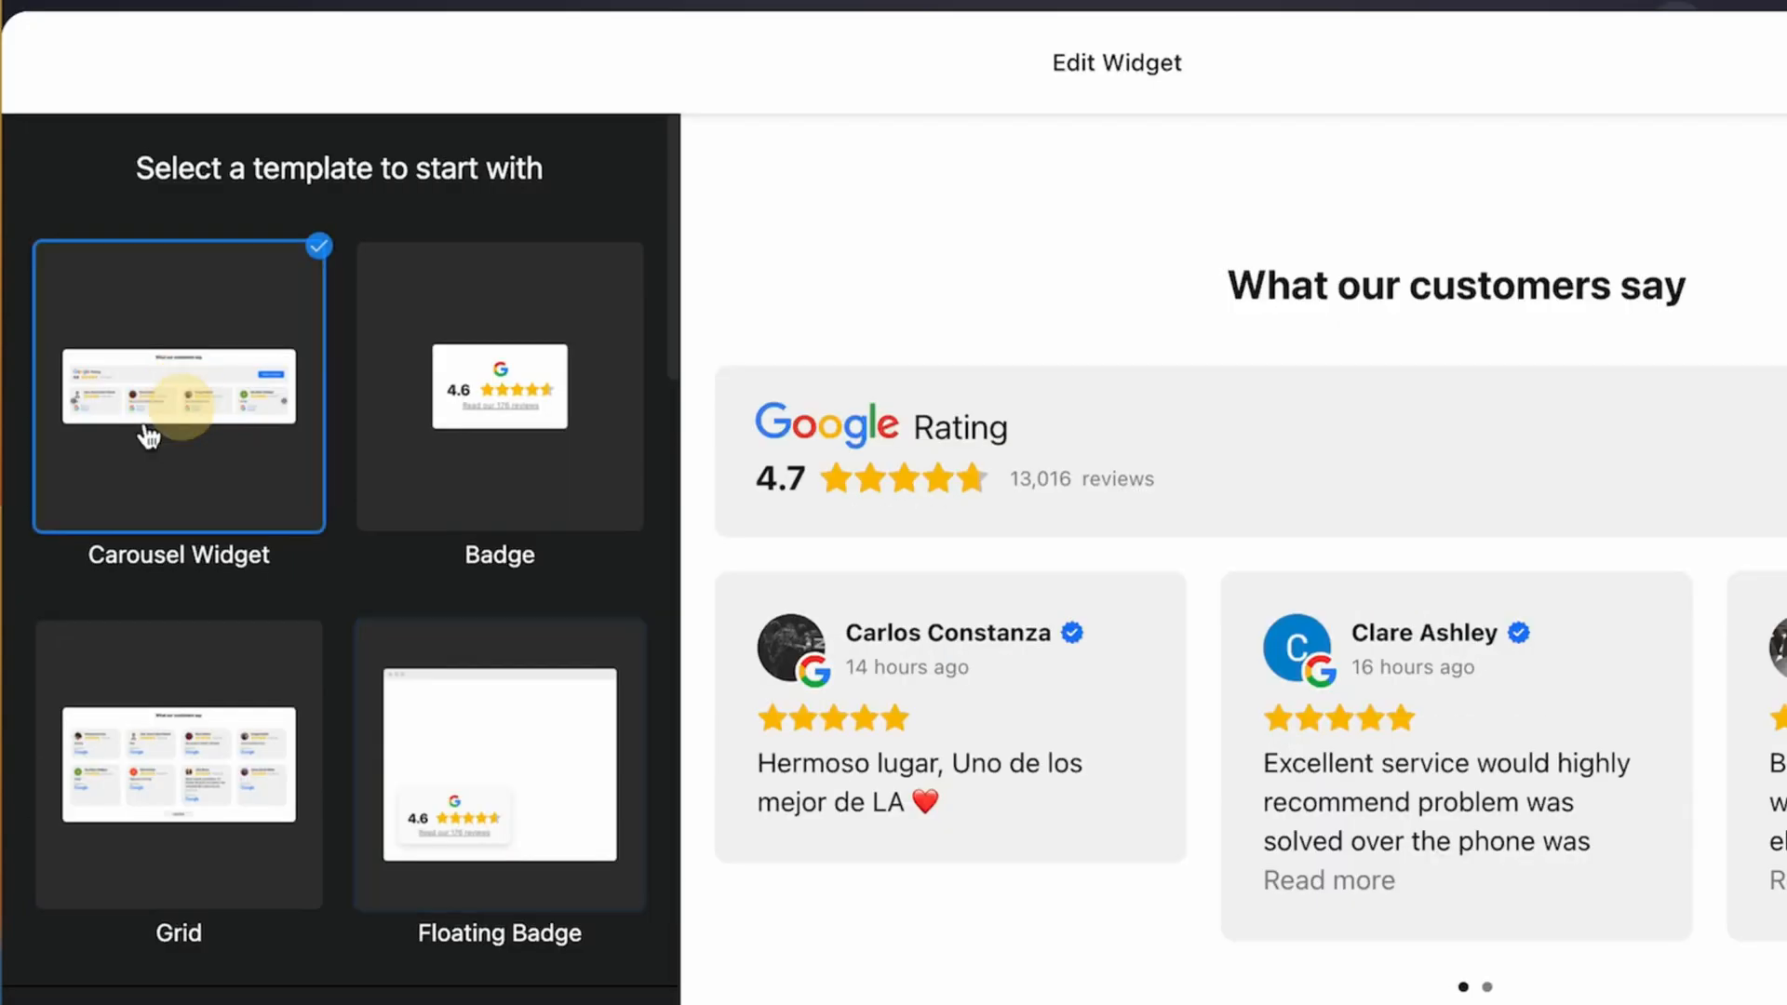
Keep the Carousel Widget template and continue to the Source step.
scroll("down", 3)
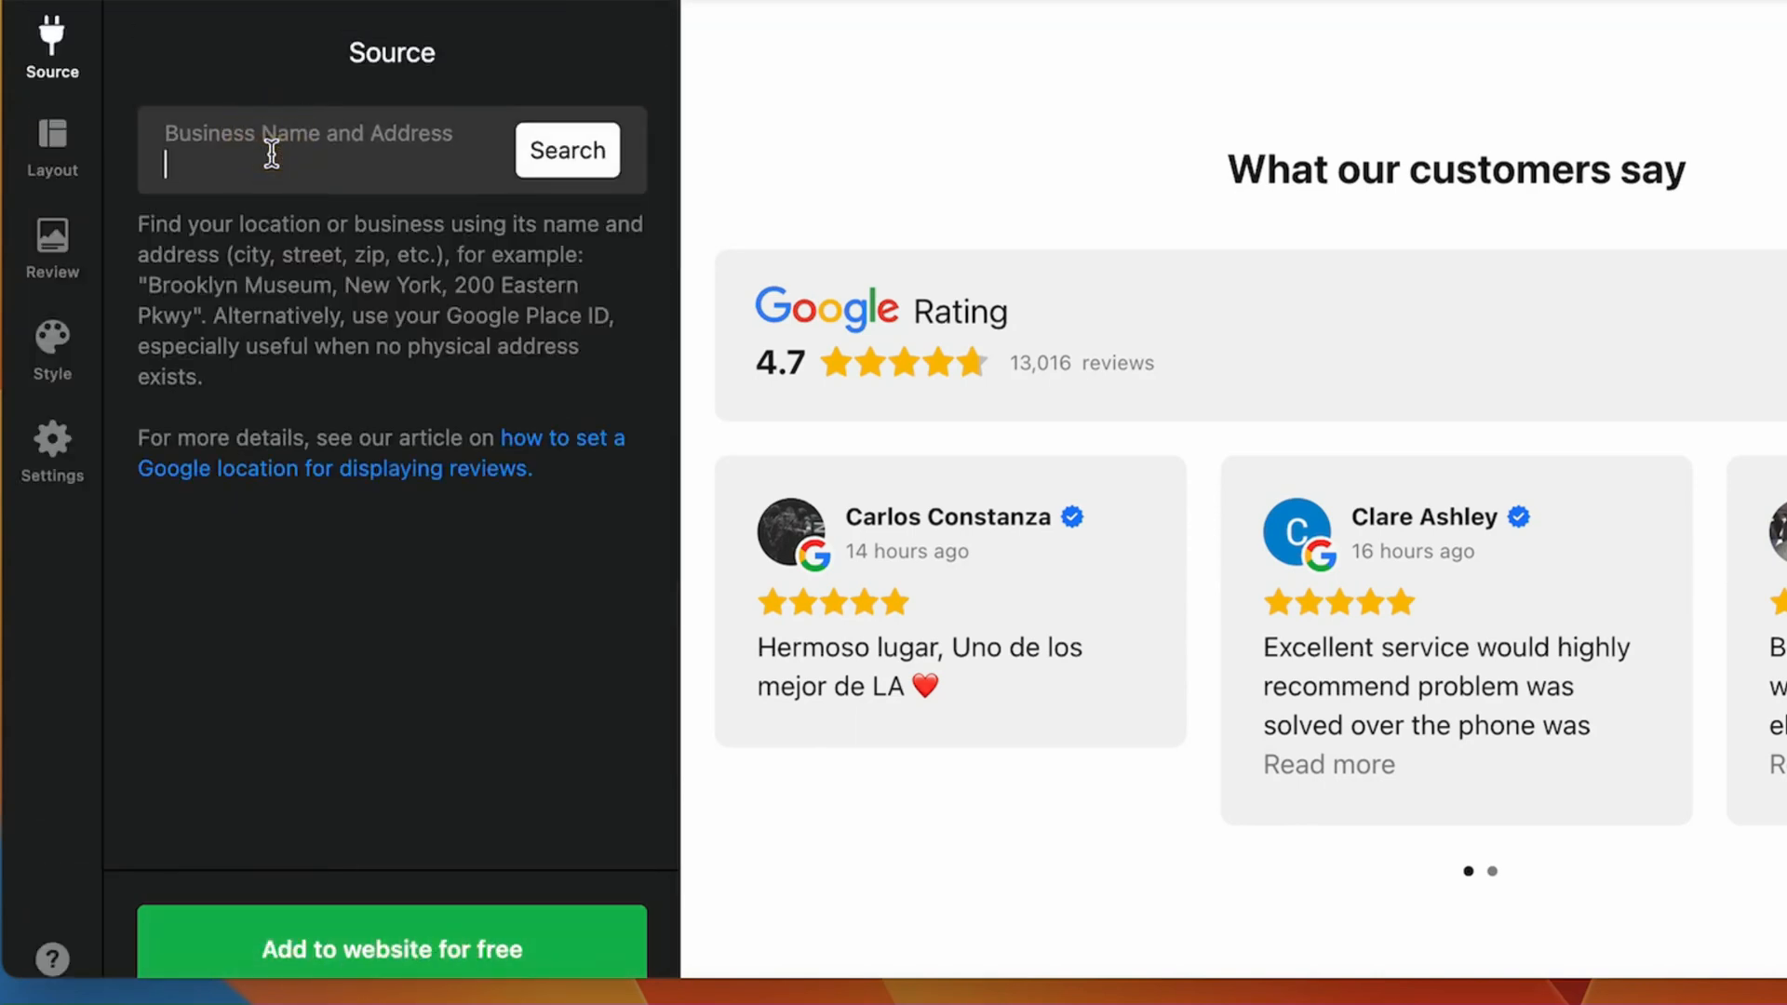
Set the review source to Elements Massage in Seattle, the NE 65th St location.
type("Elements Massage")
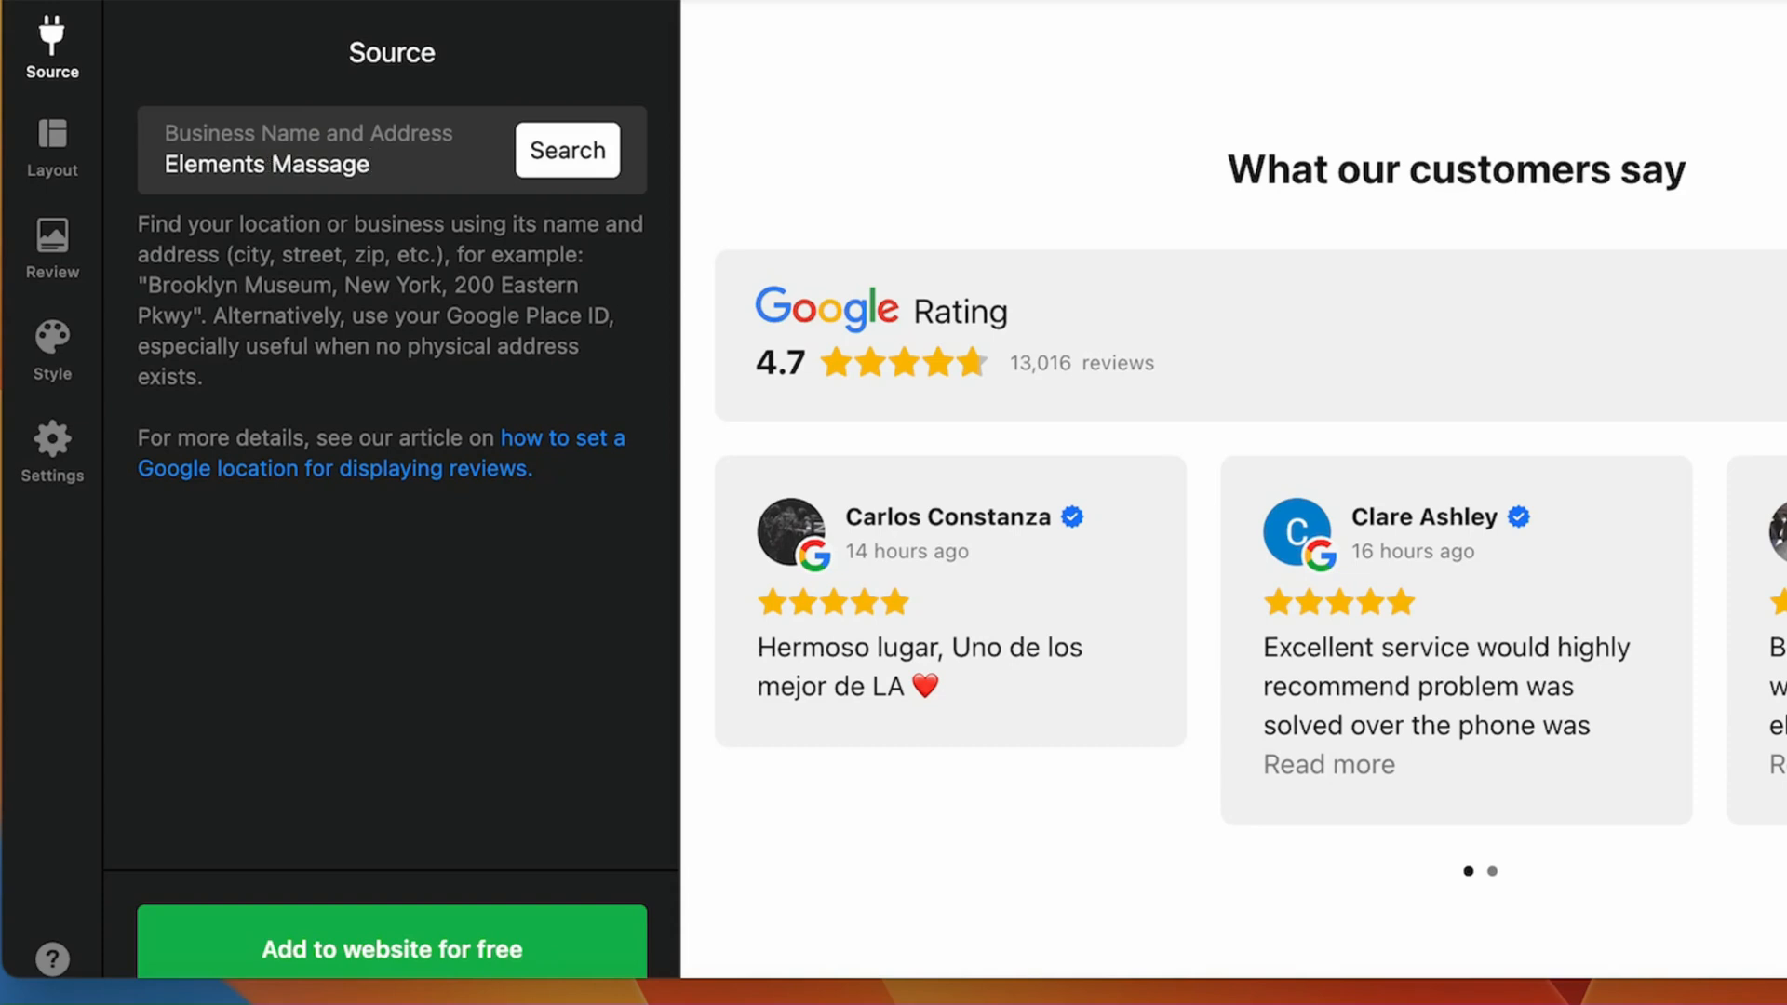
type("Seattle")
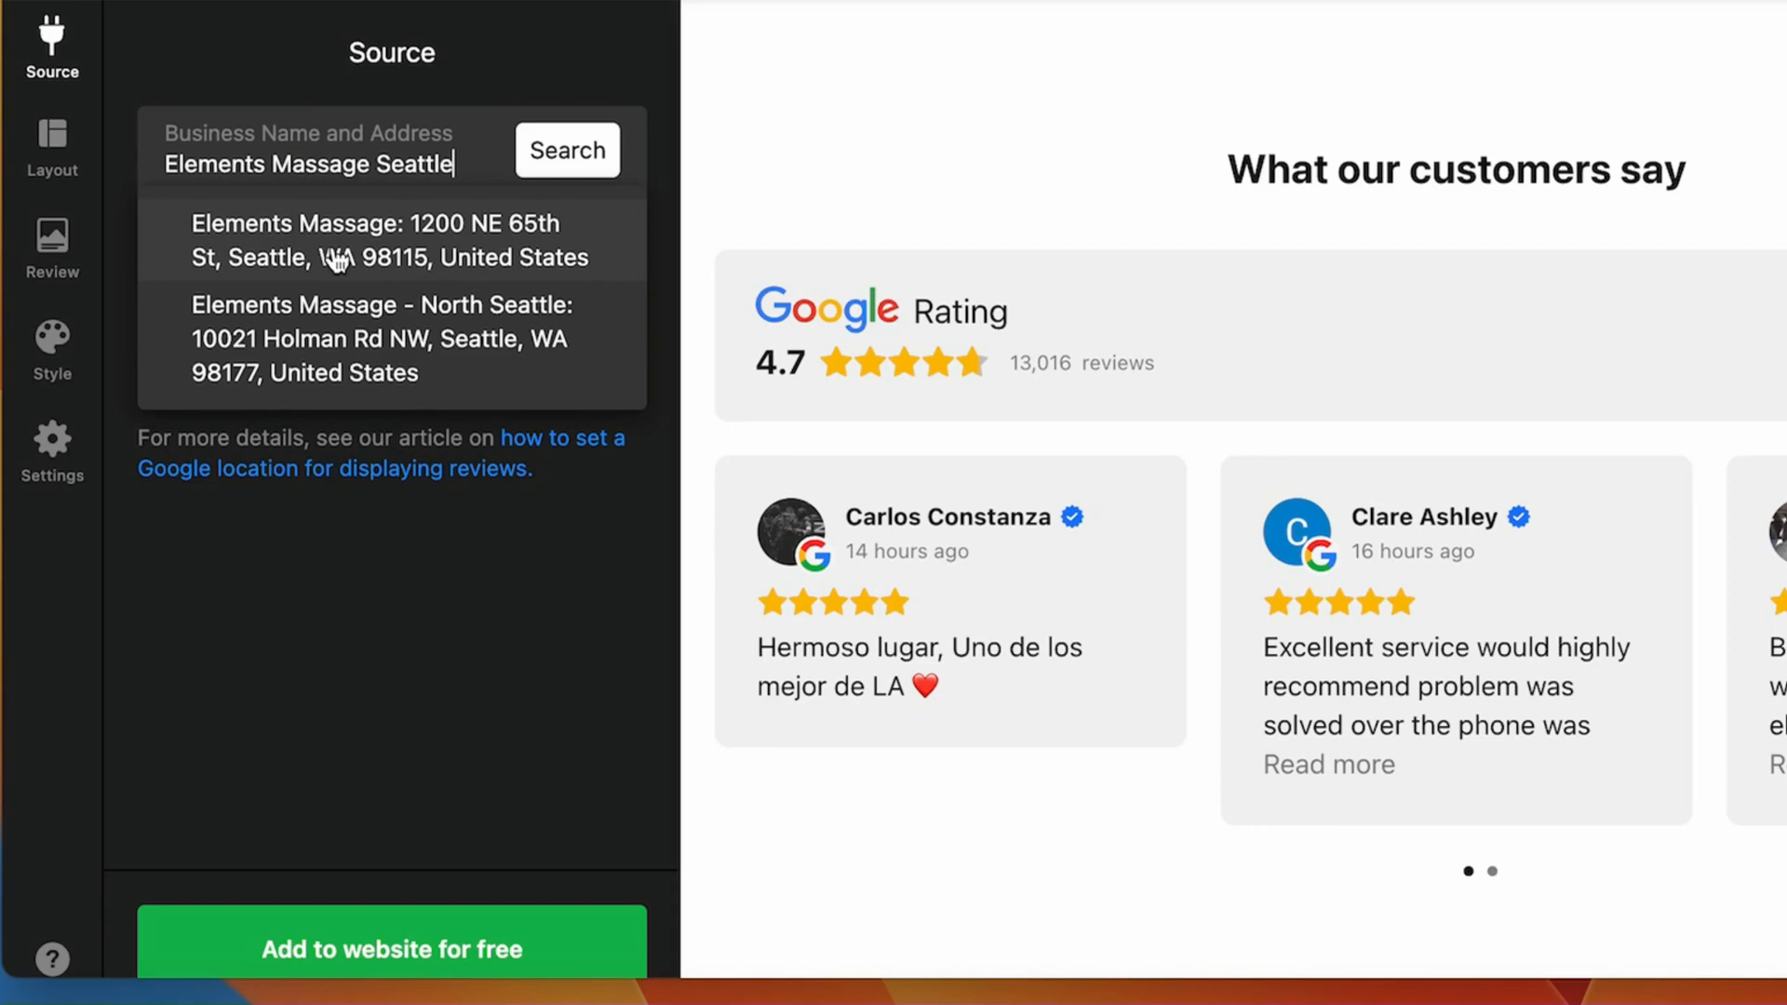
left_click(374, 241)
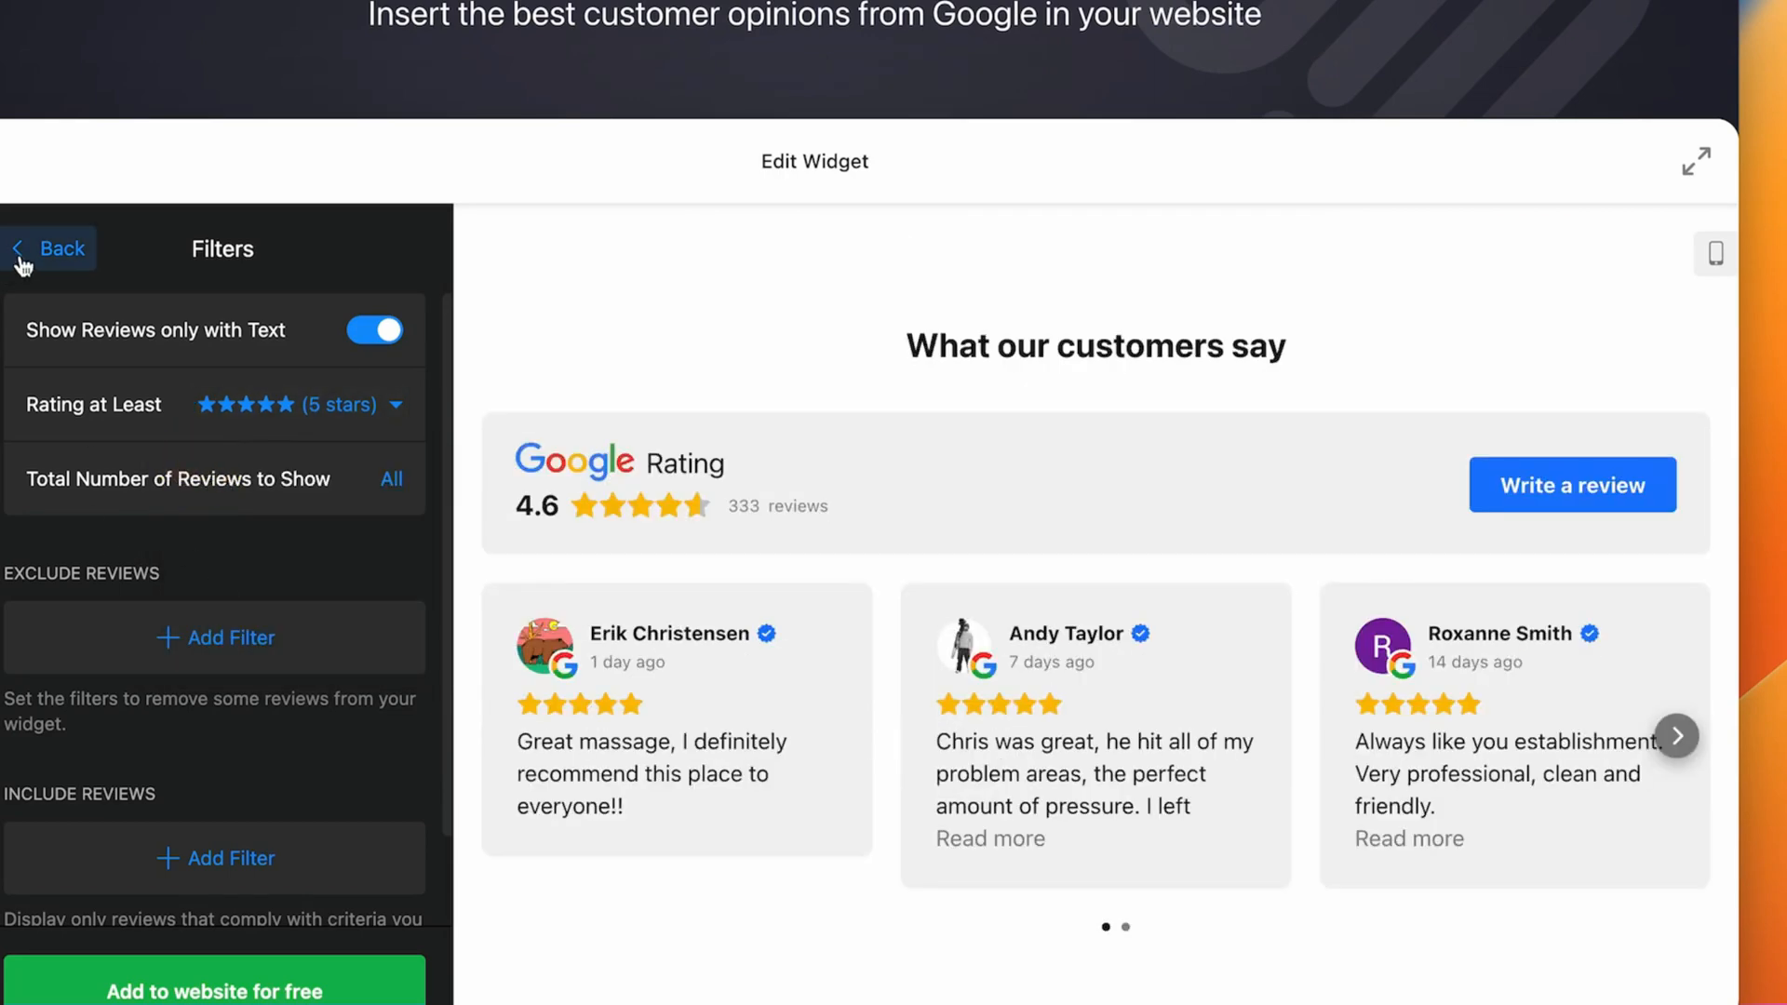
Add the widget to a website, sign up with Google, and copy its embed code.
left_click(214, 988)
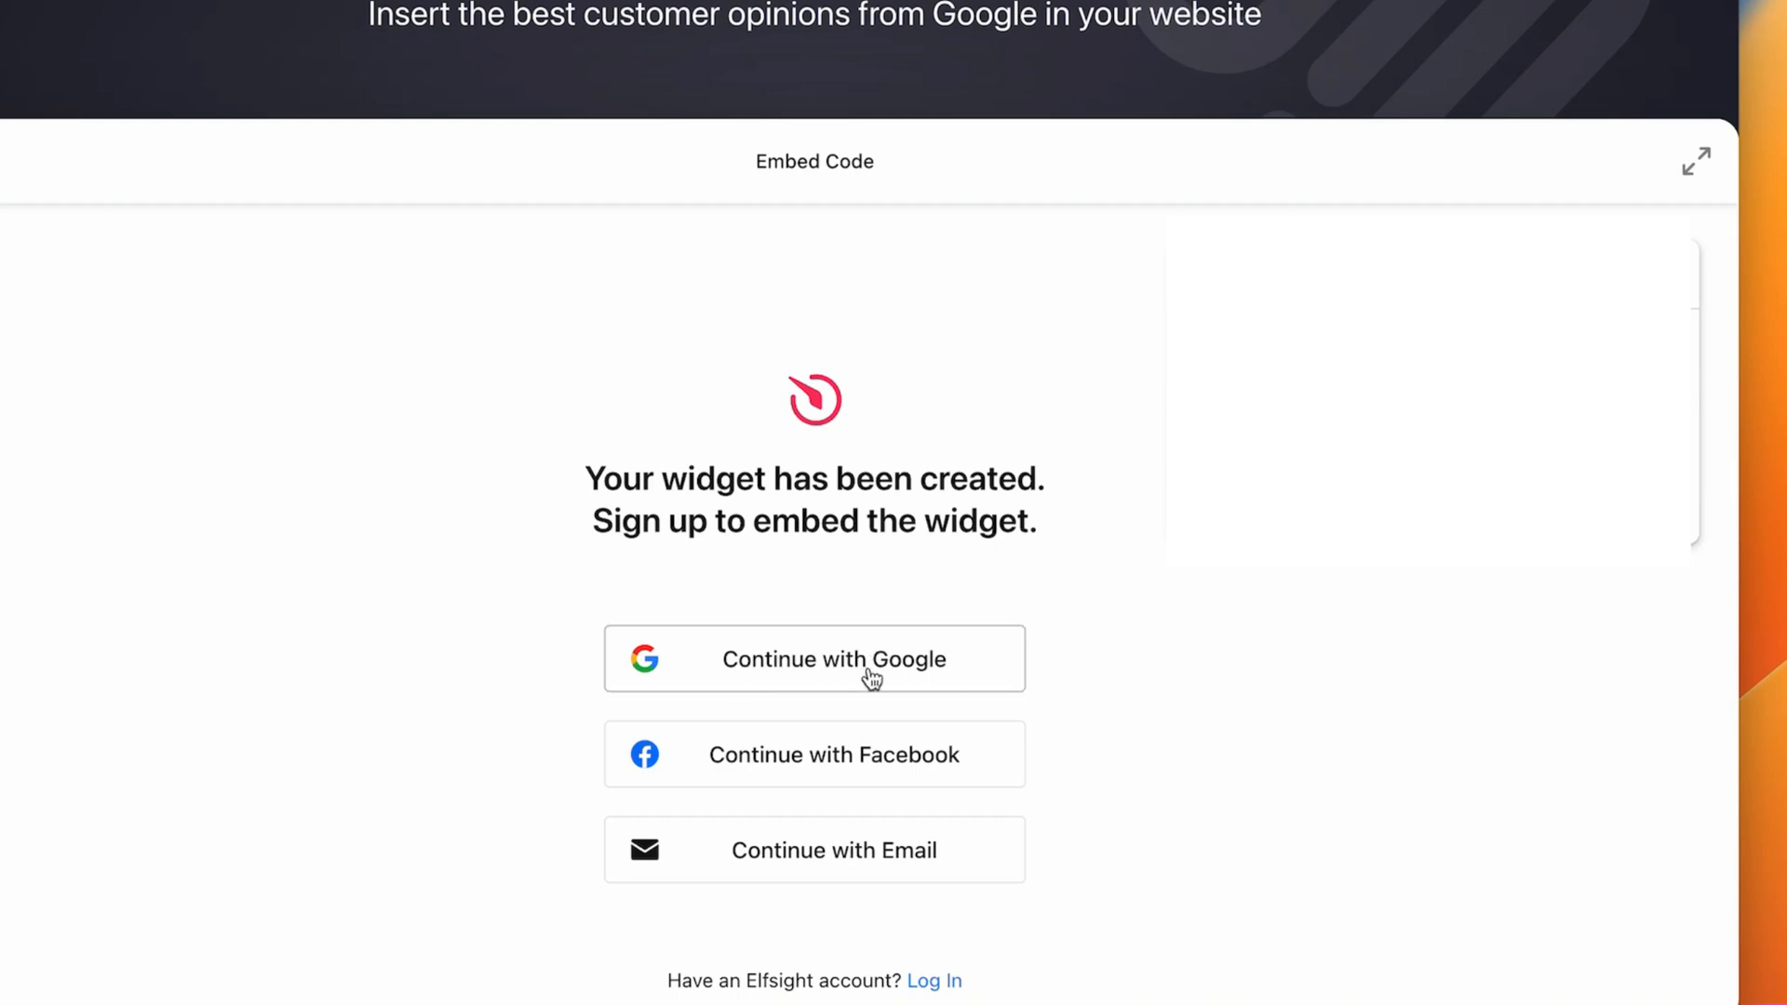
left_click(814, 659)
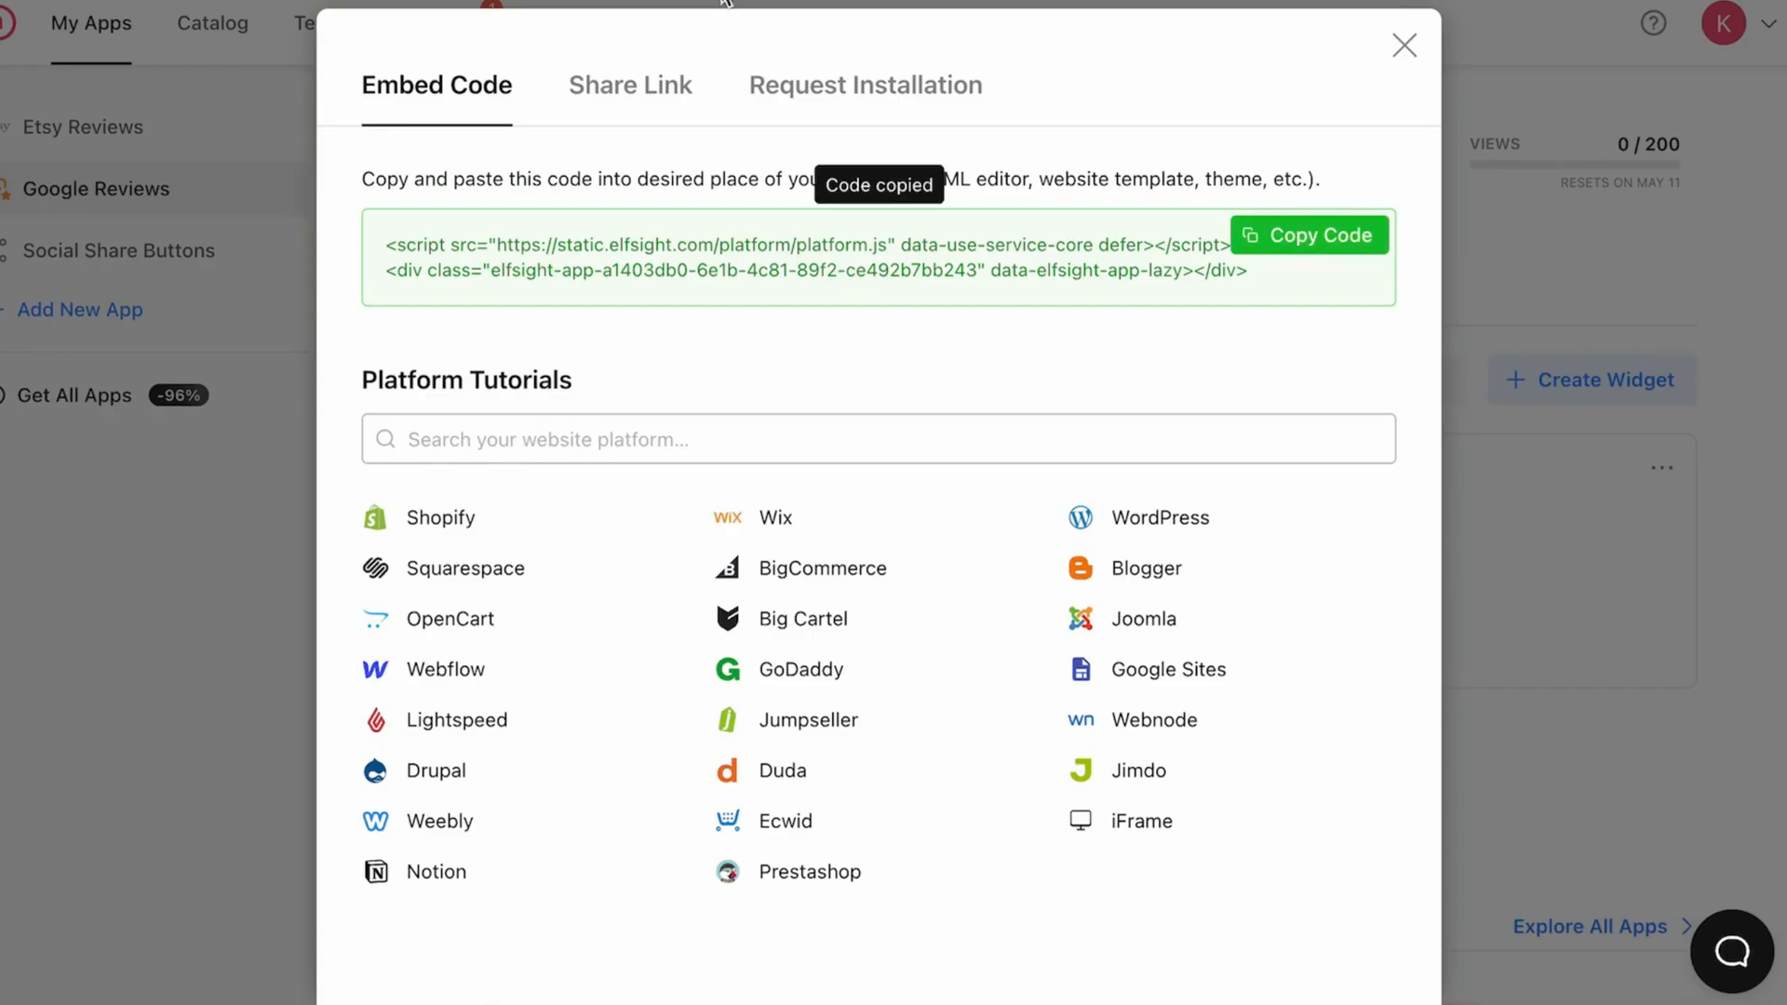
left_click(602, 45)
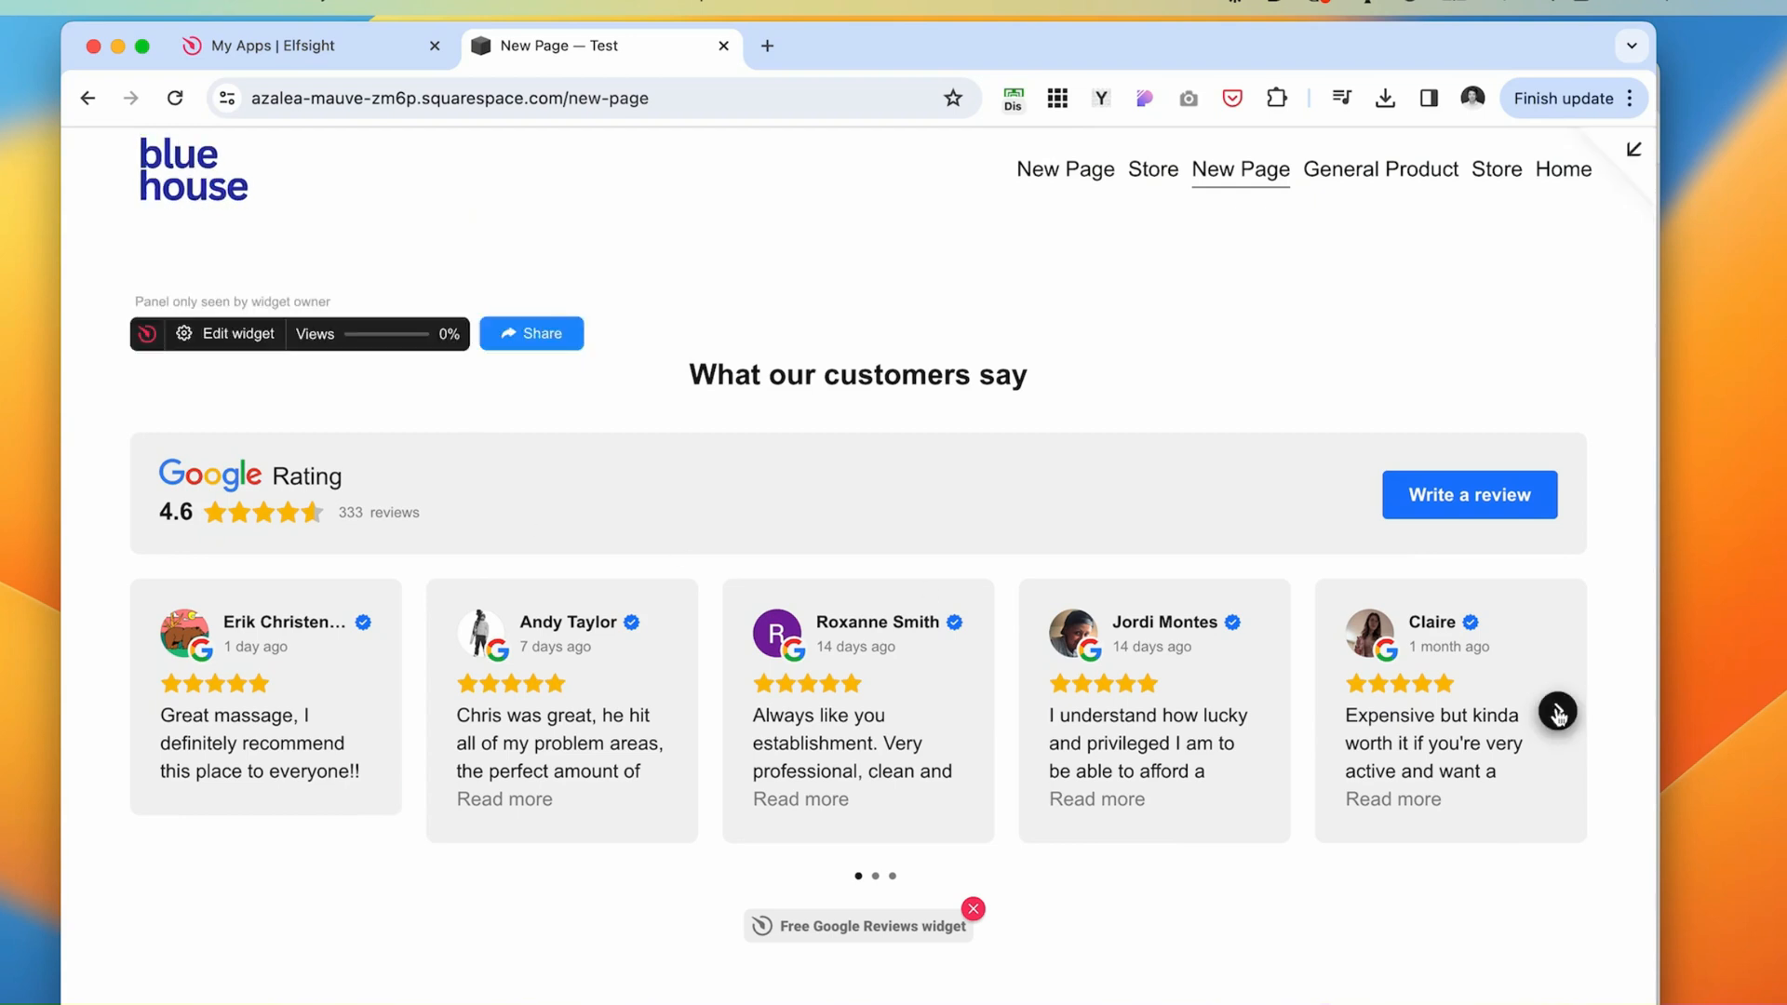
Advance the embedded Elements Massage reviews carousel to show more reviews.
left_click(702, 99)
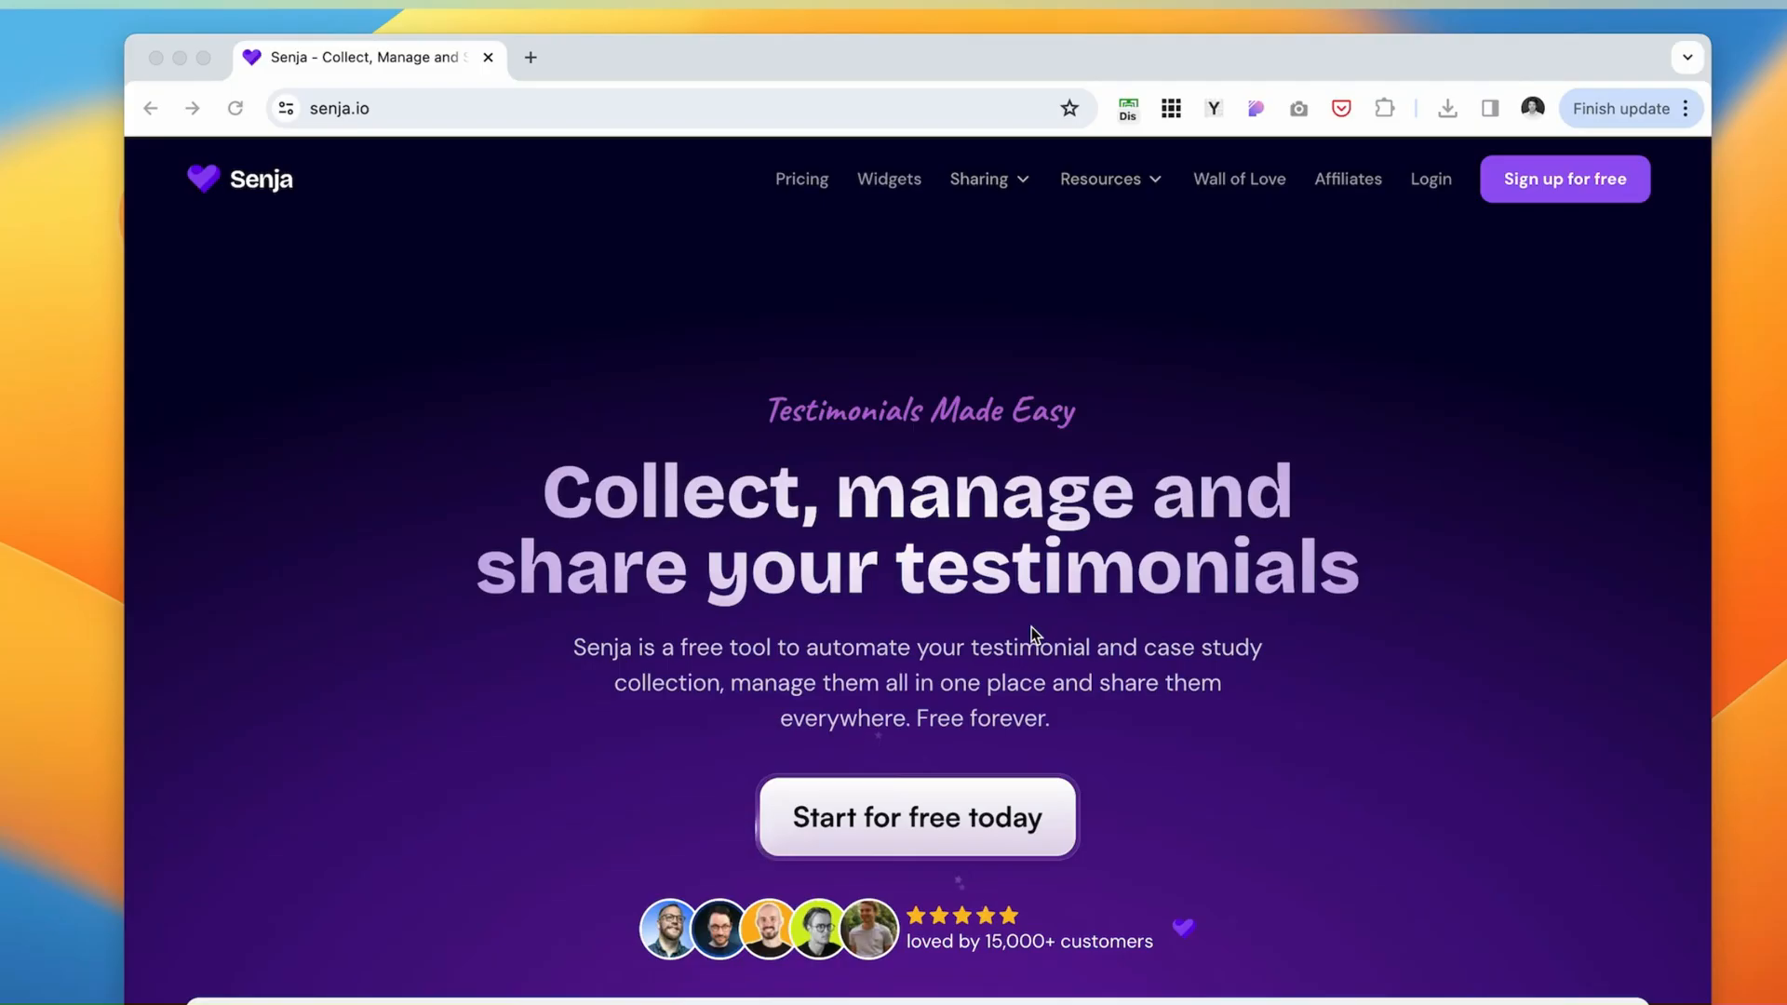
mouse_move(1207, 674)
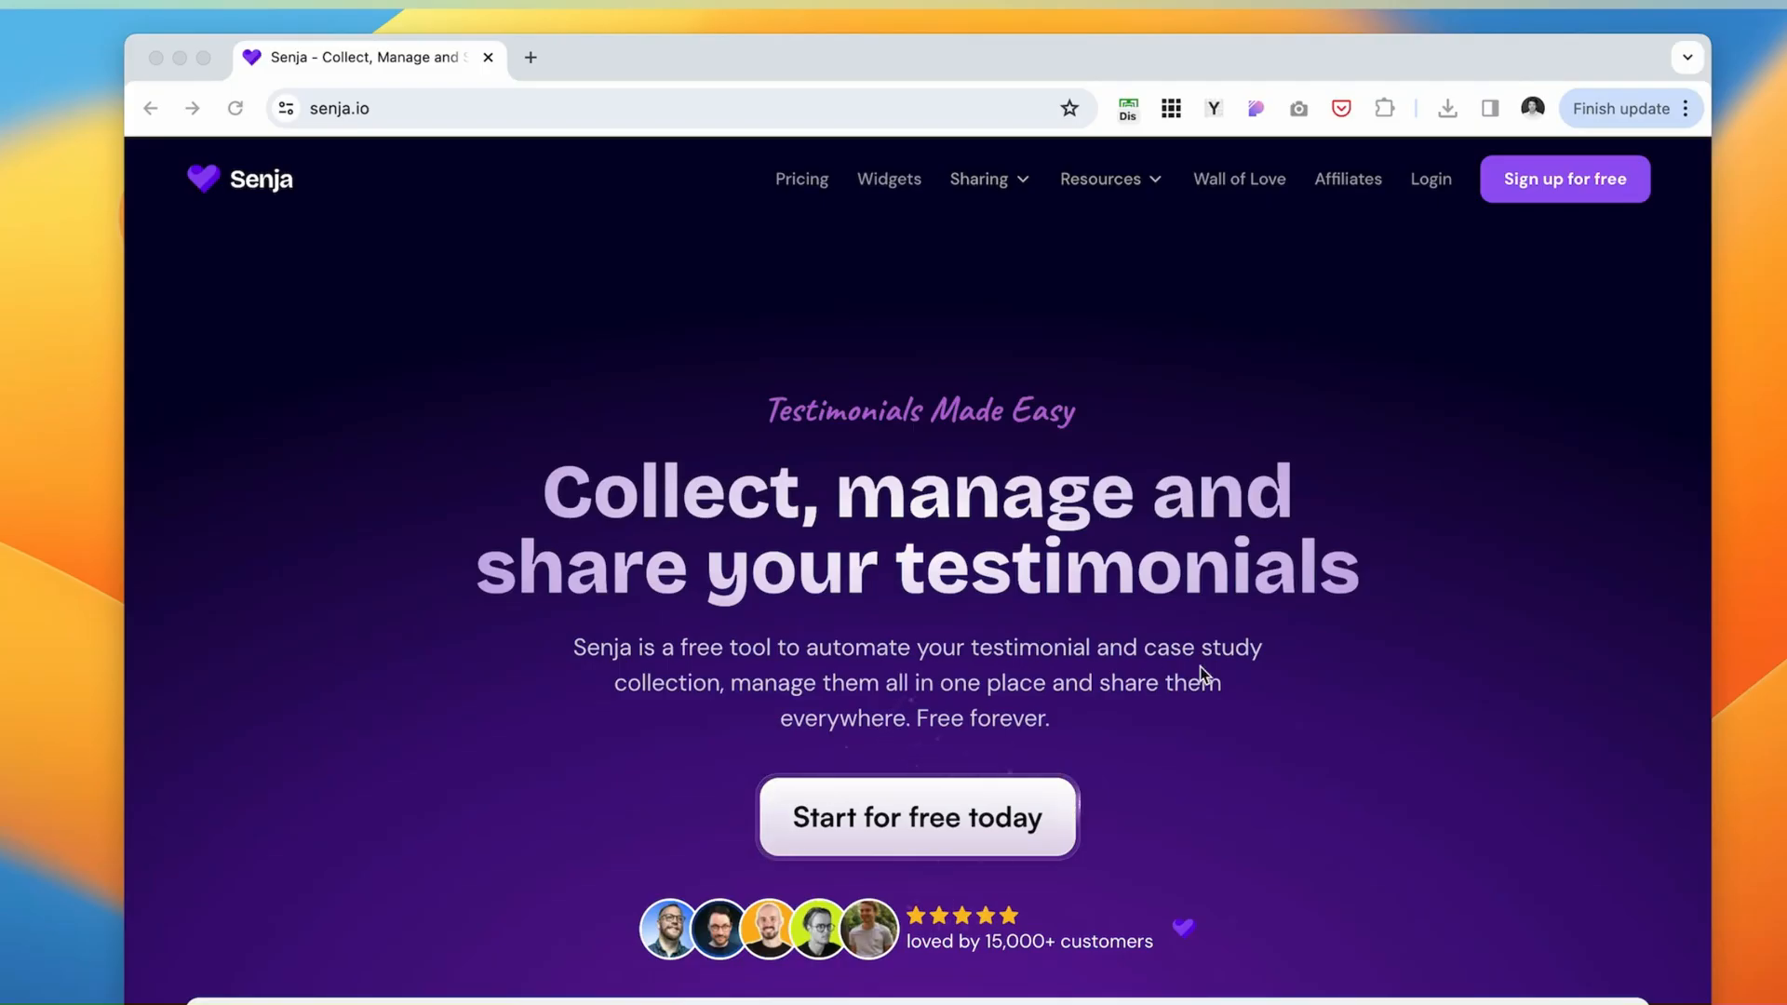
mouse_move(275, 188)
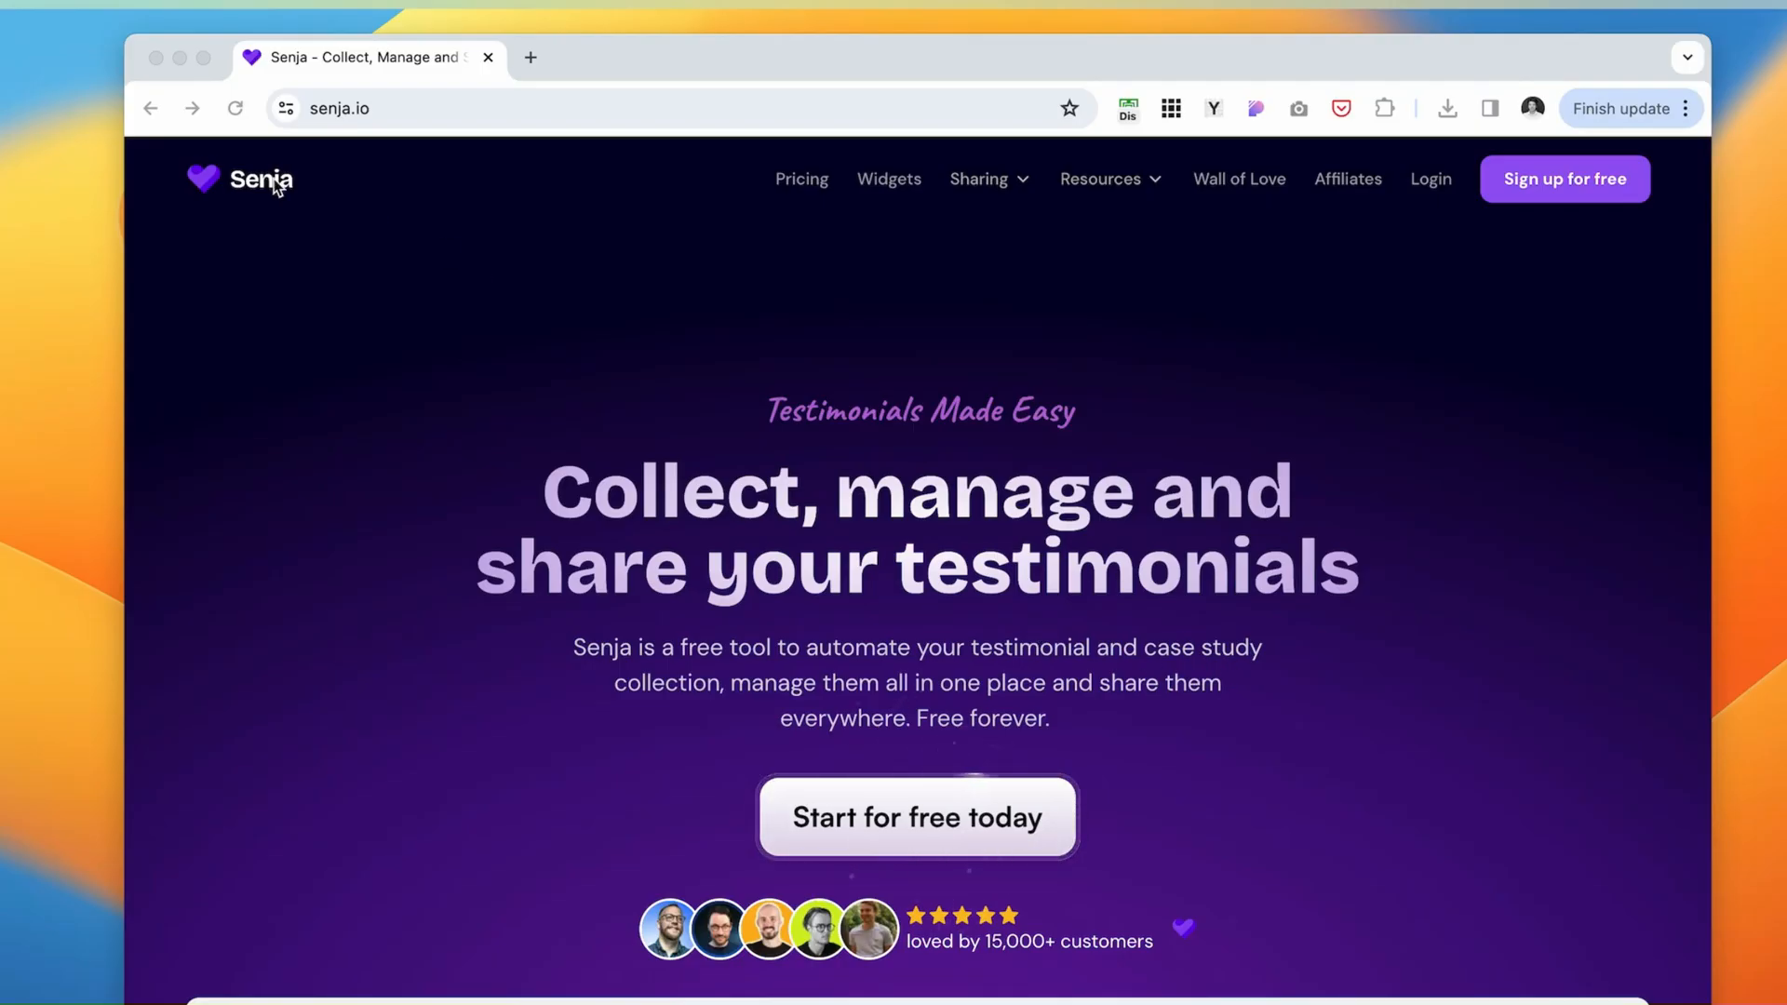
Sign up for a free Senja account from the senja.io navigation.
scroll("down", 3)
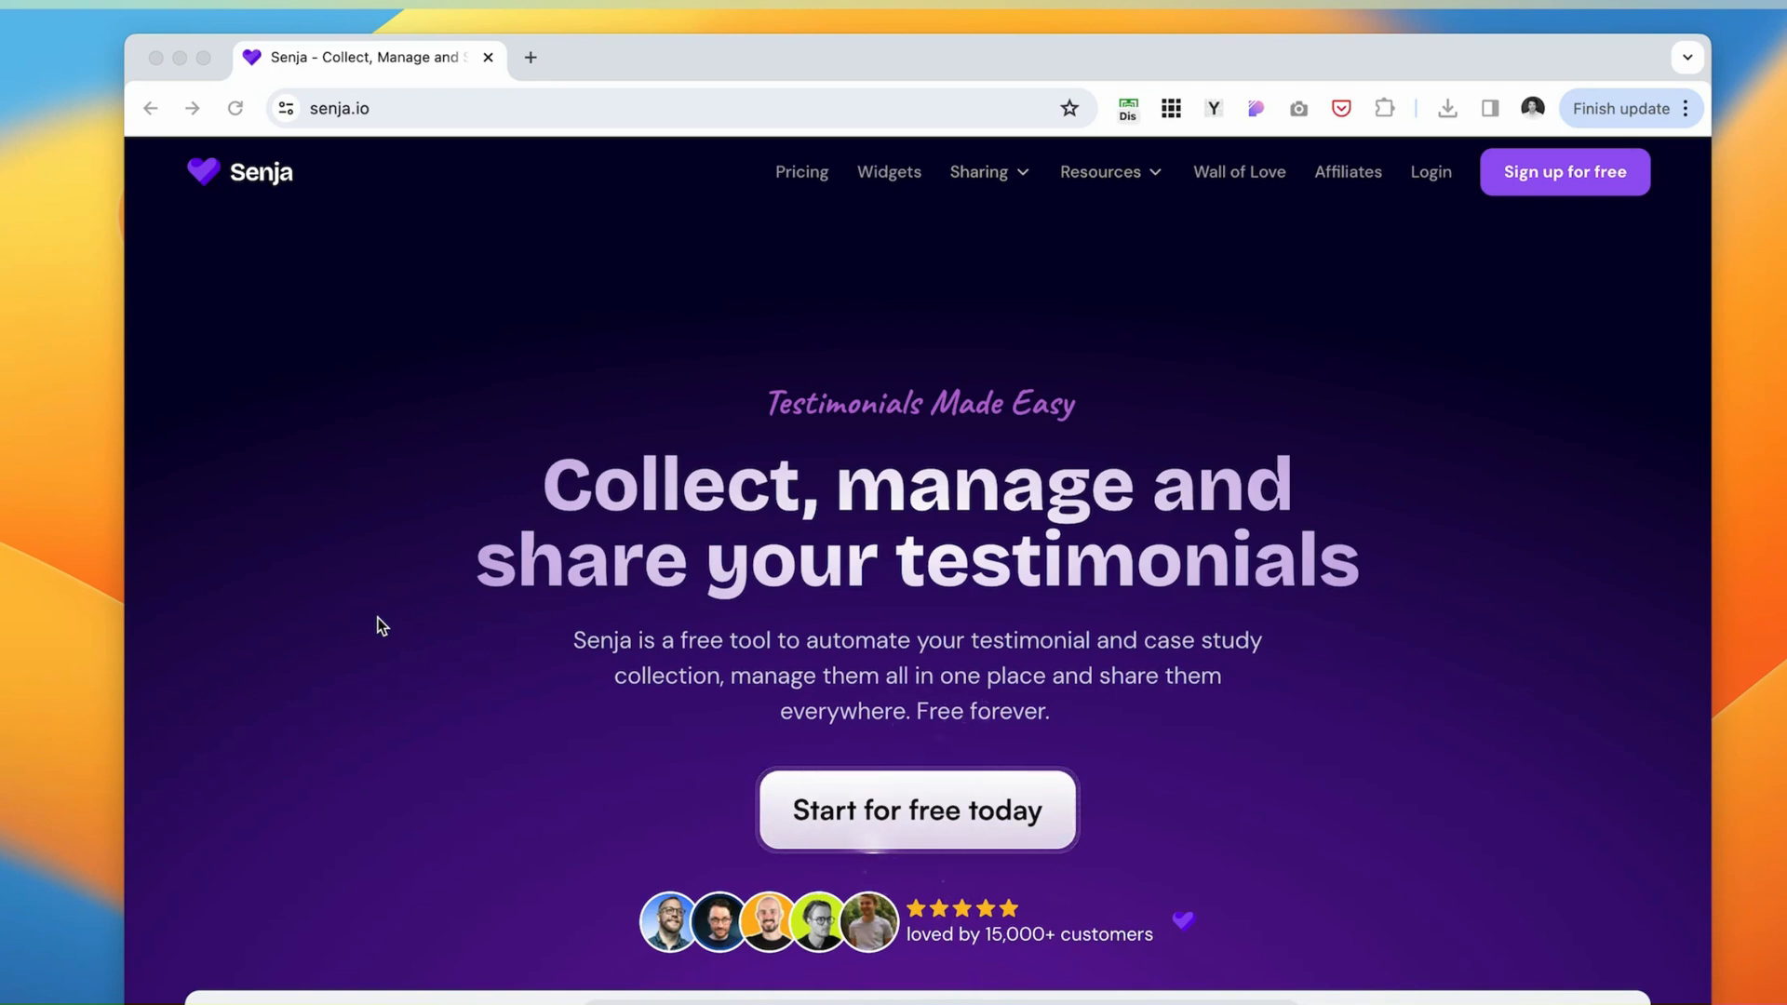
left_click(1563, 171)
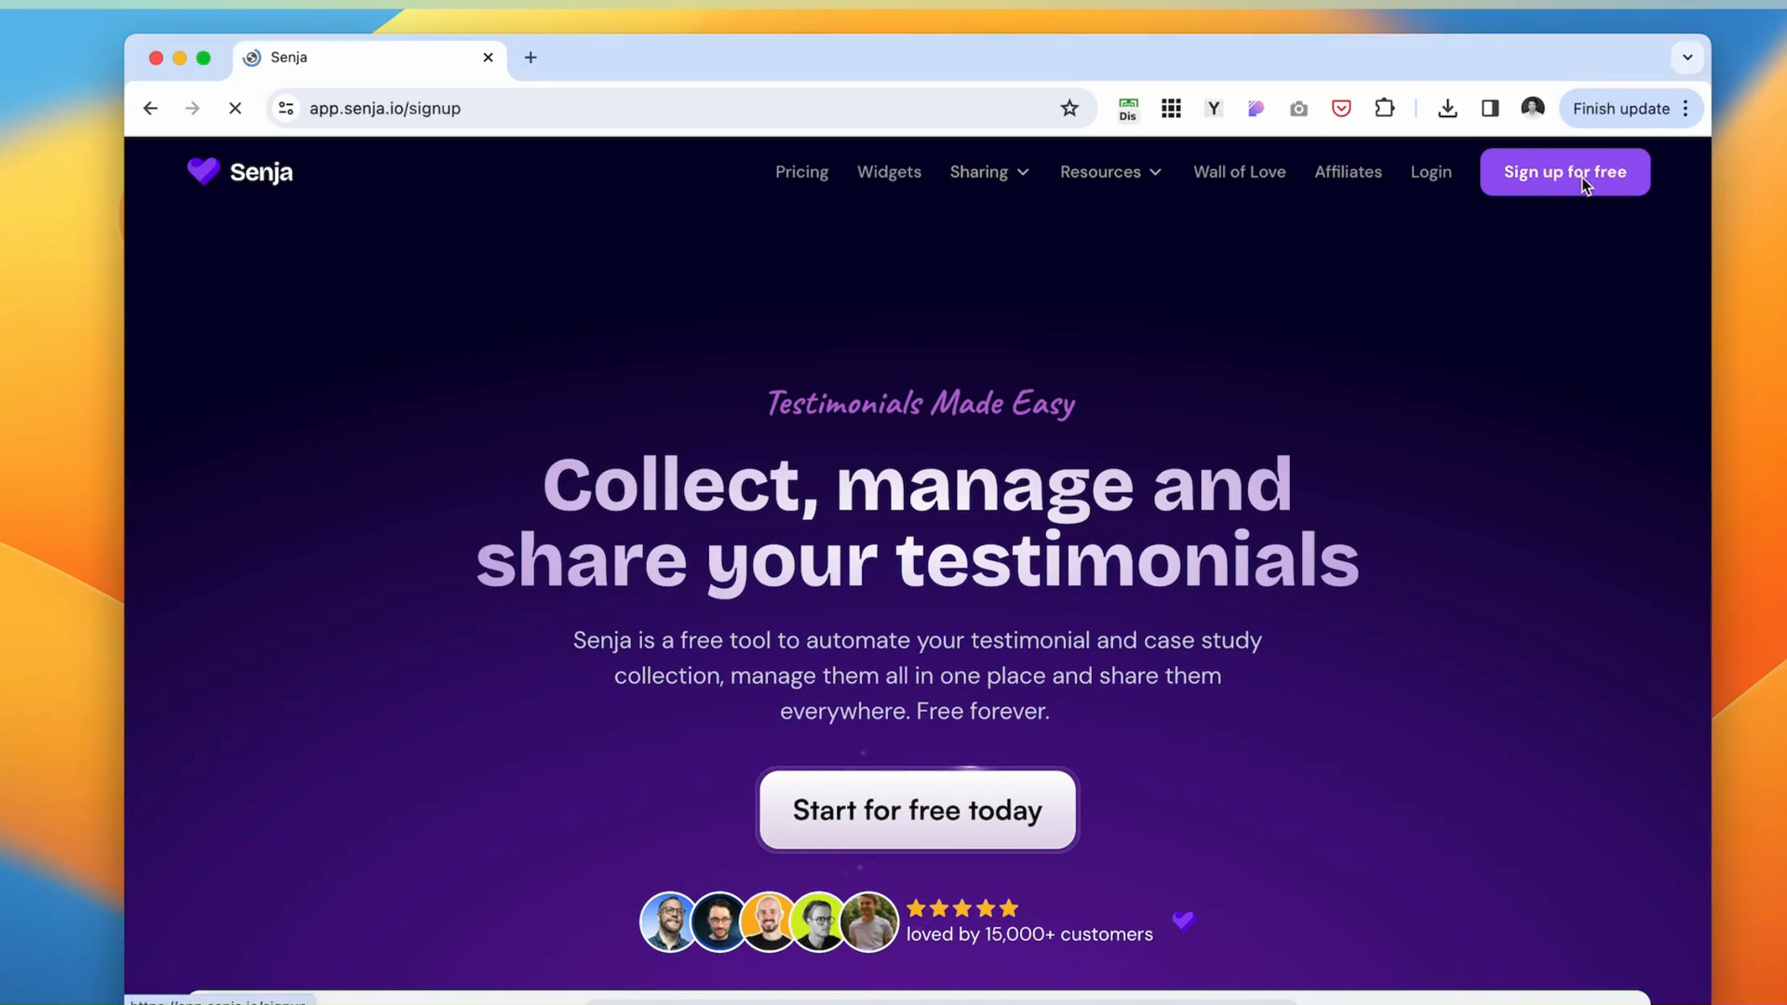
left_click(1561, 171)
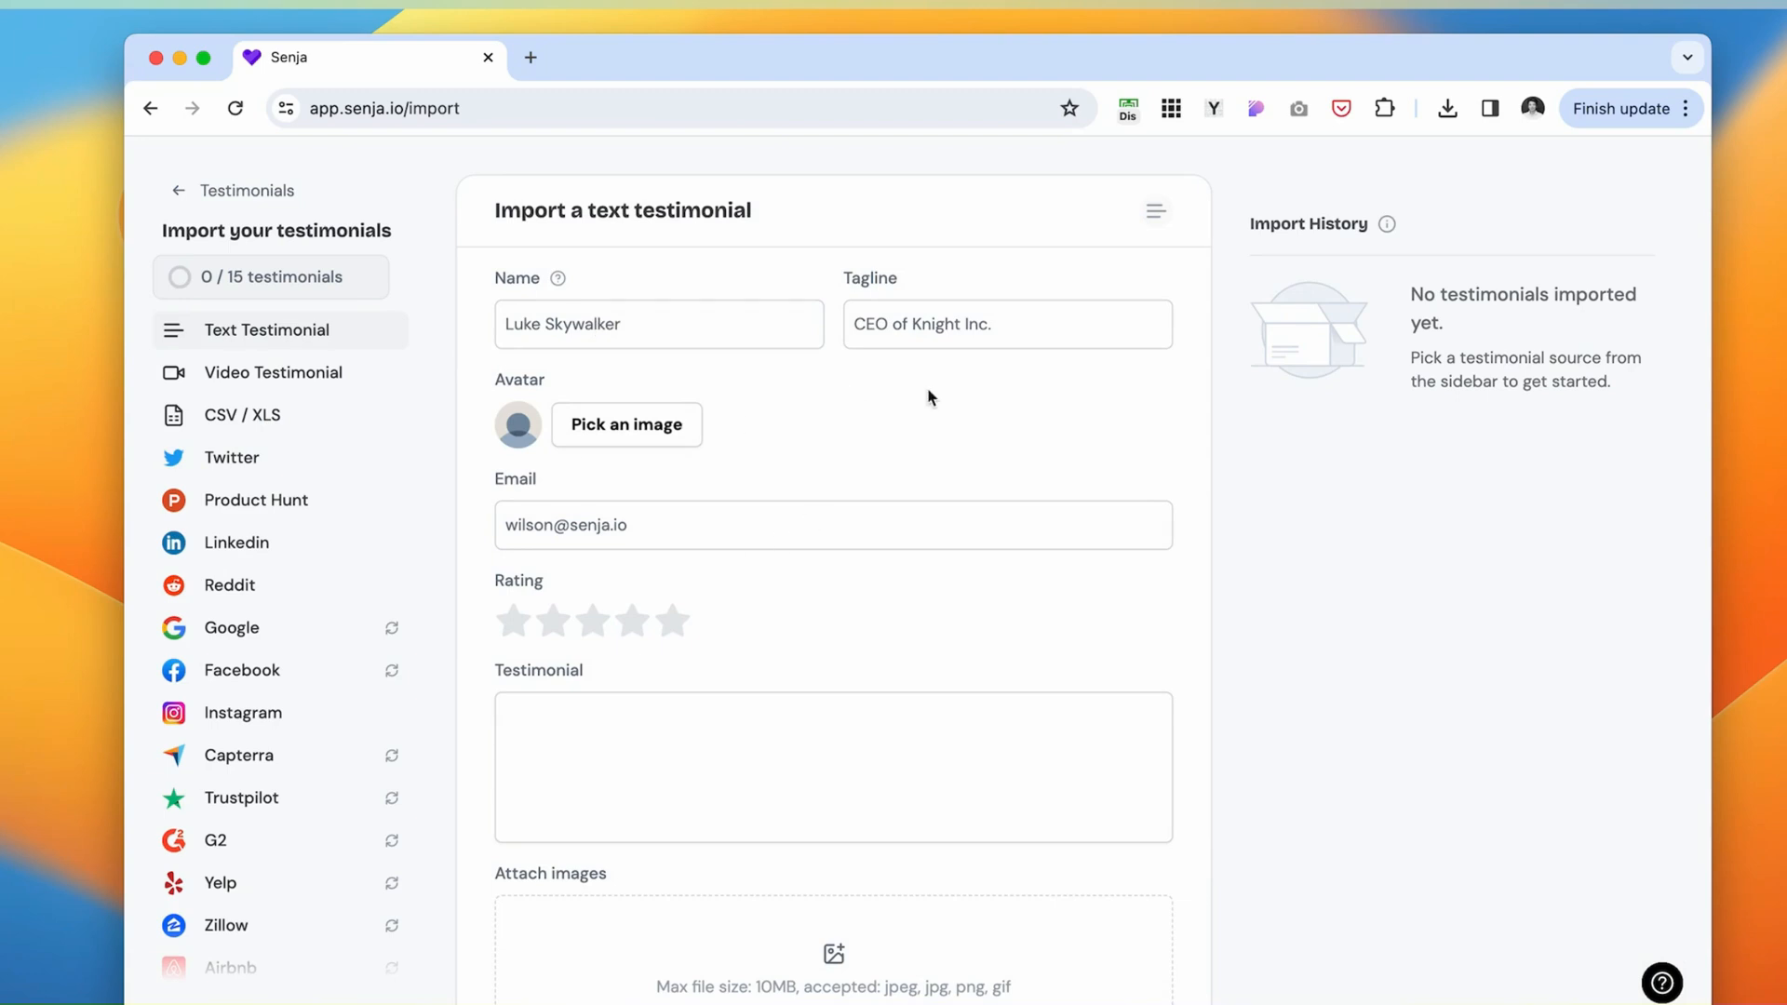
mouse_move(895, 536)
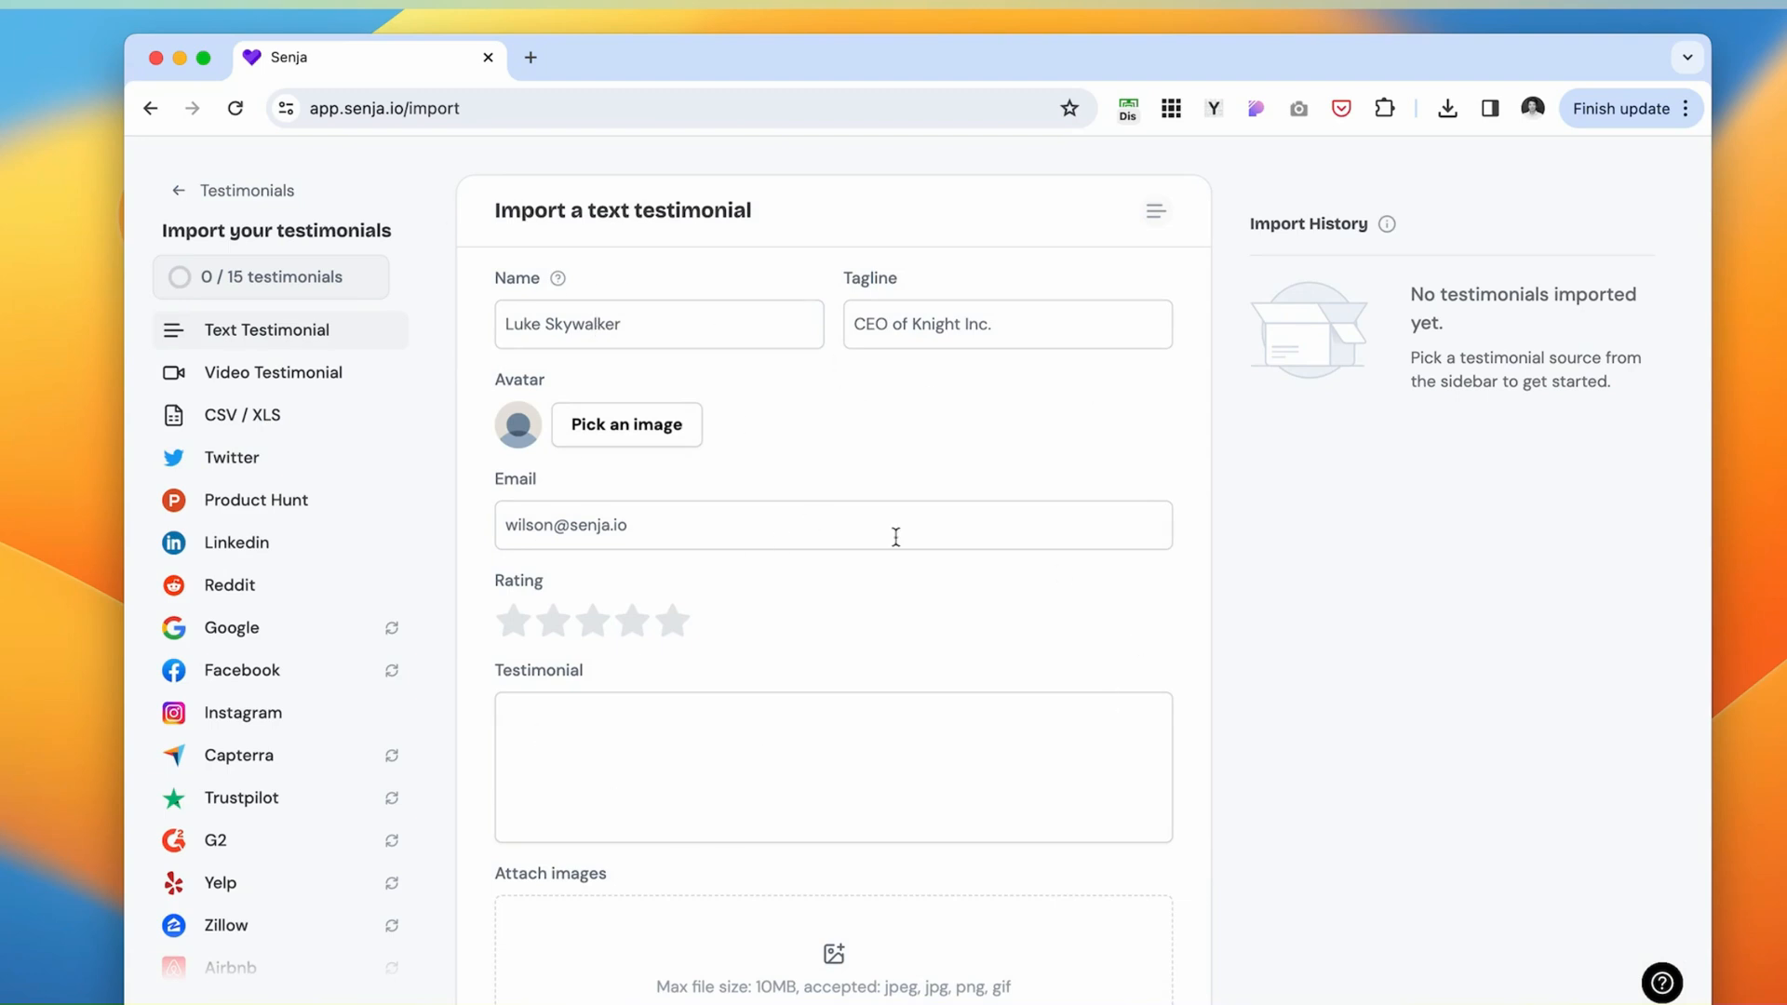
Choose Google as the testimonial import source on Senja's import page.
left_click(230, 628)
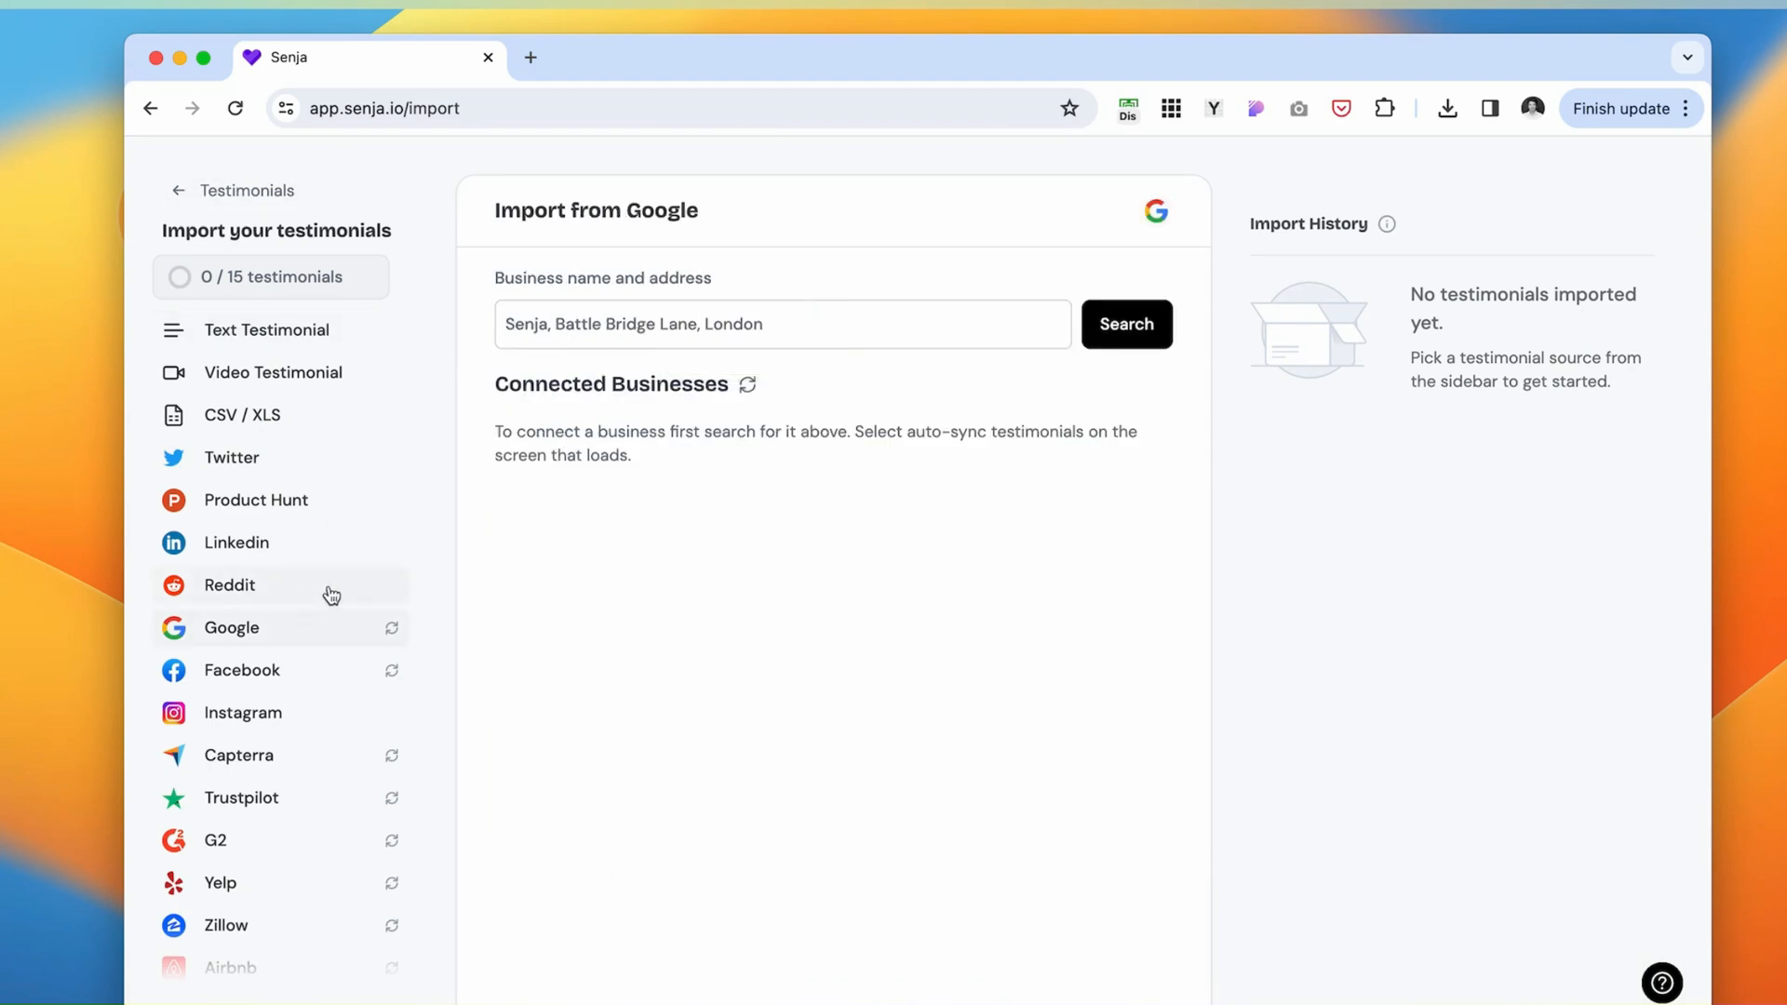
scroll("down", 3)
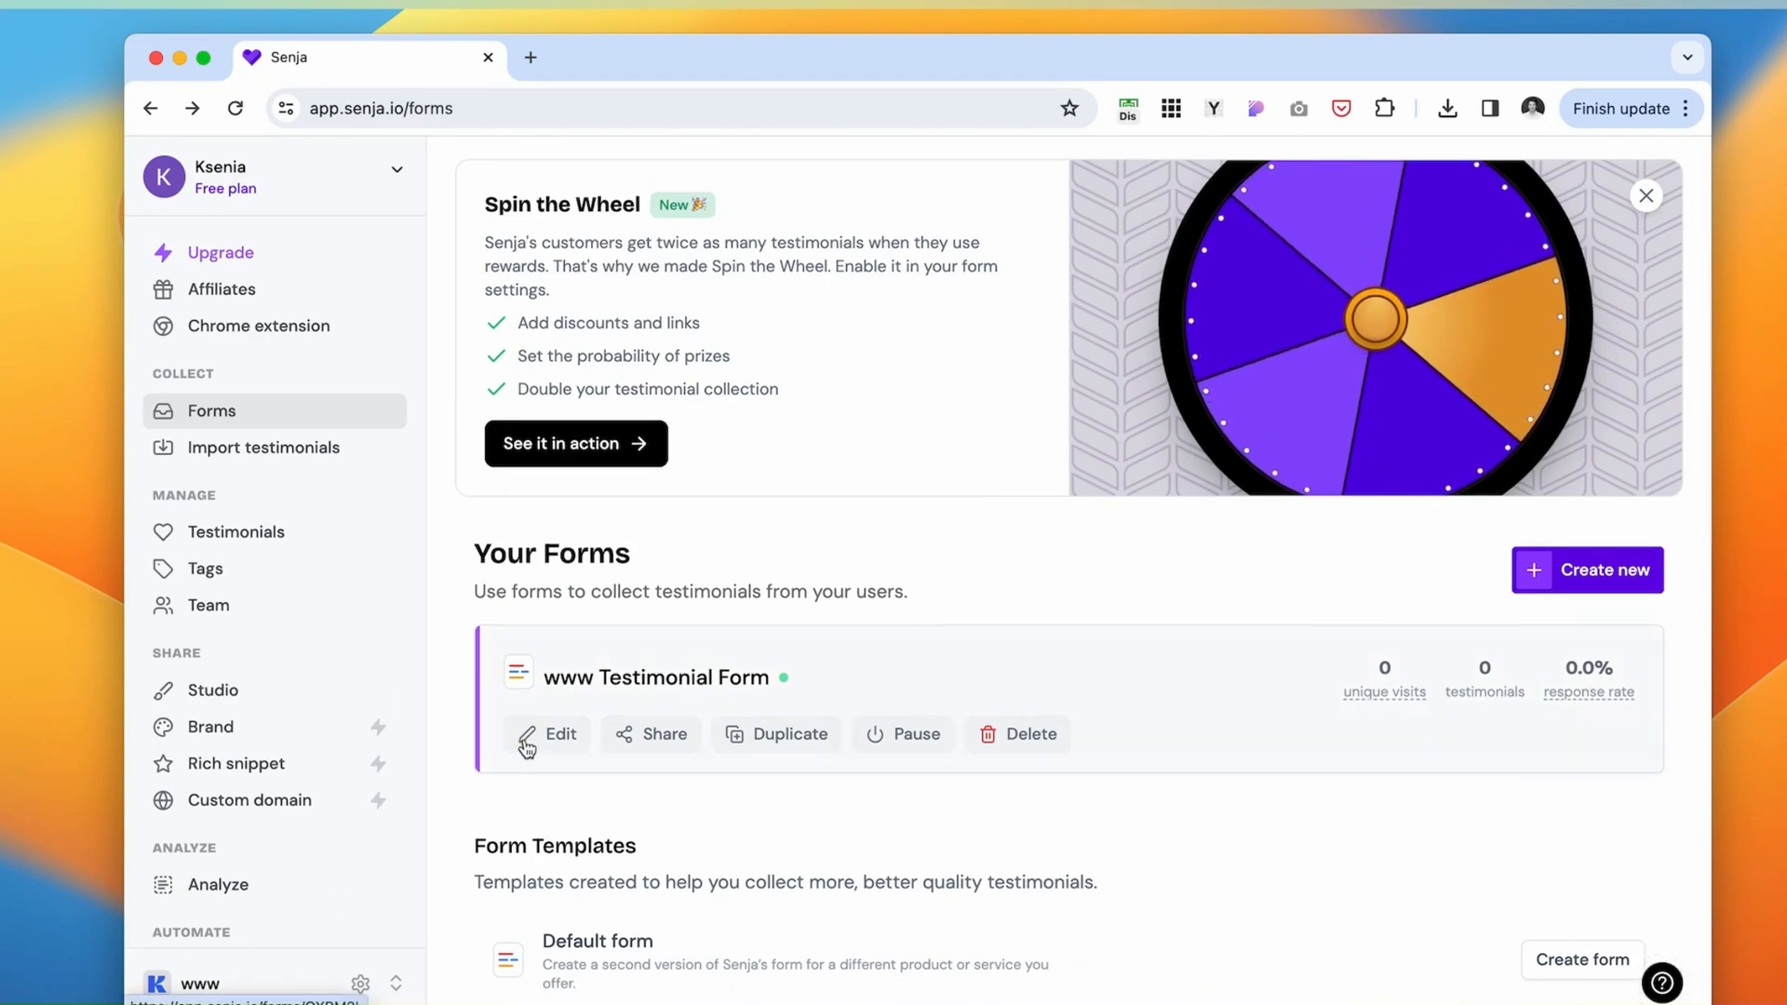
Inspect the www Testimonial Form's welcome page settings, then return to the Forms list.
left_click(547, 734)
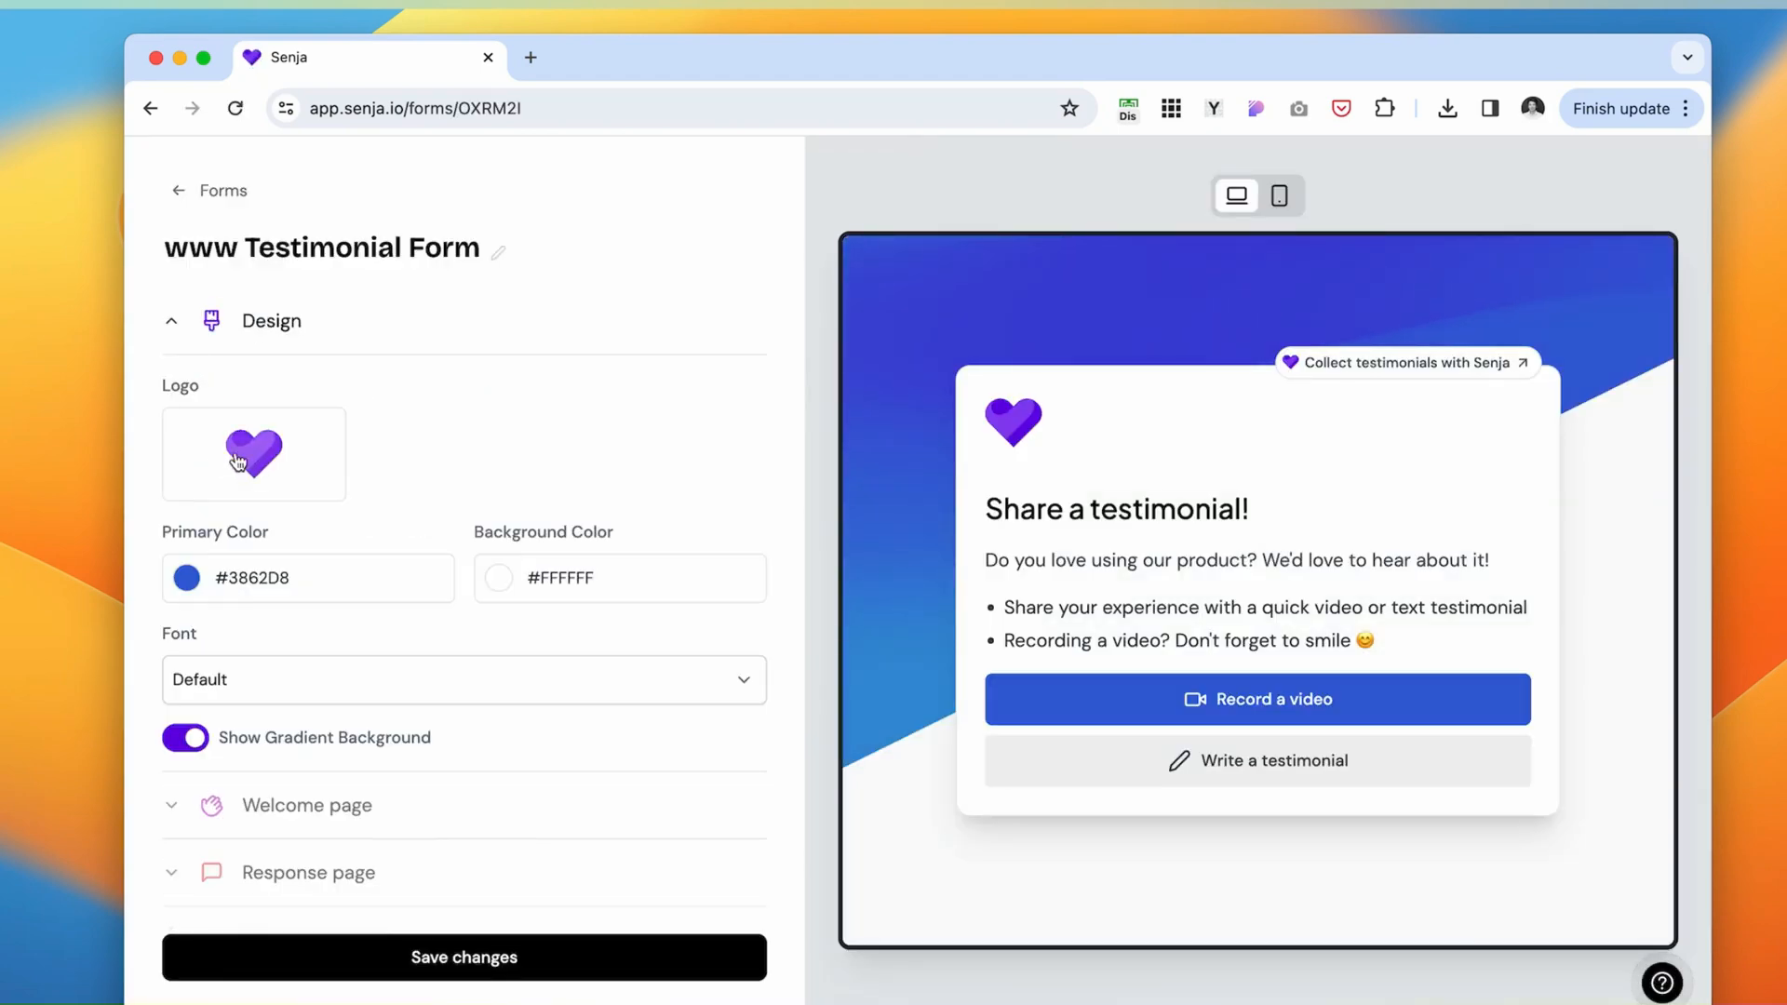
scroll("down", 3)
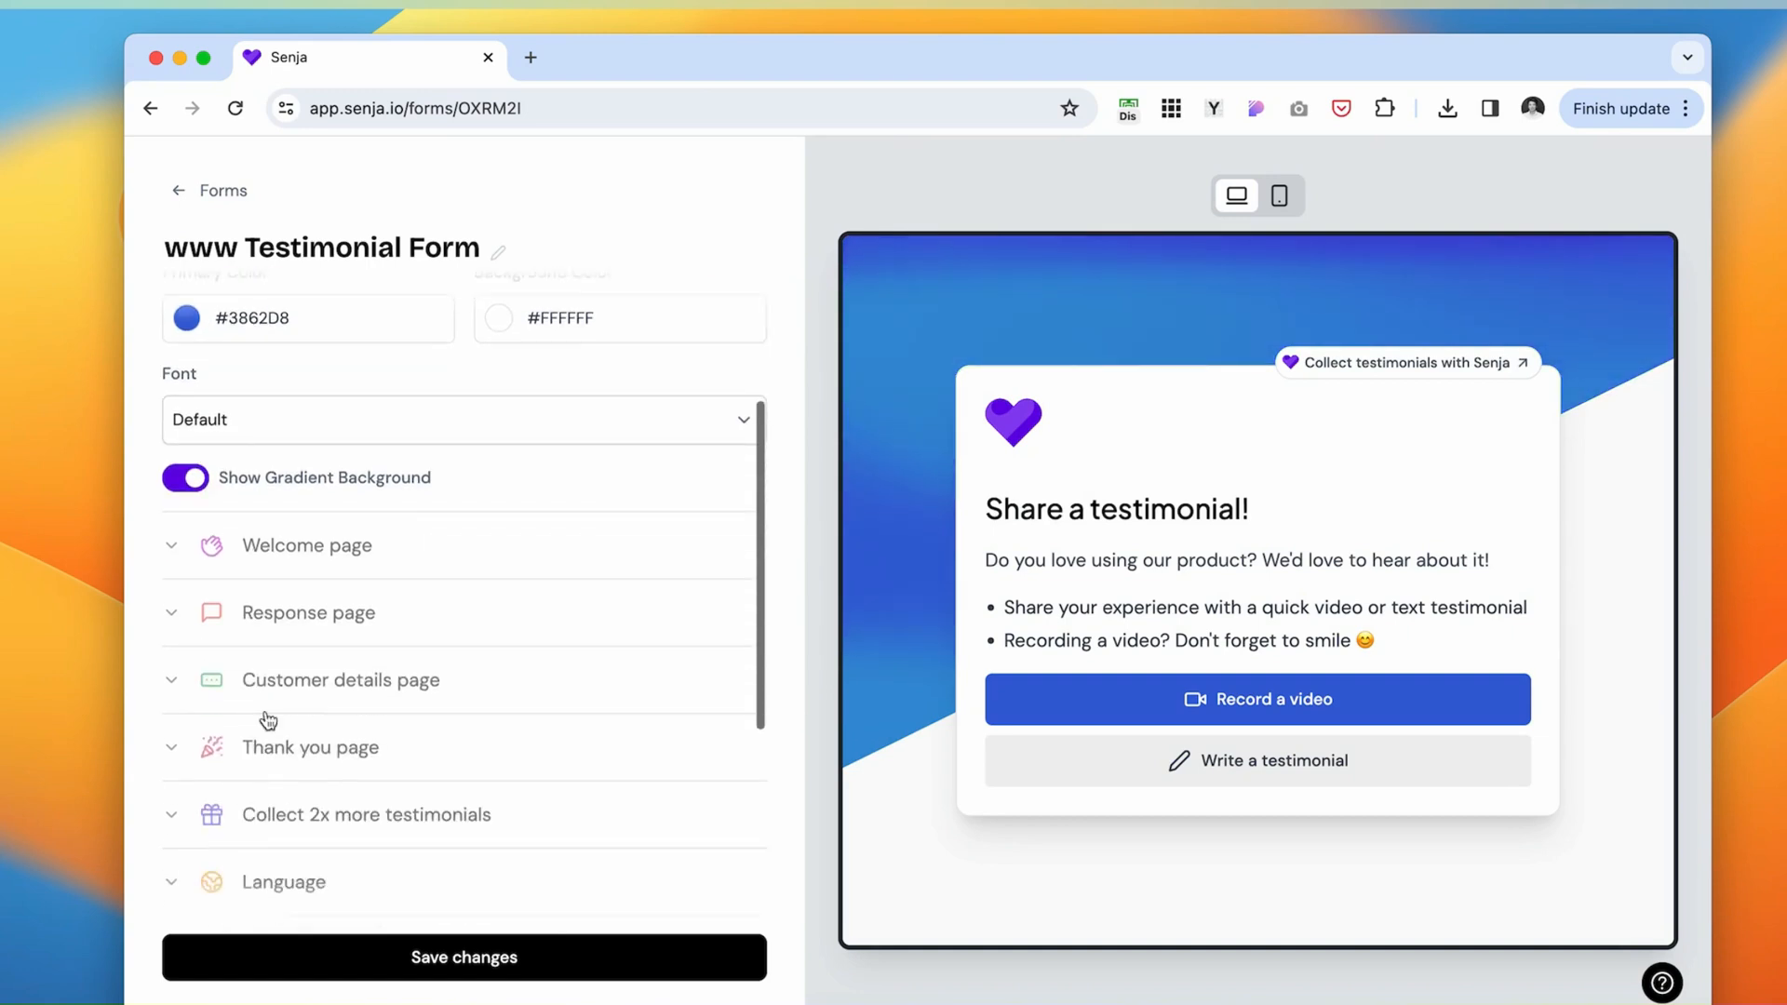
left_click(306, 546)
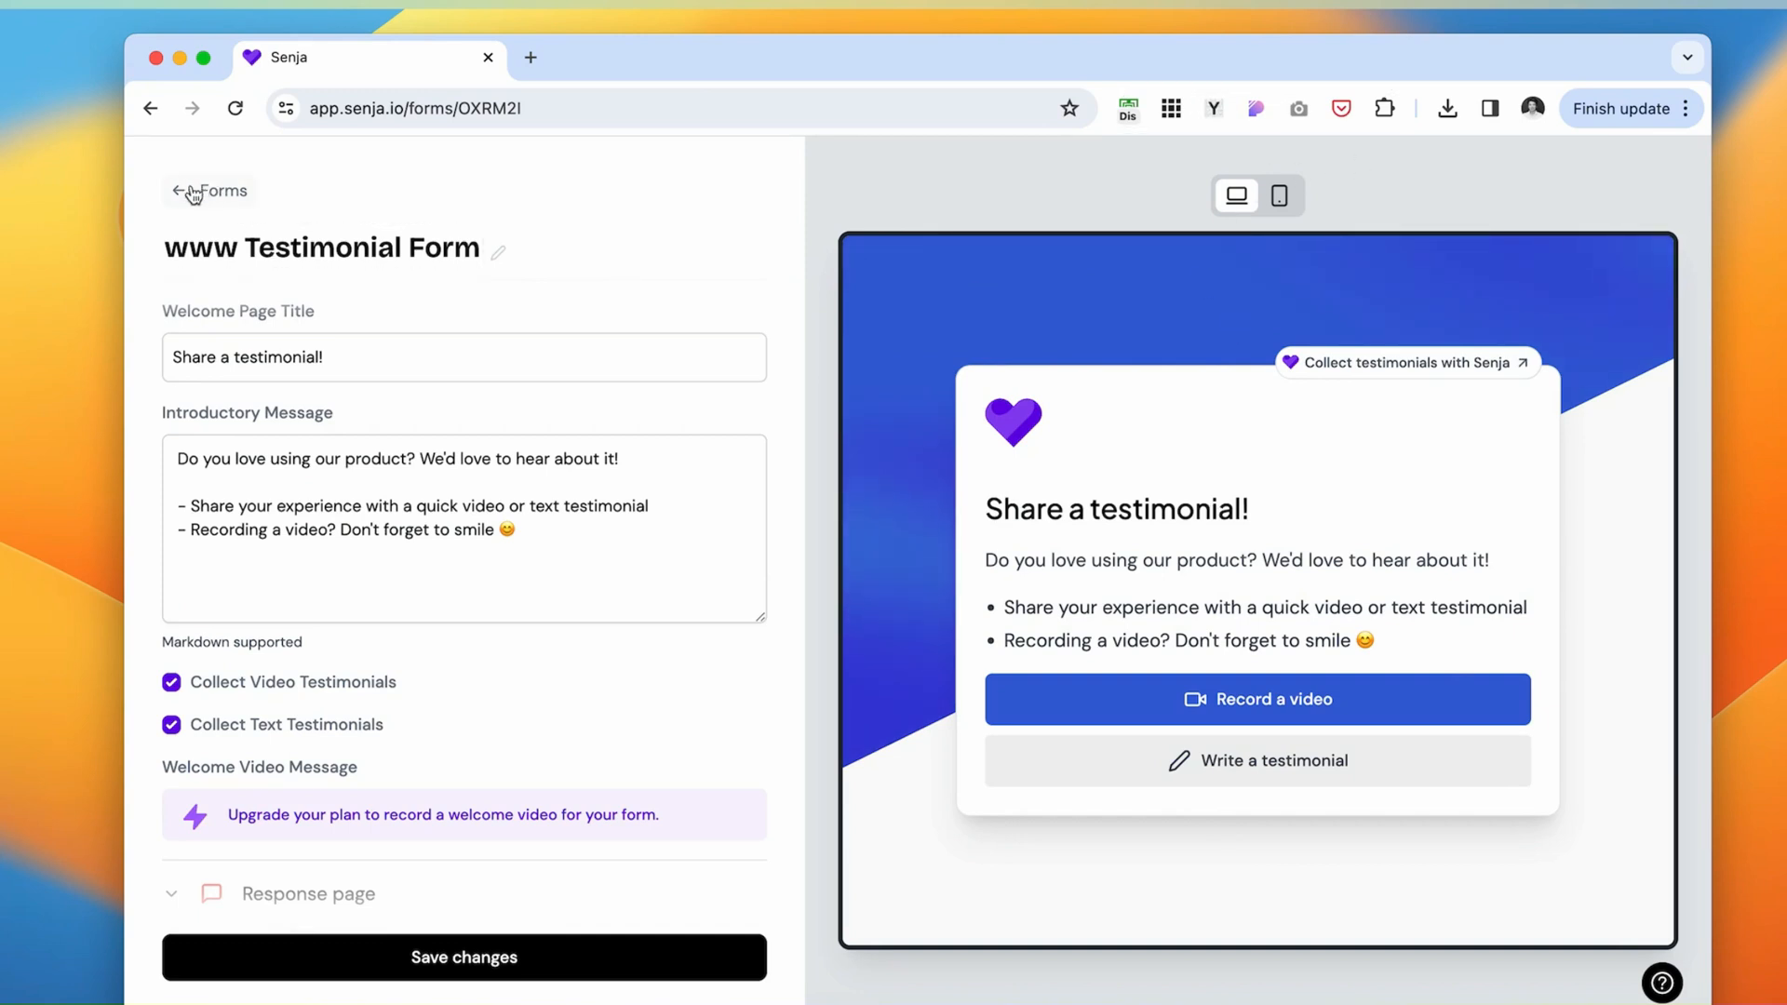
left_click(211, 190)
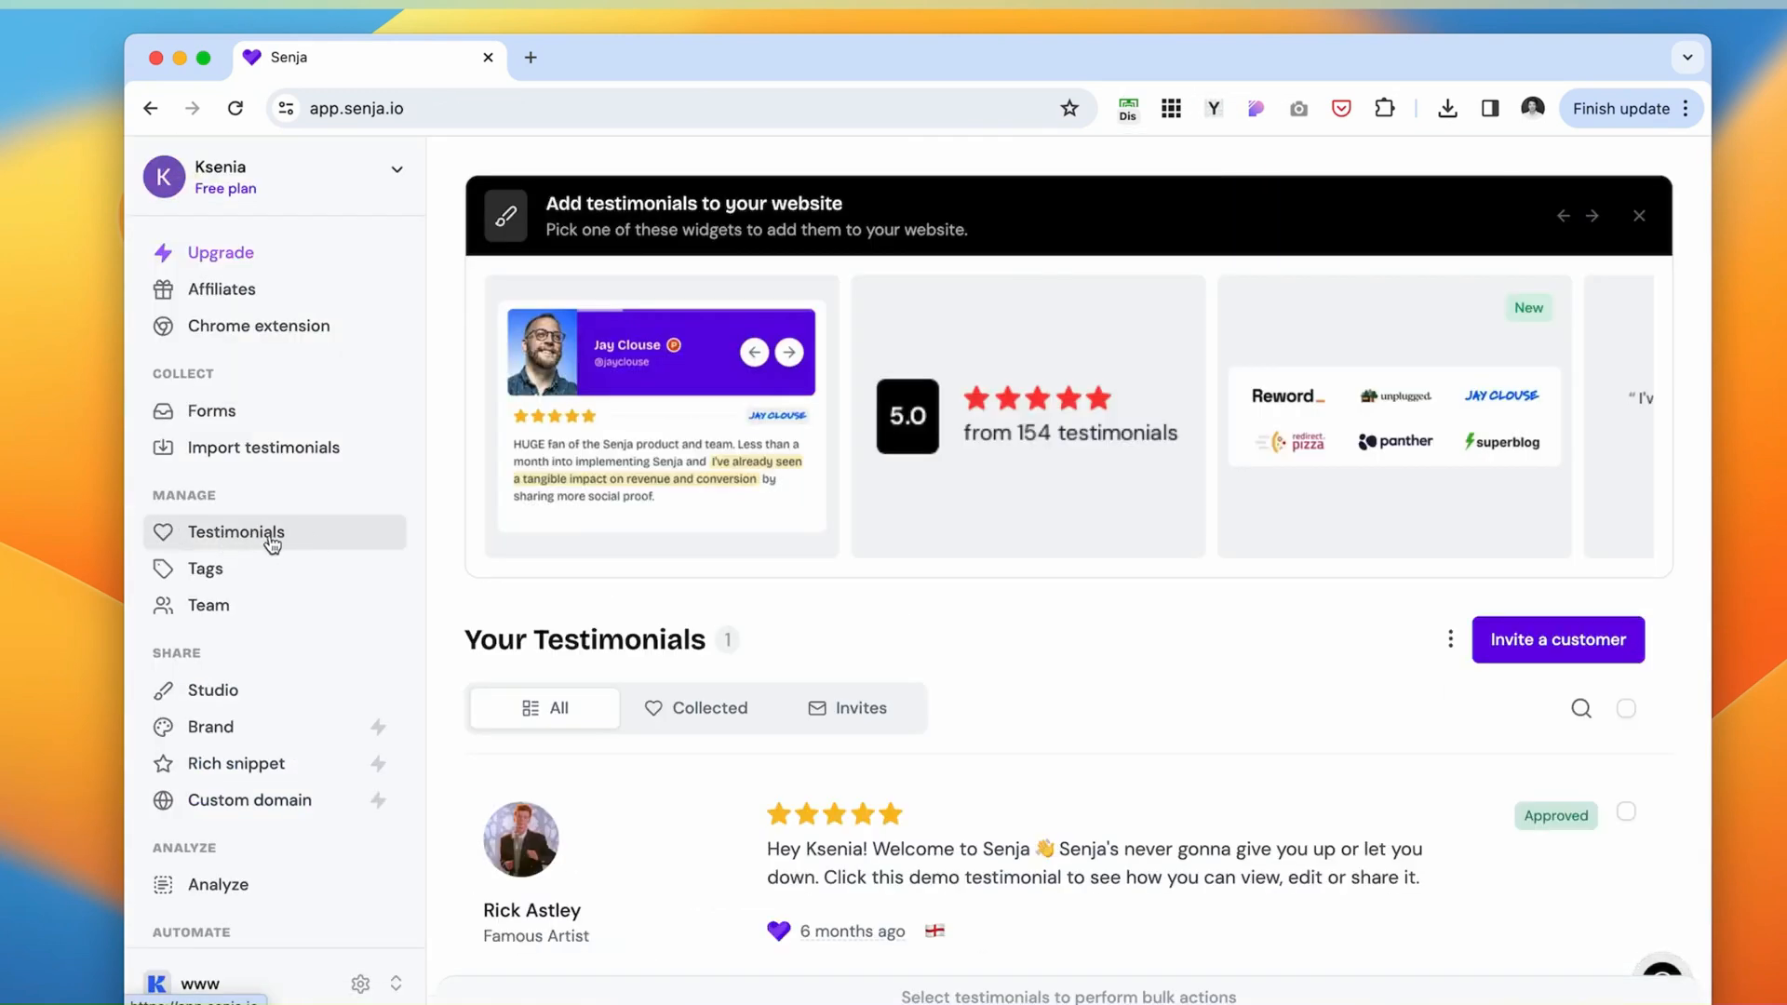
mouse_move(179, 627)
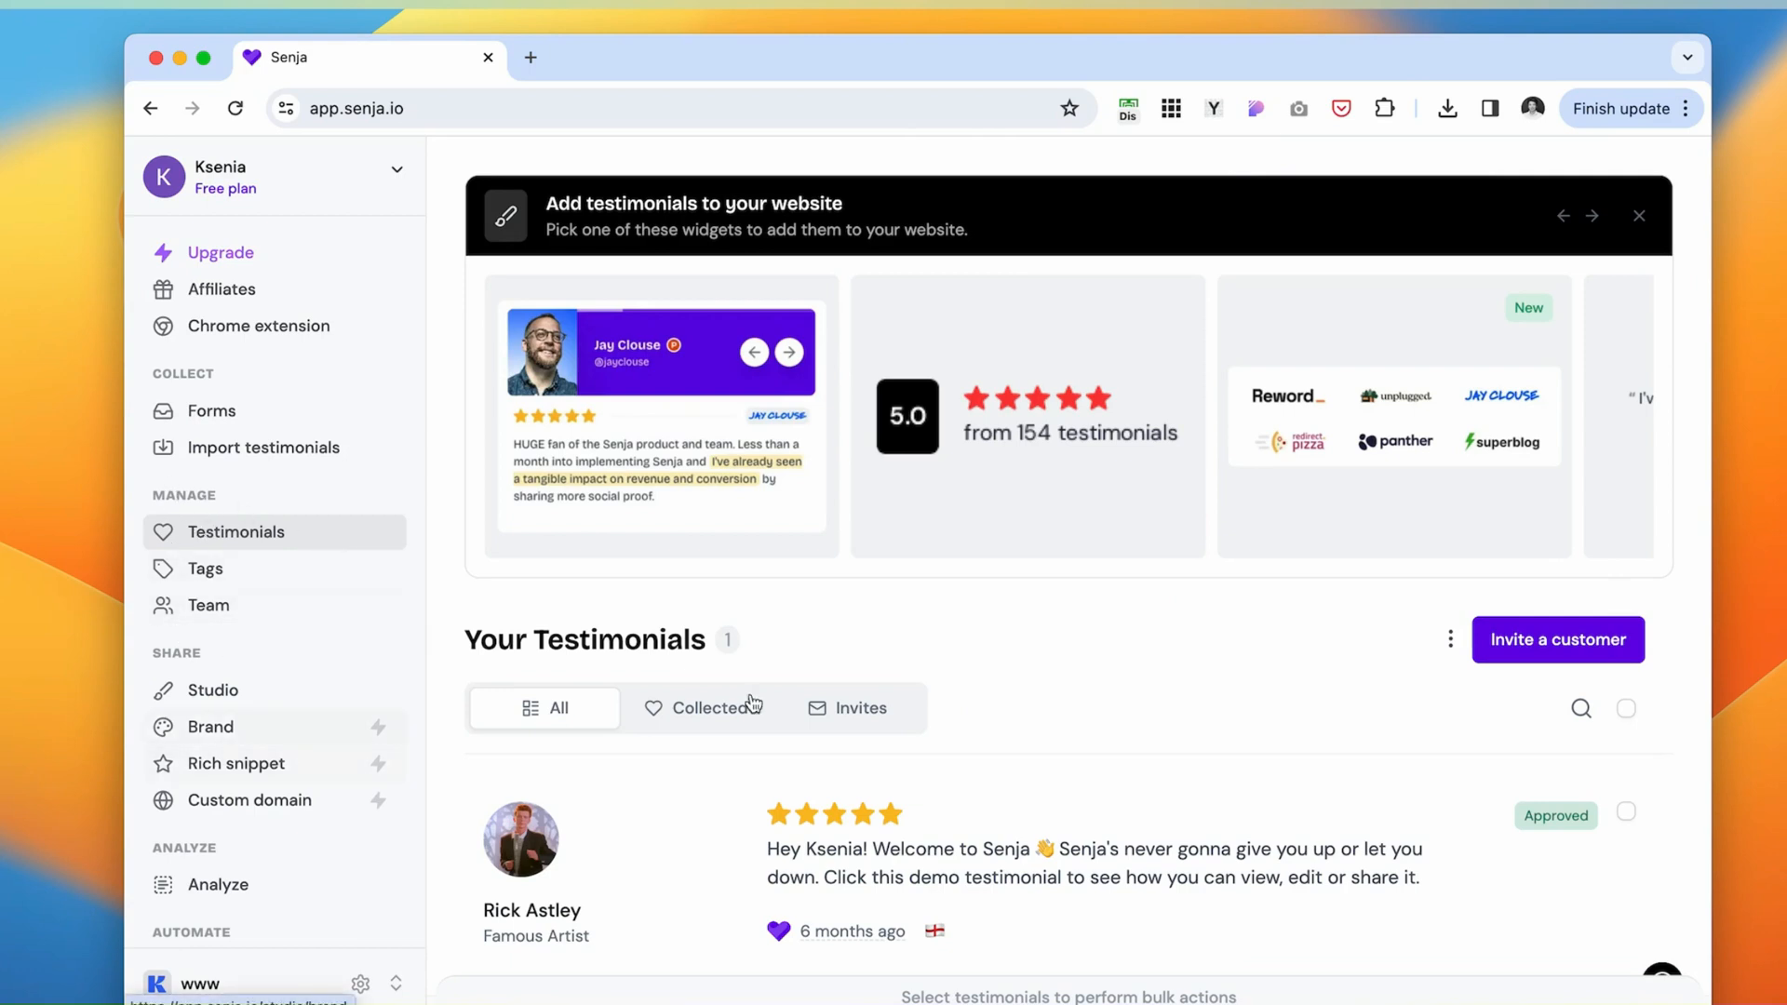
mouse_move(977, 711)
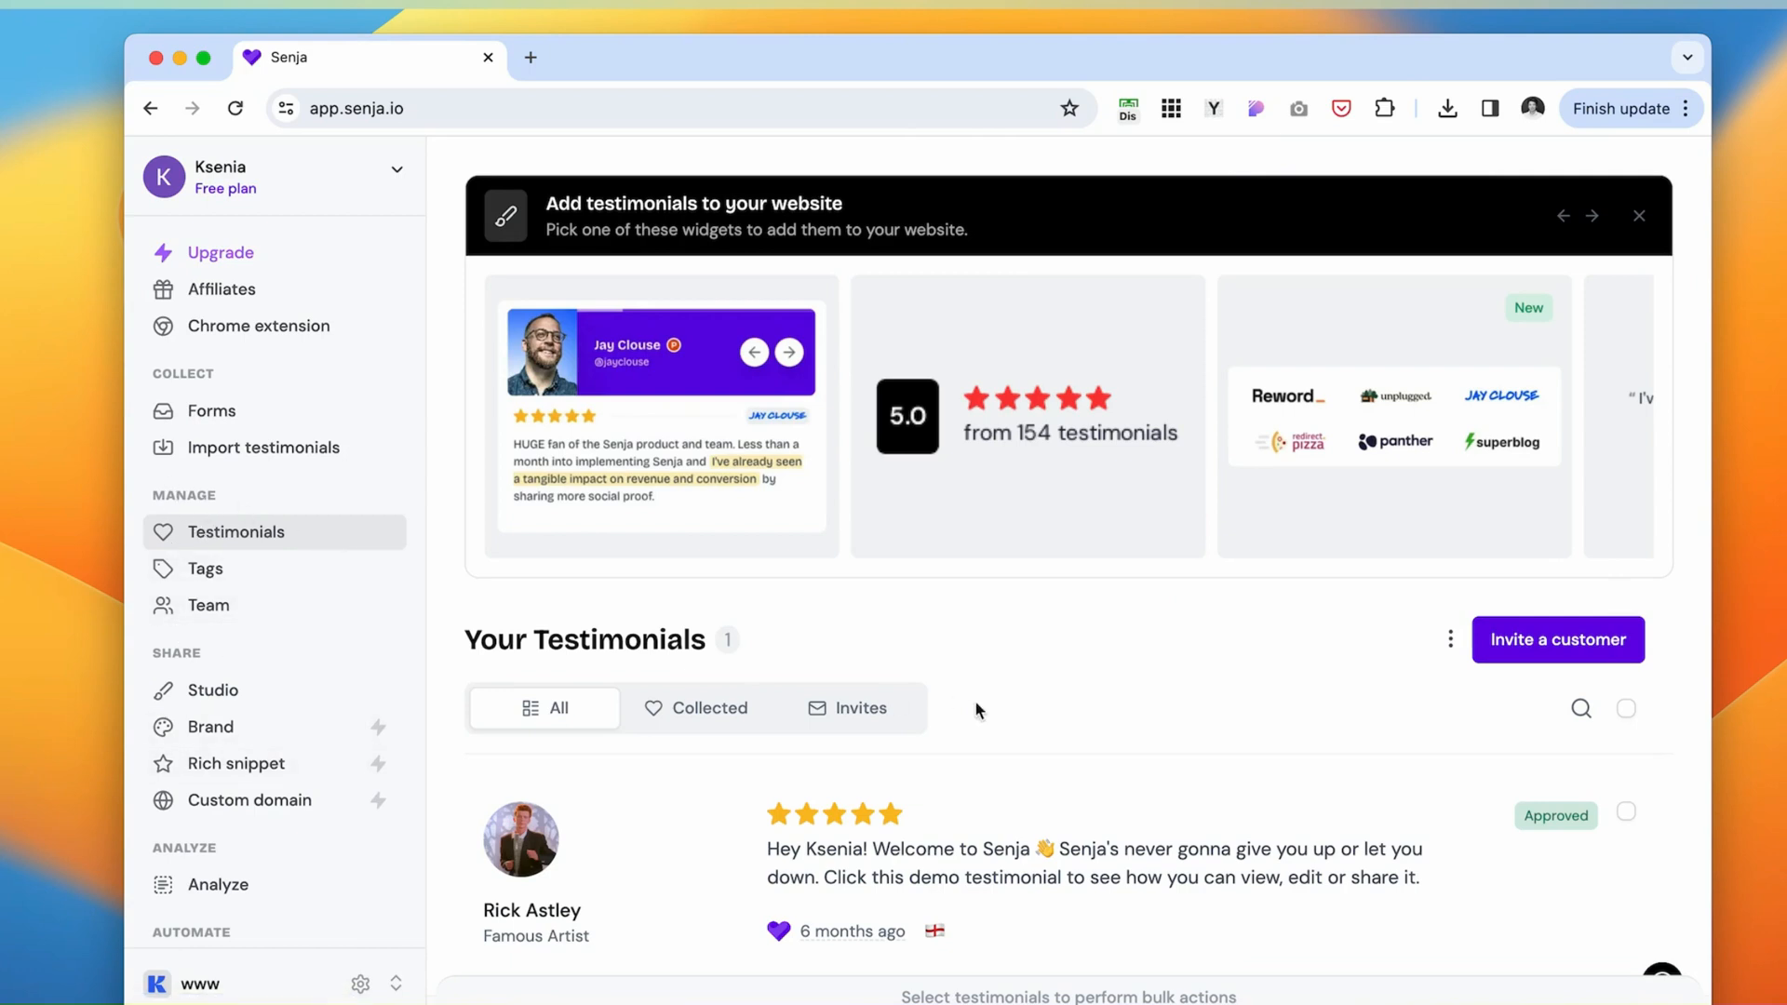
mouse_move(1597, 869)
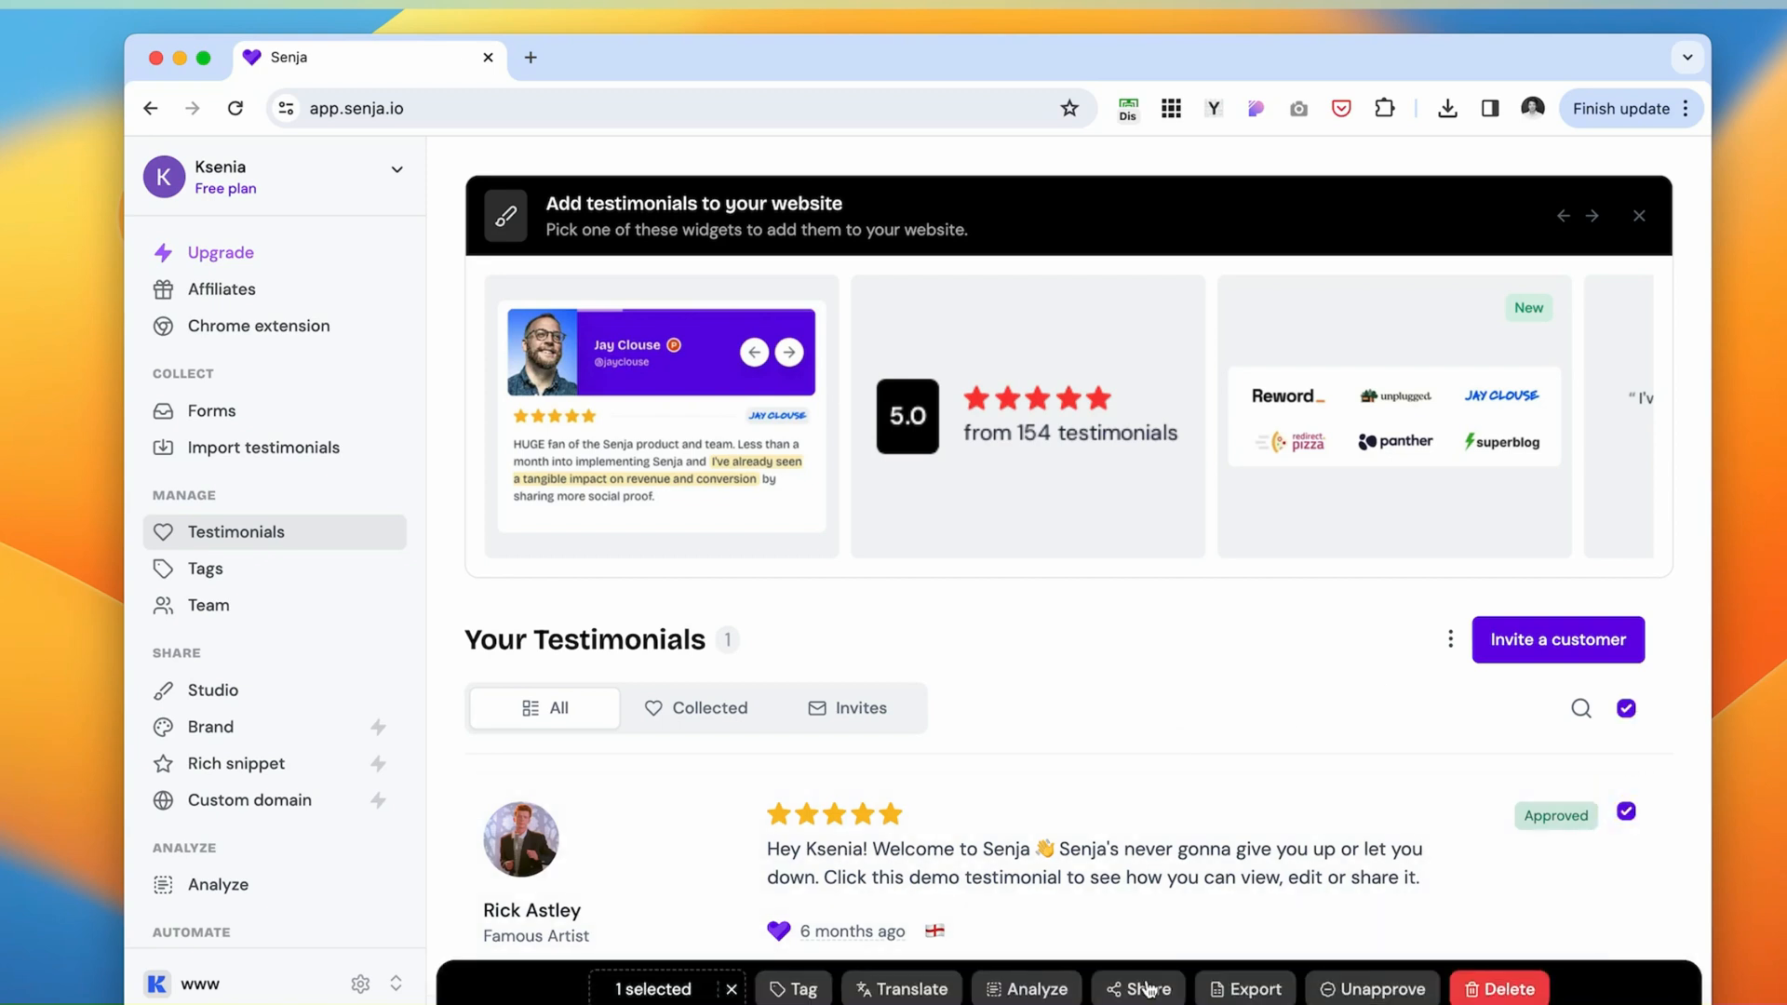
Share the selected demo testimonial from the bulk action bar.
left_click(1139, 988)
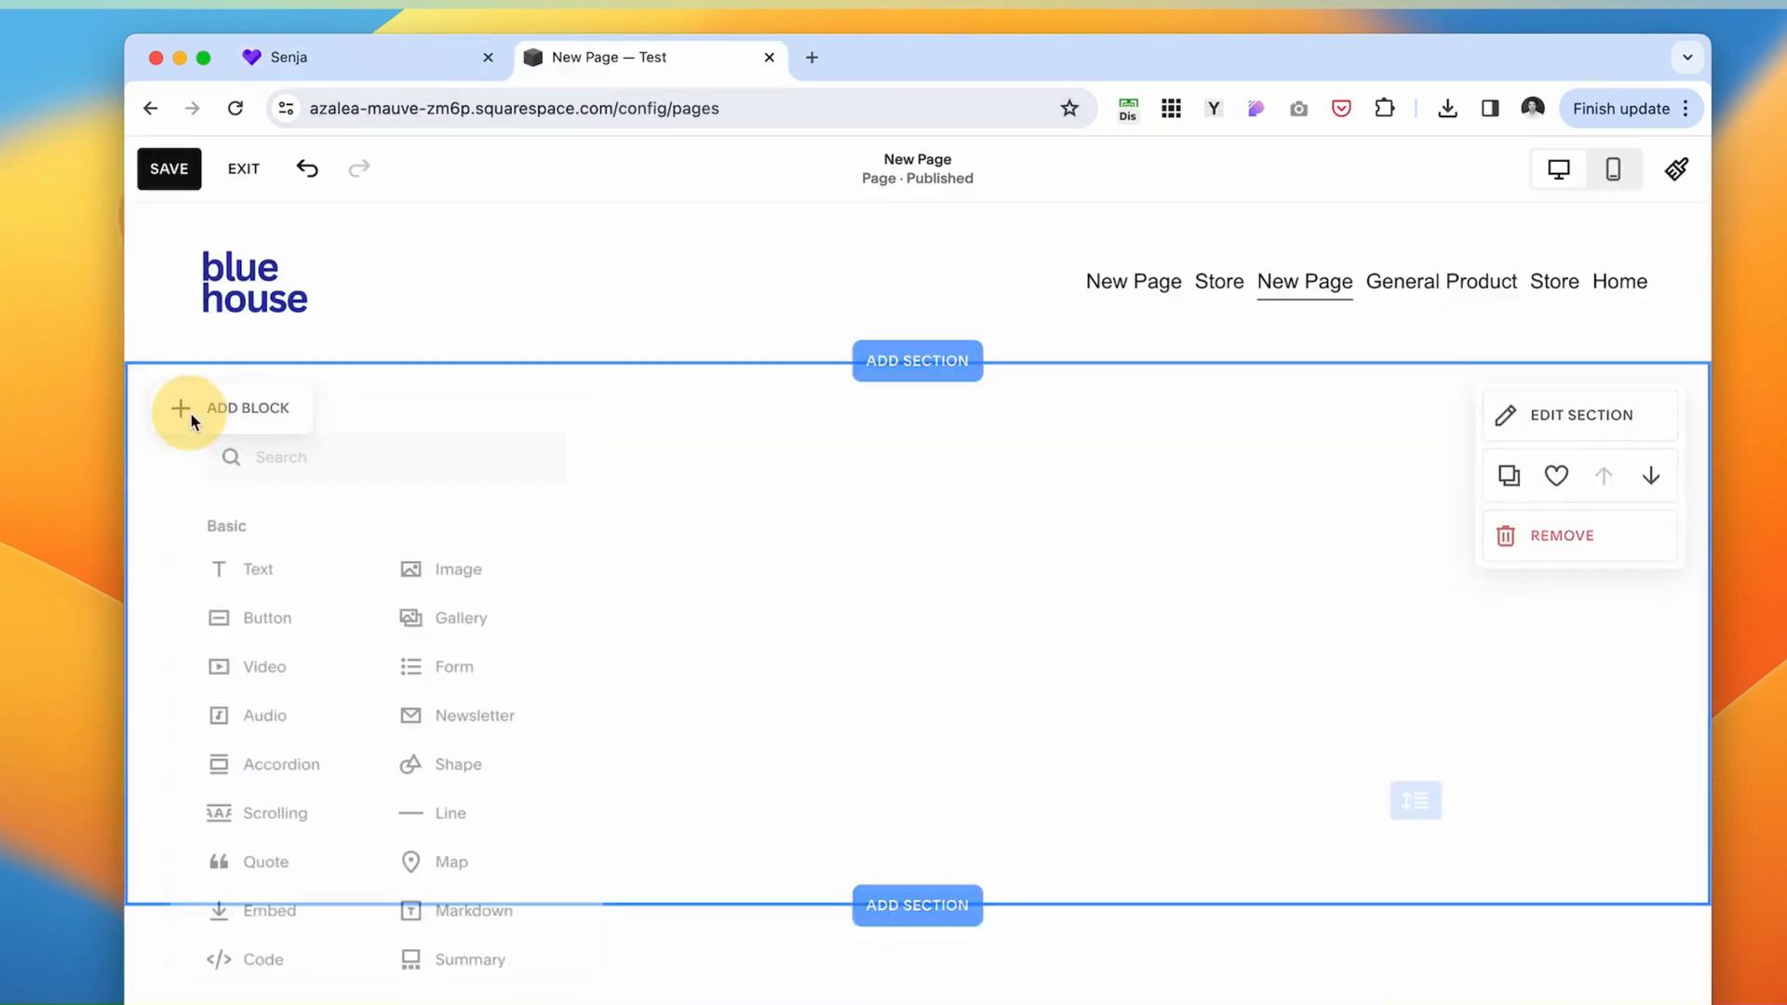
Add a Code block with the Senja embed and visit Senja's site from the widget badge.
type("code")
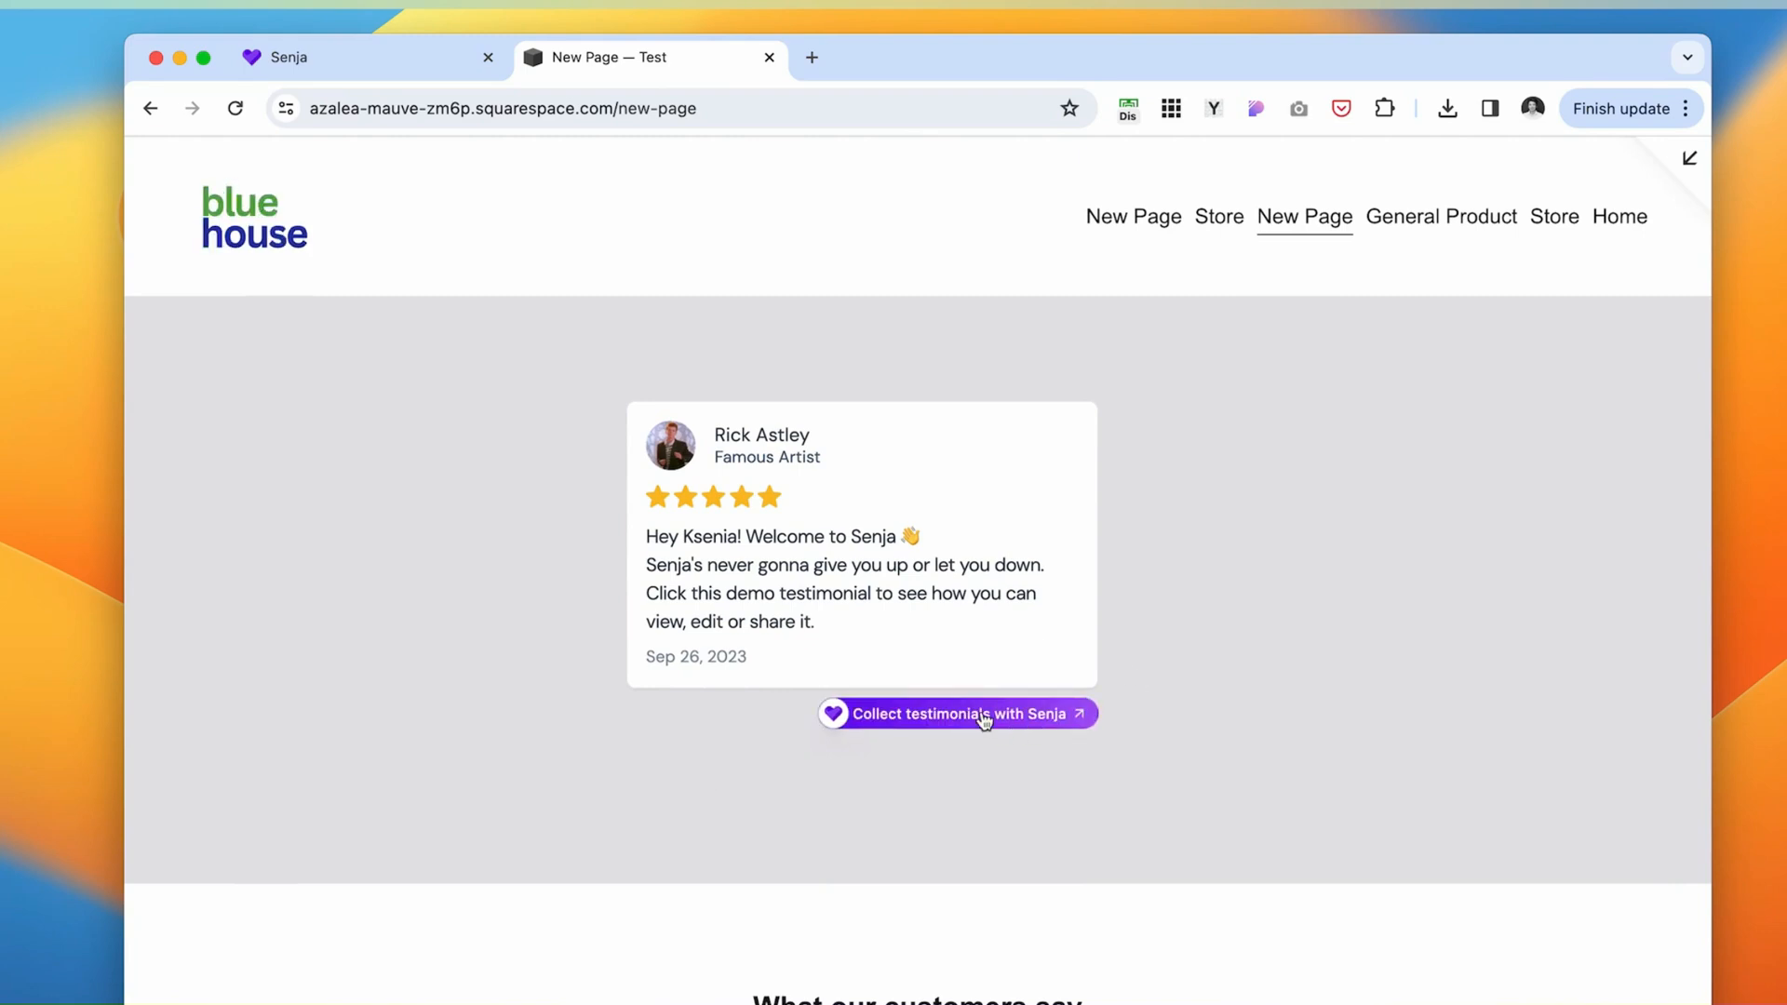
left_click(955, 713)
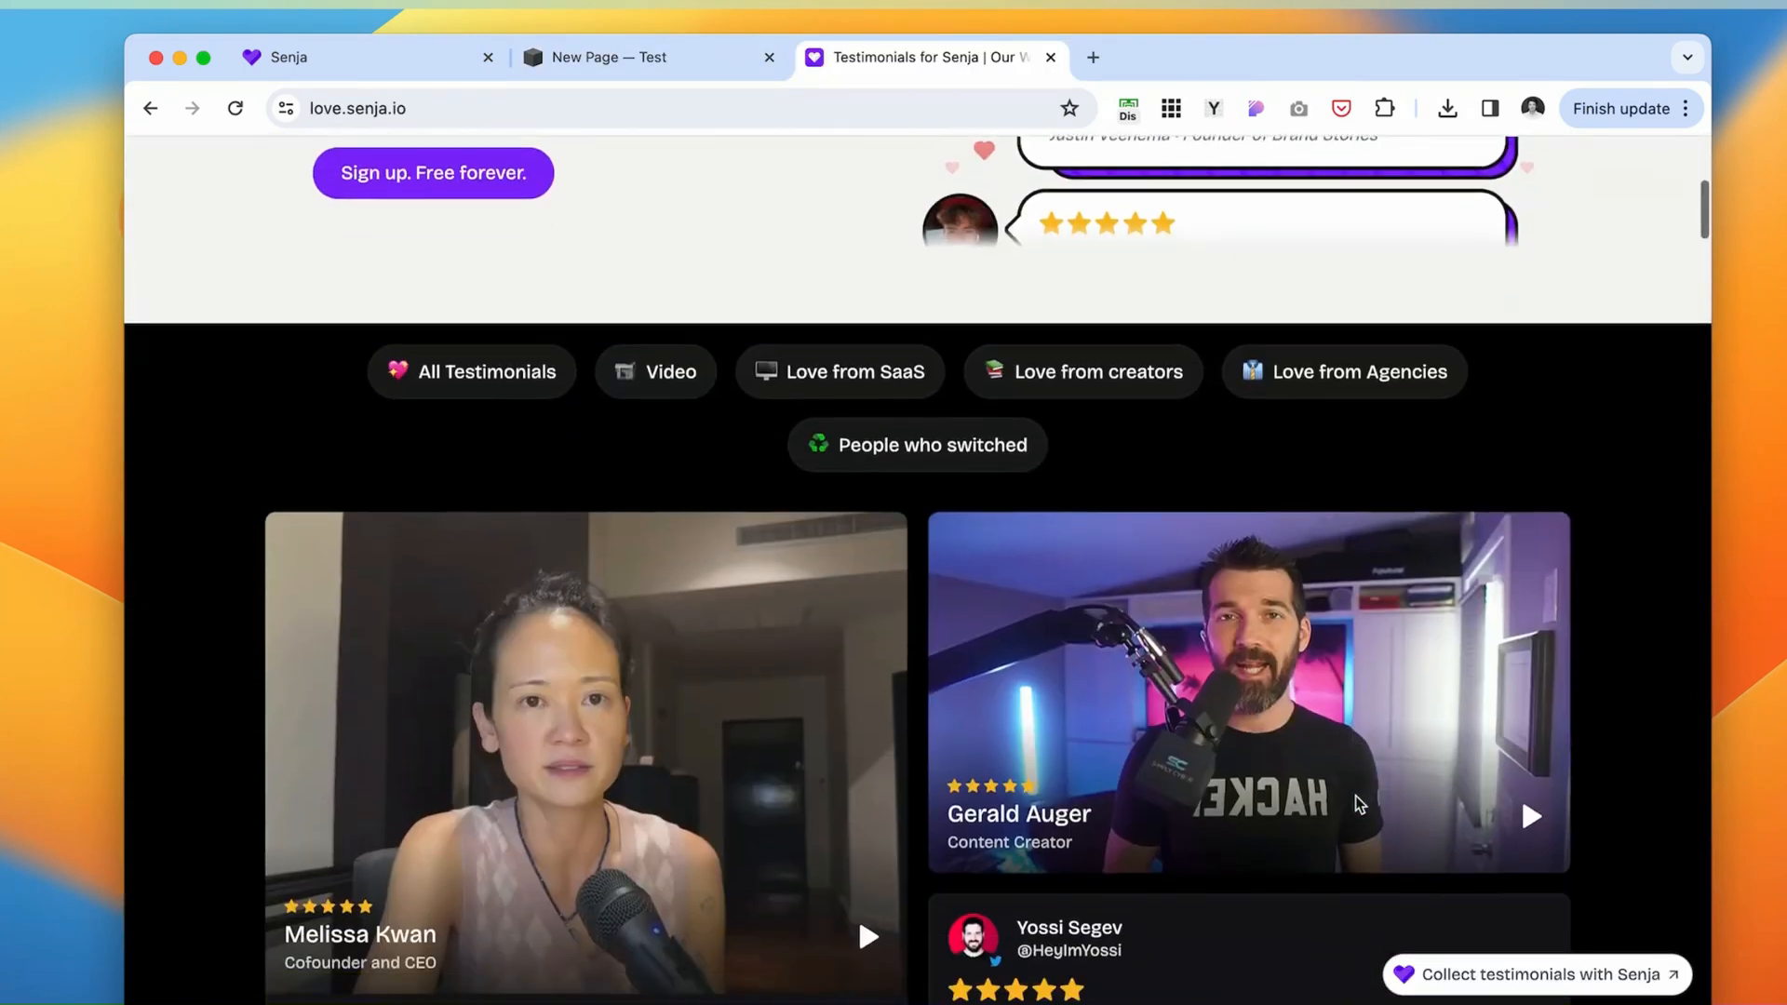
scroll("down", 3)
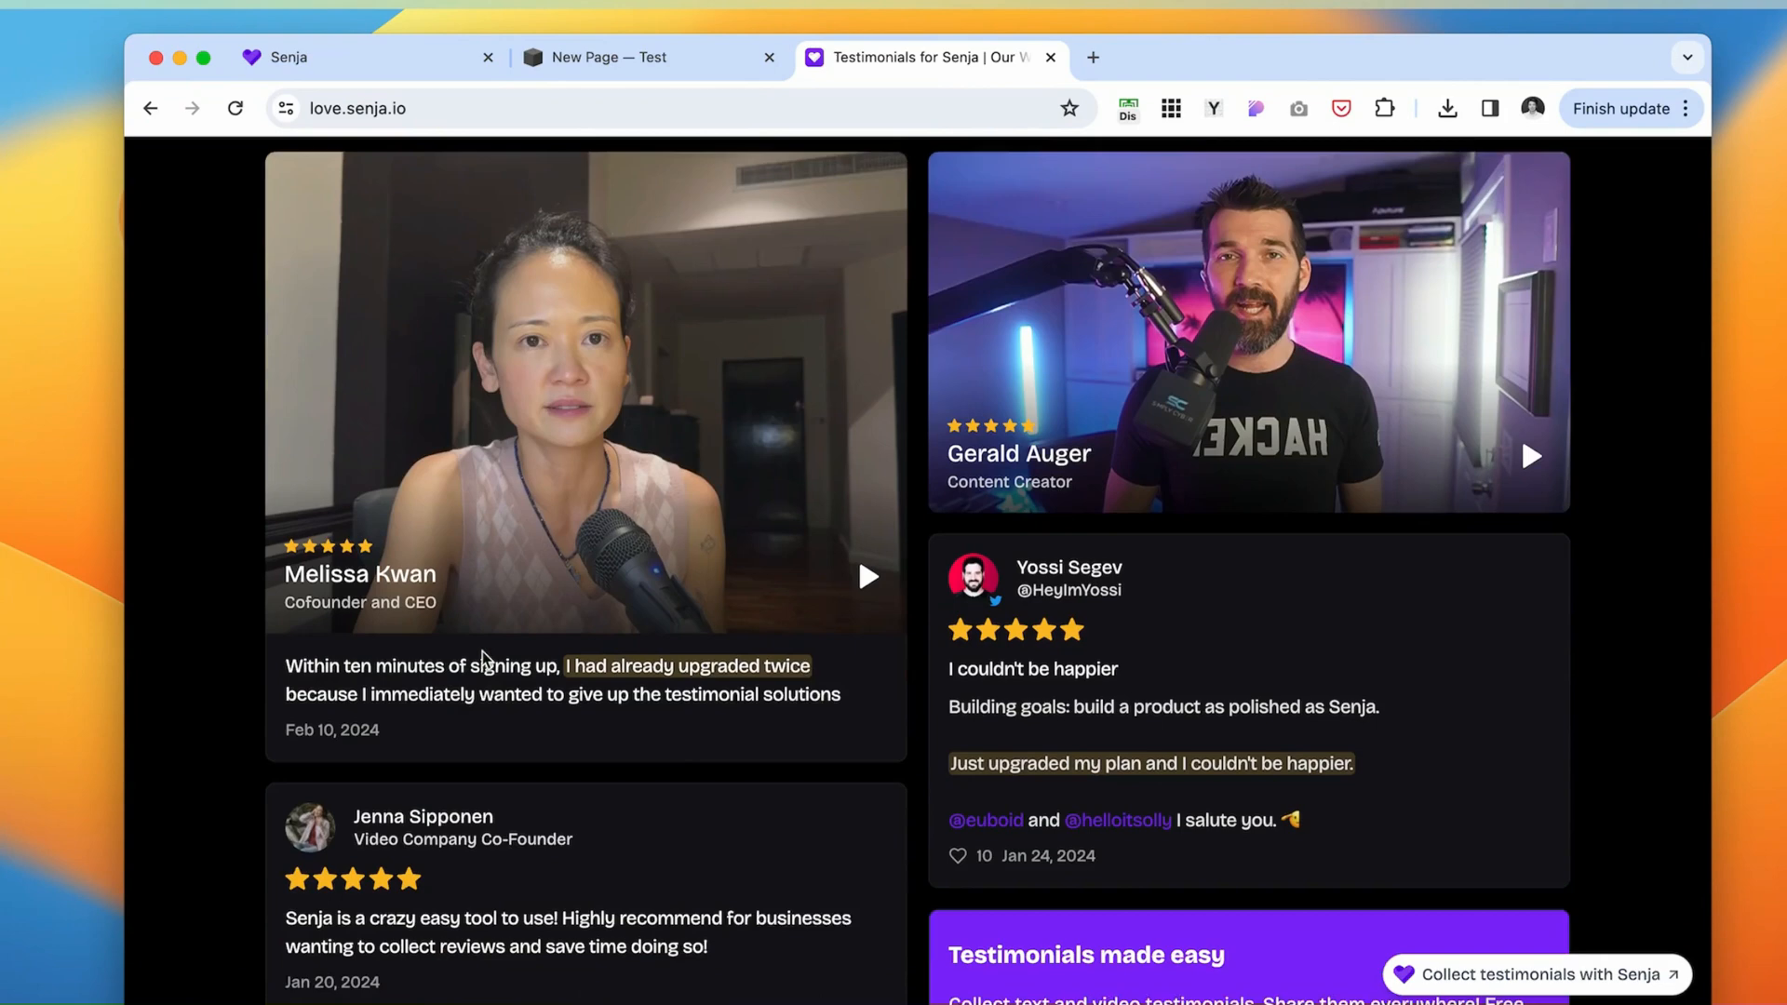
scroll("down", 3)
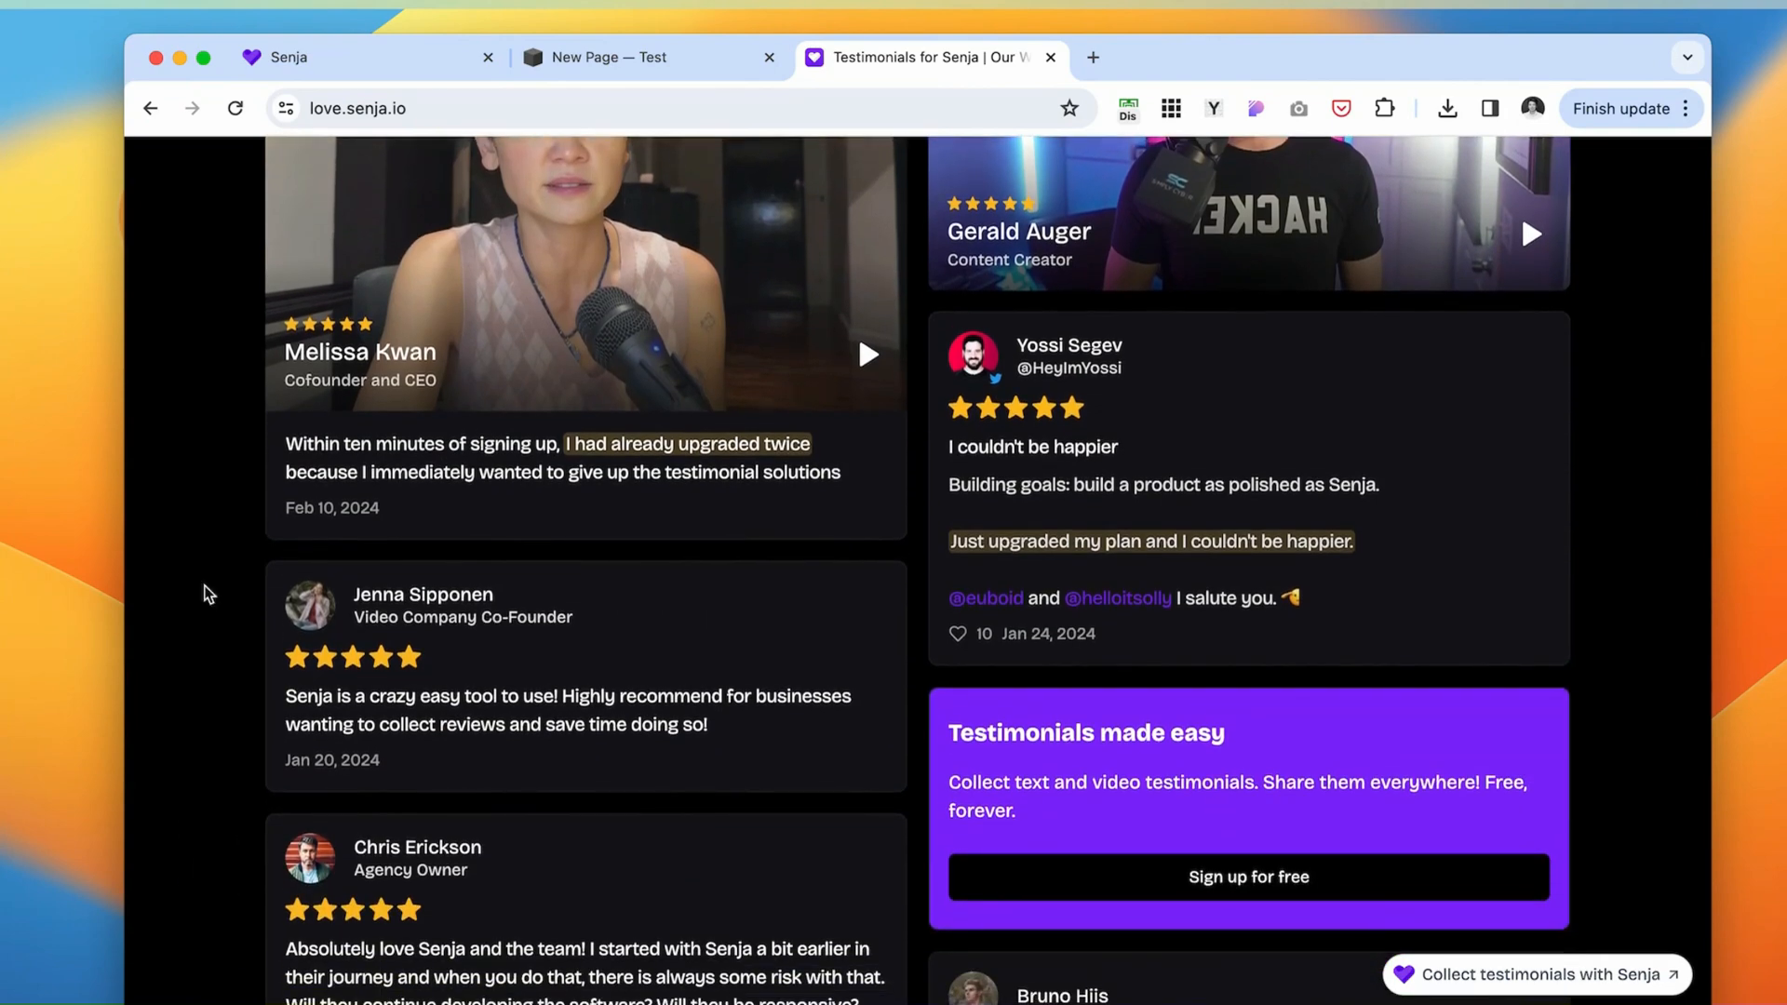
scroll("down", 3)
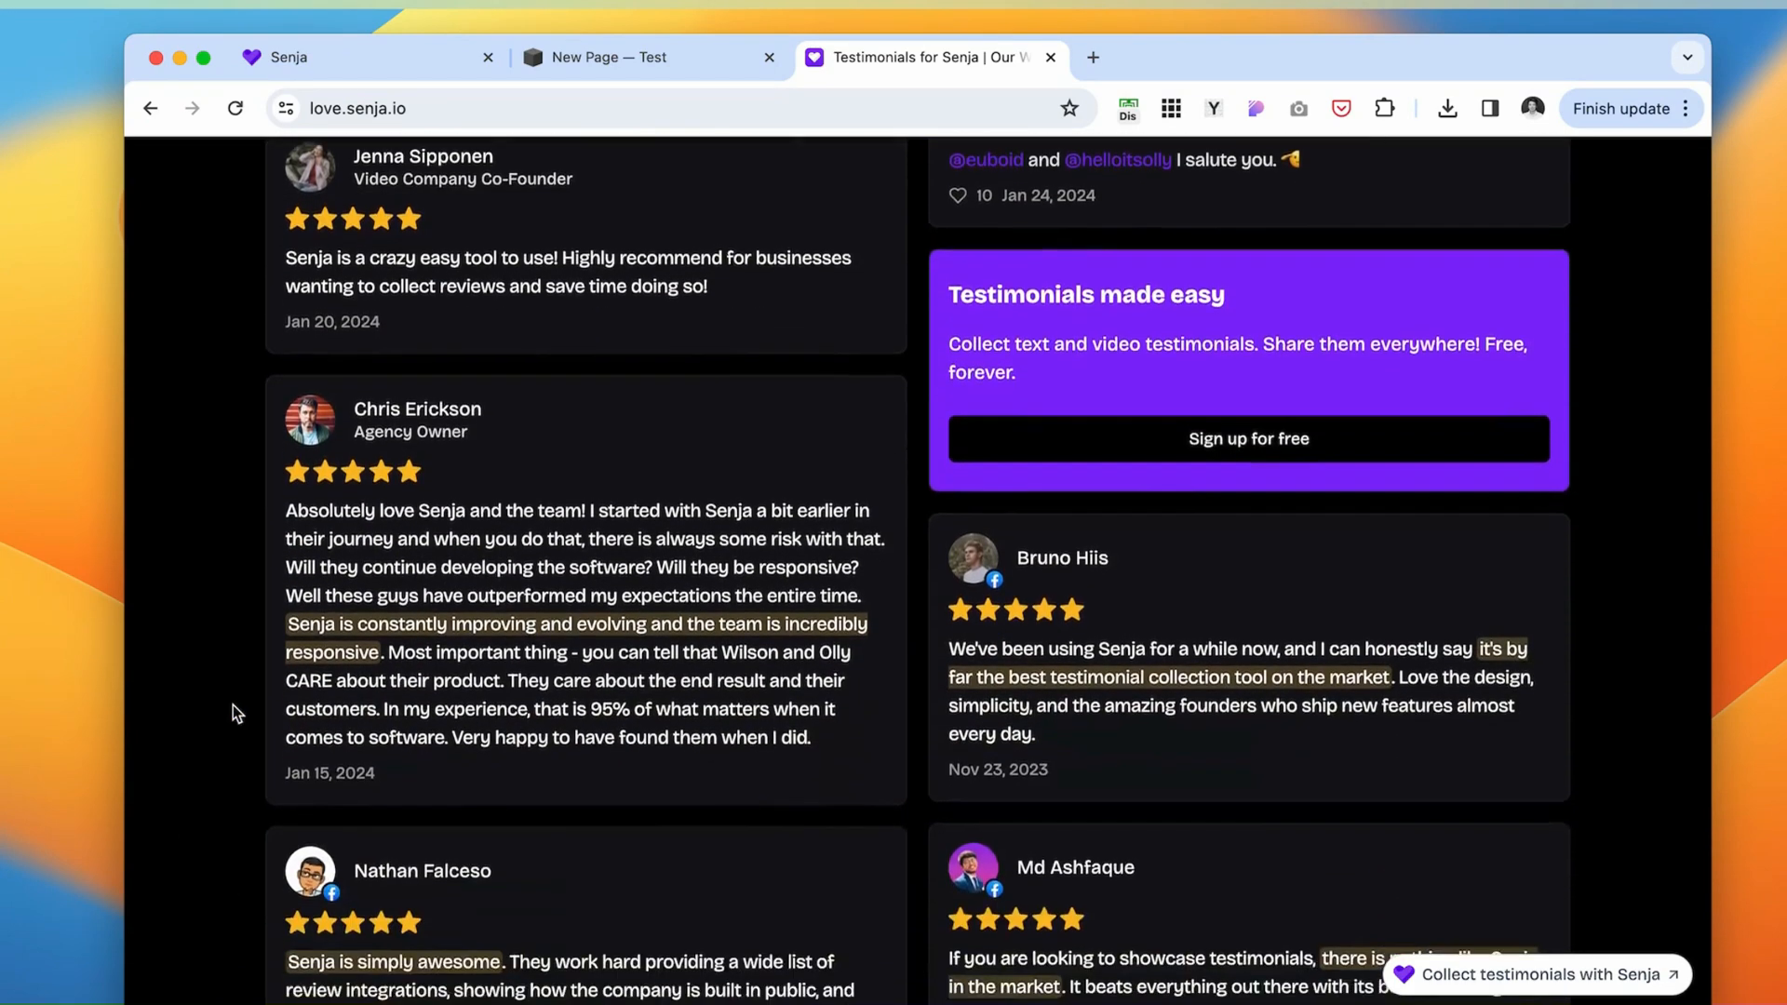
scroll("down", 3)
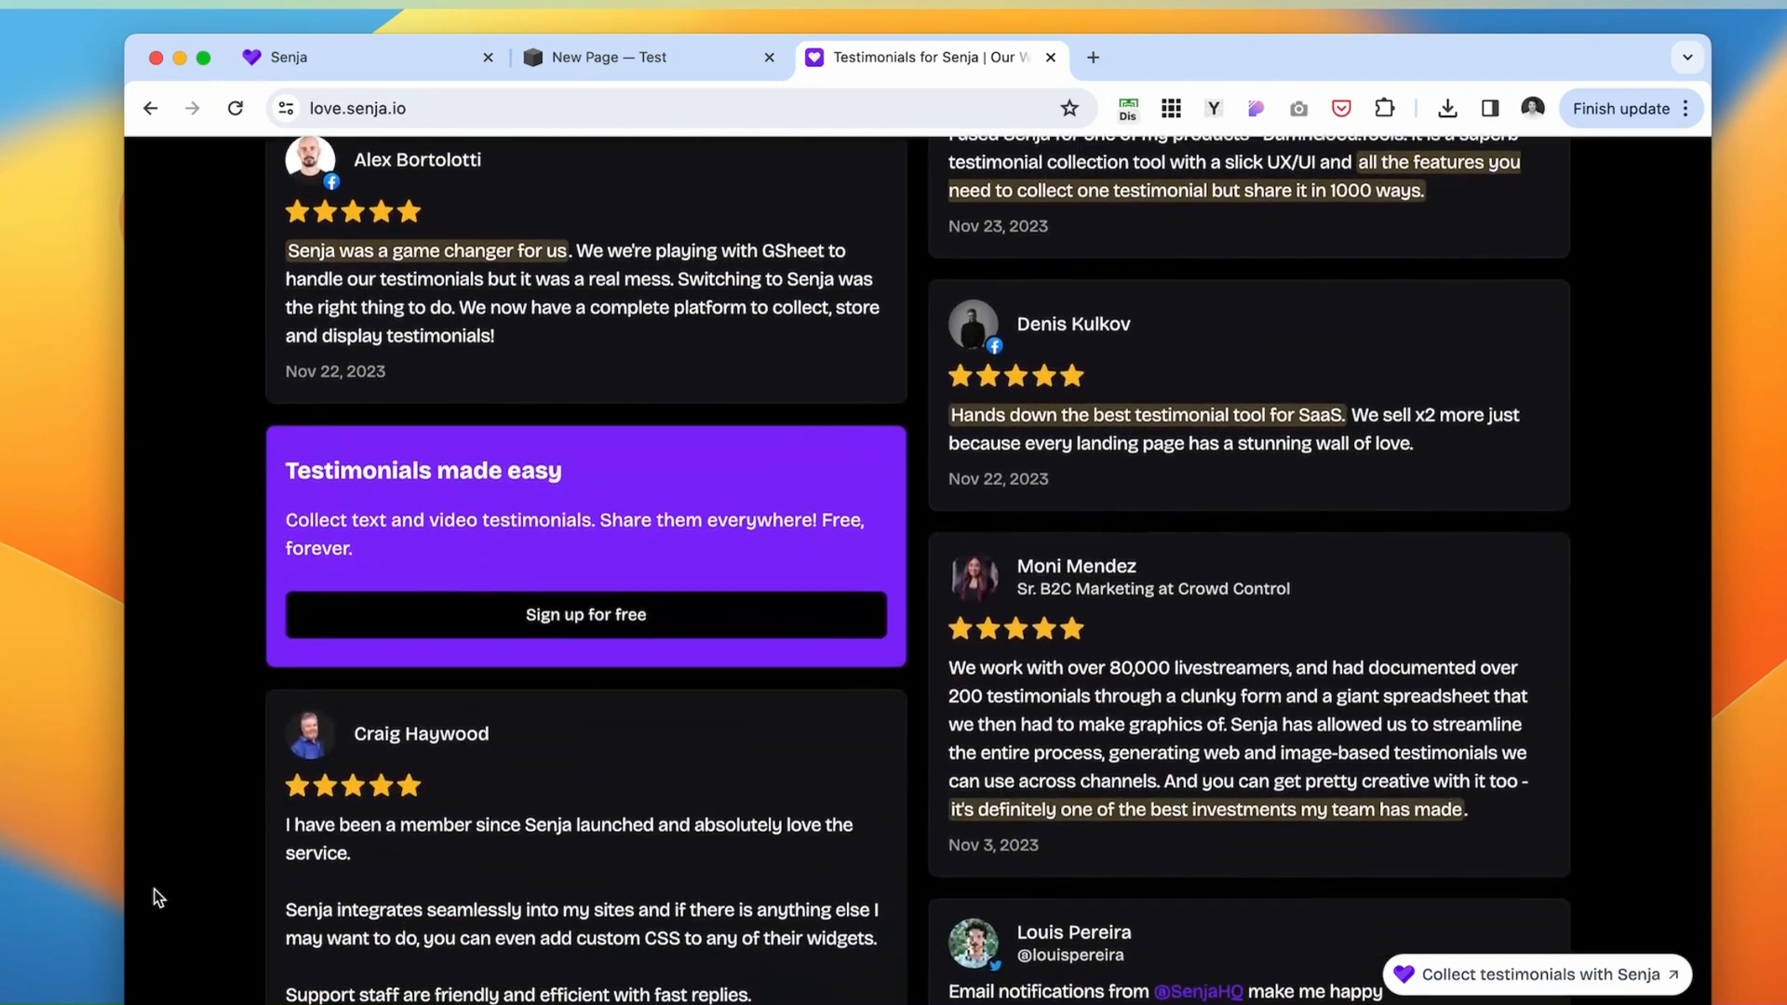
scroll("down", 3)
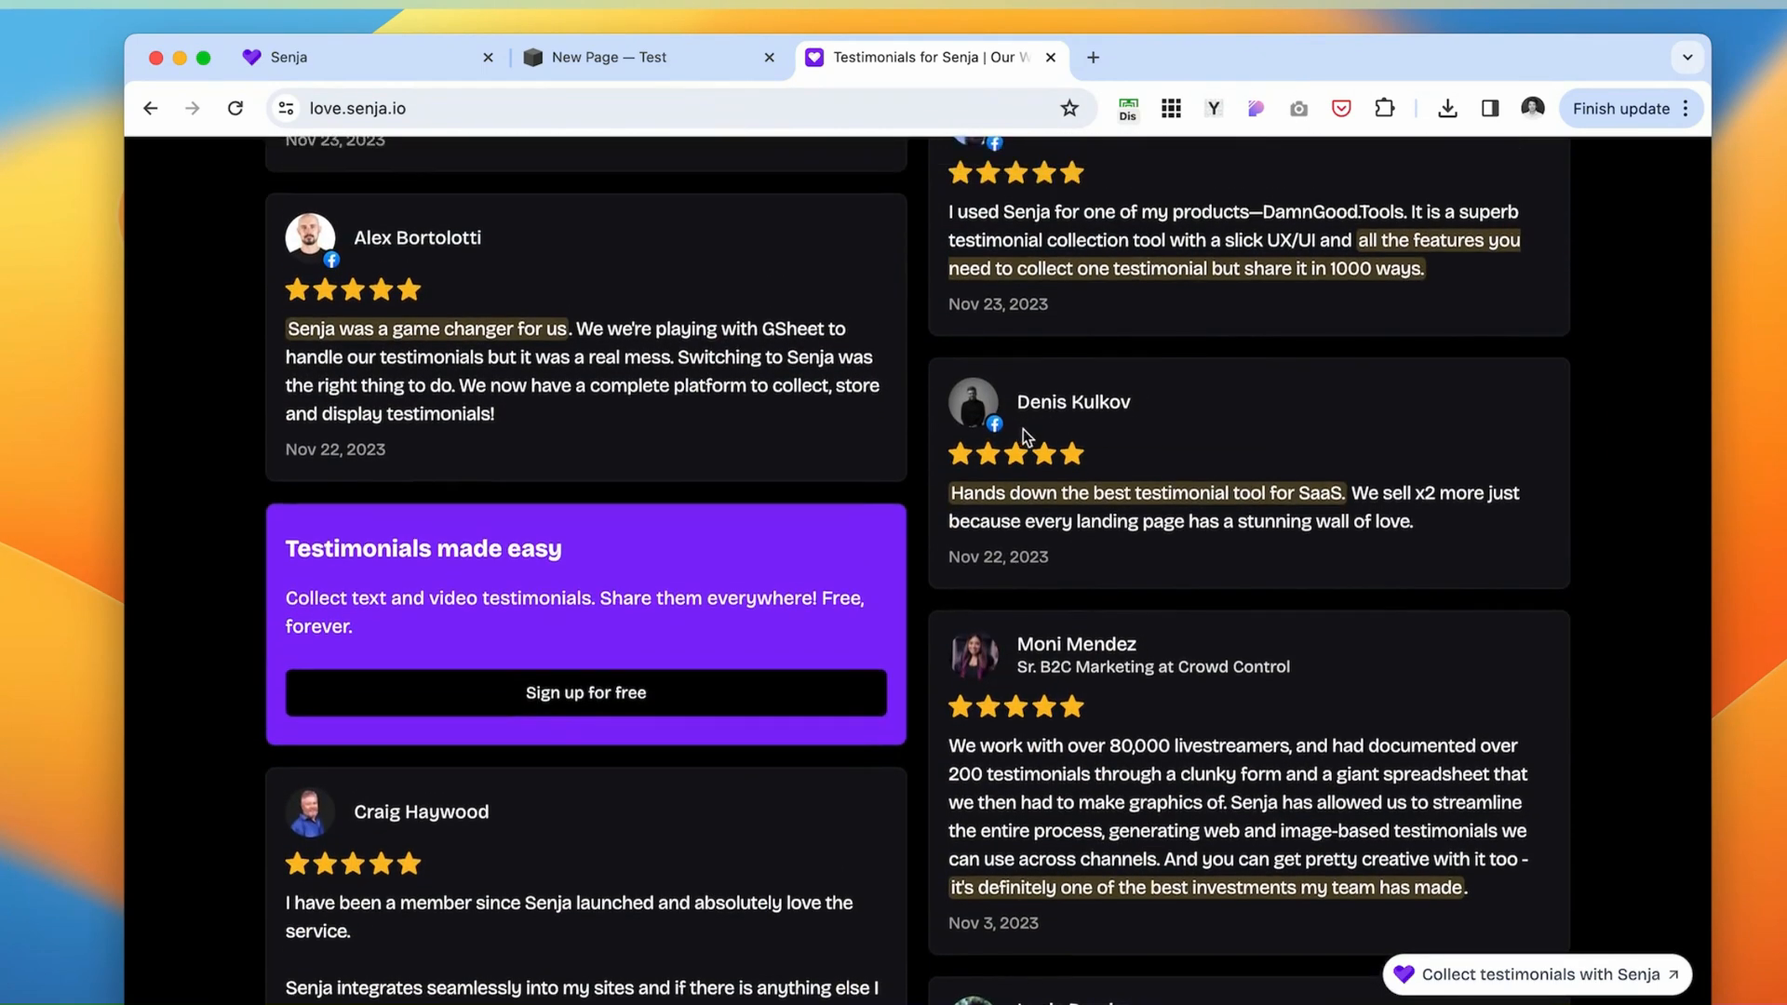
scroll("down", 3)
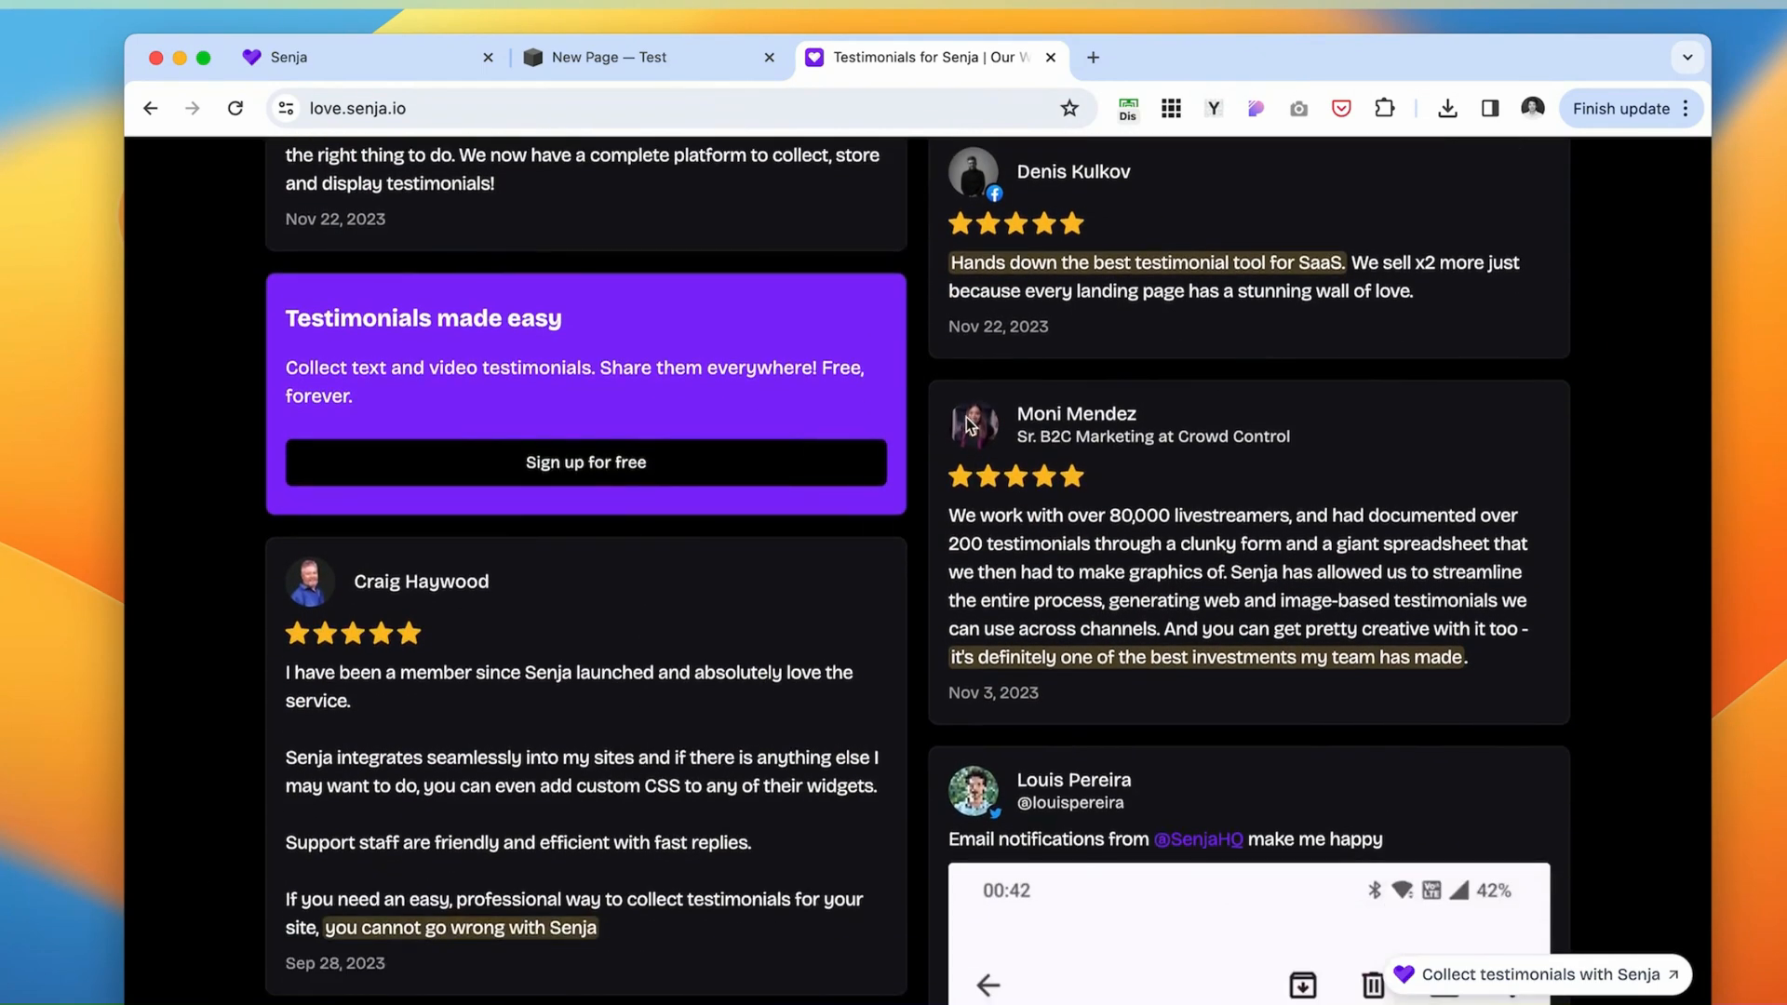
scroll("down", 3)
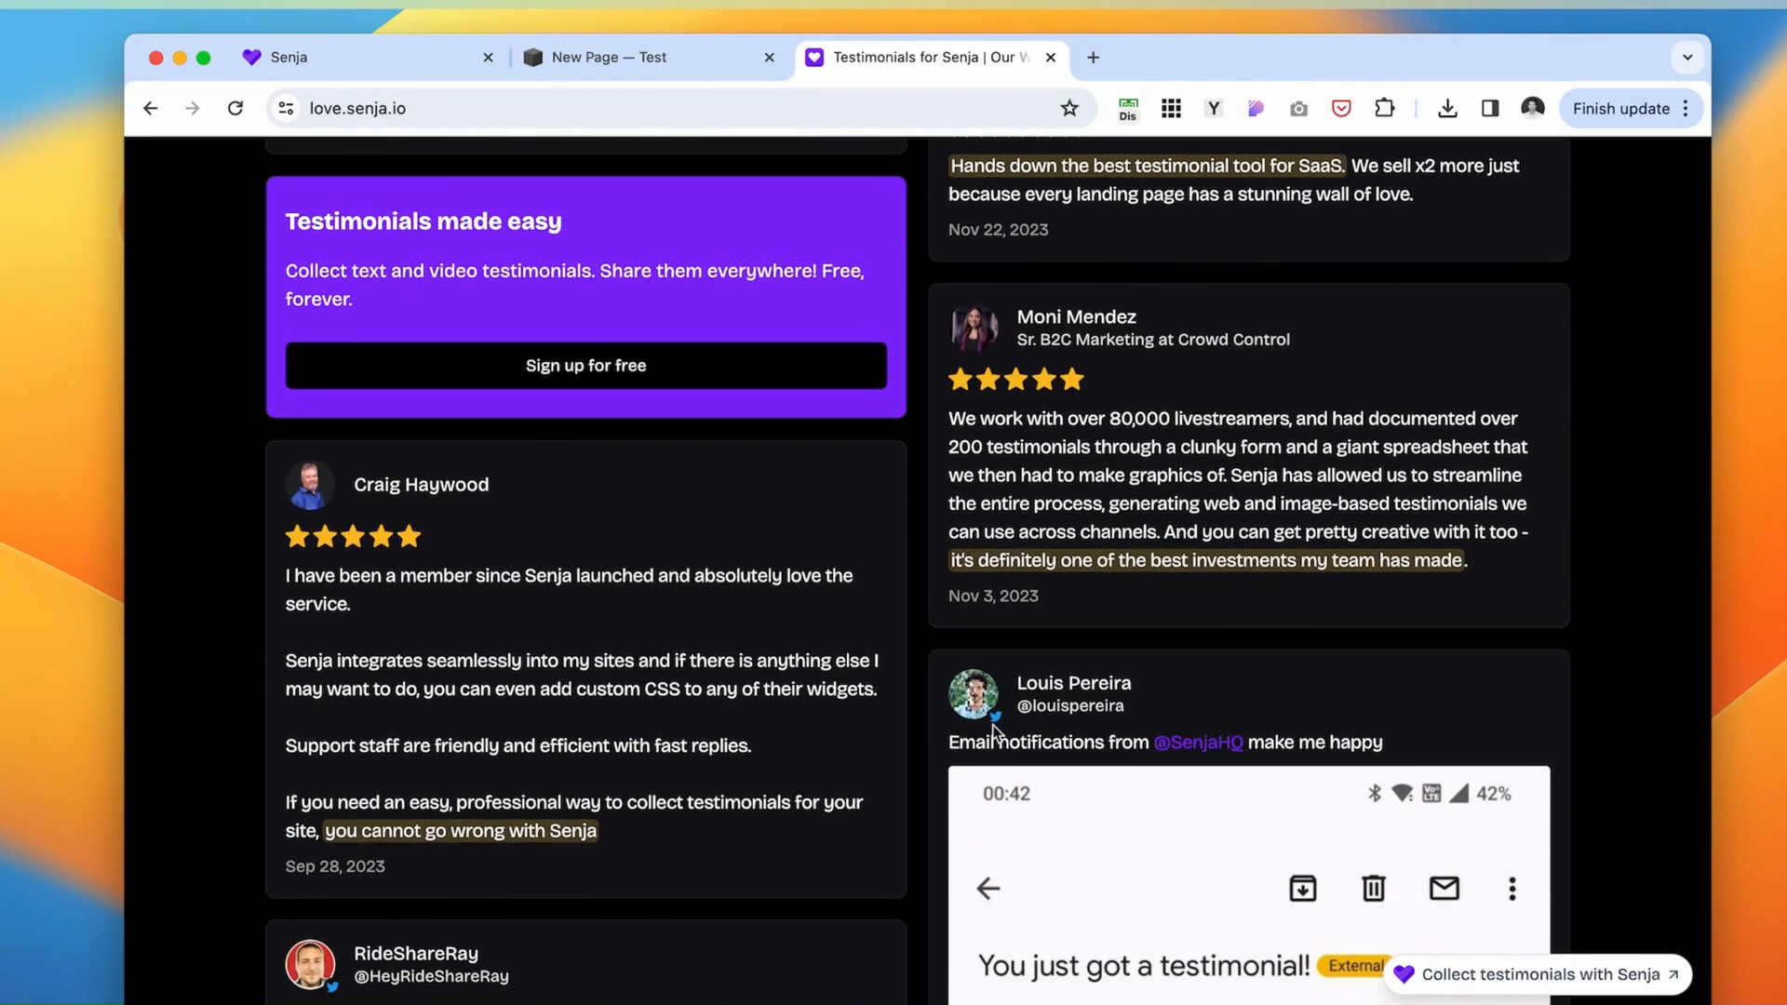
scroll("down", 3)
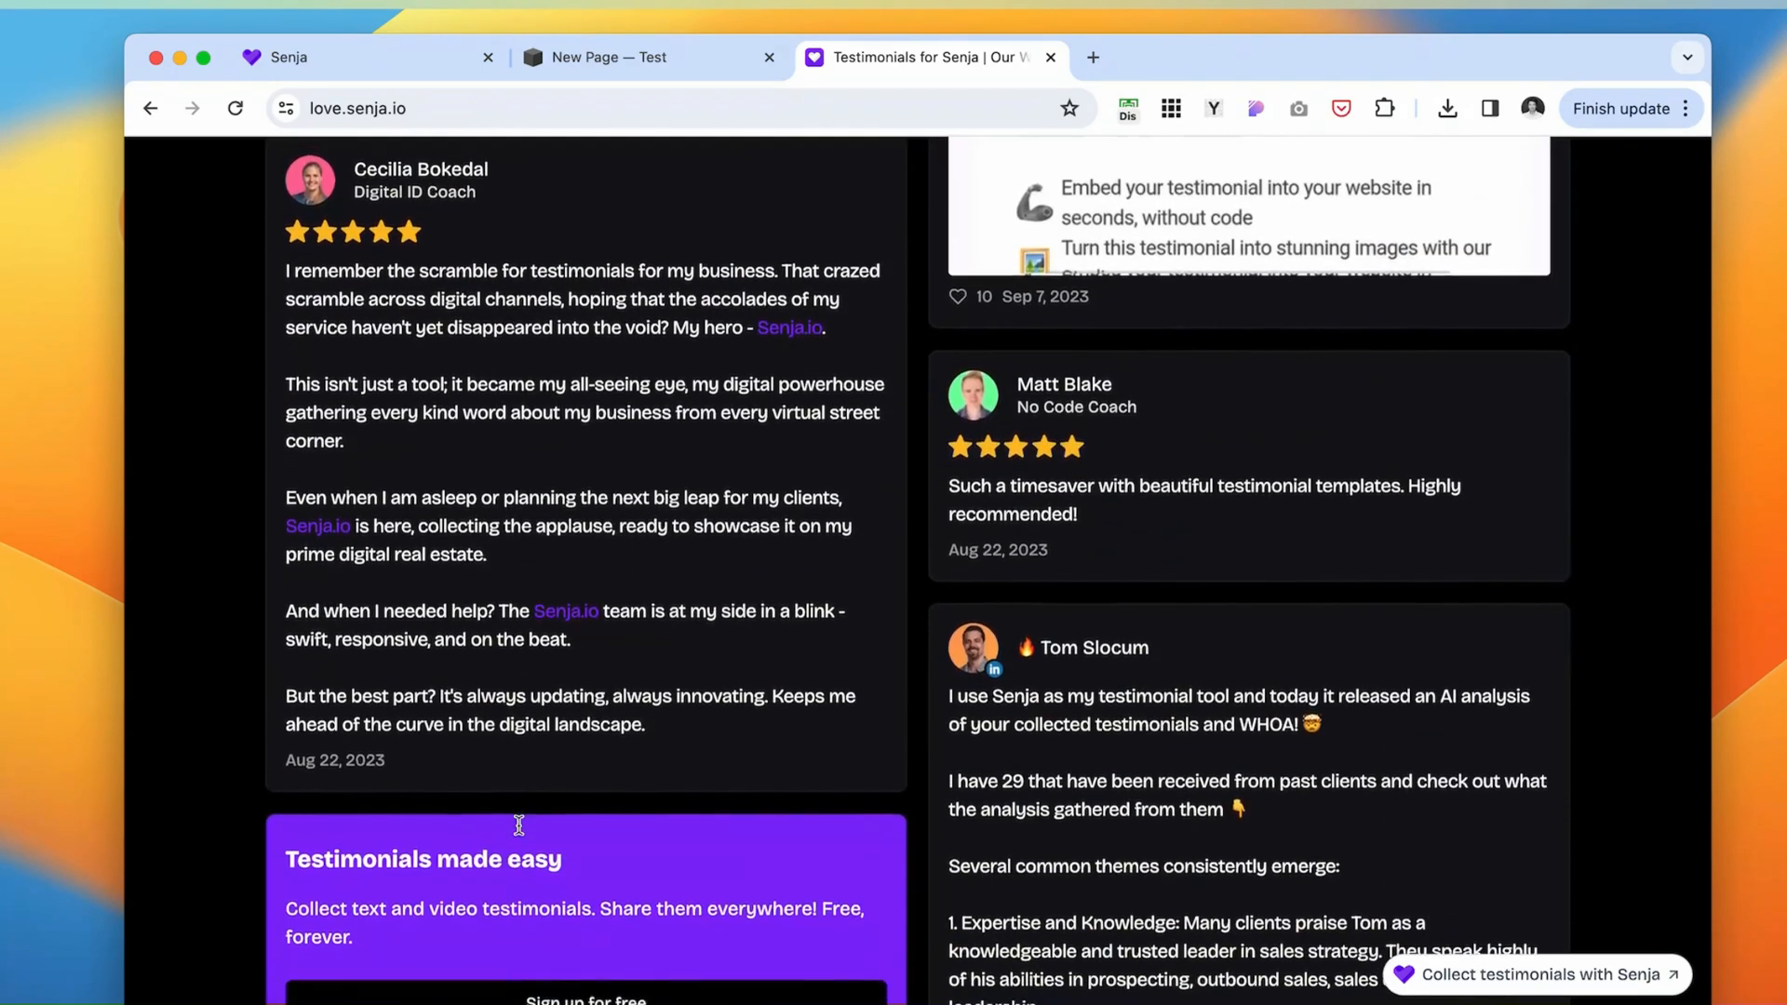
scroll("down", 3)
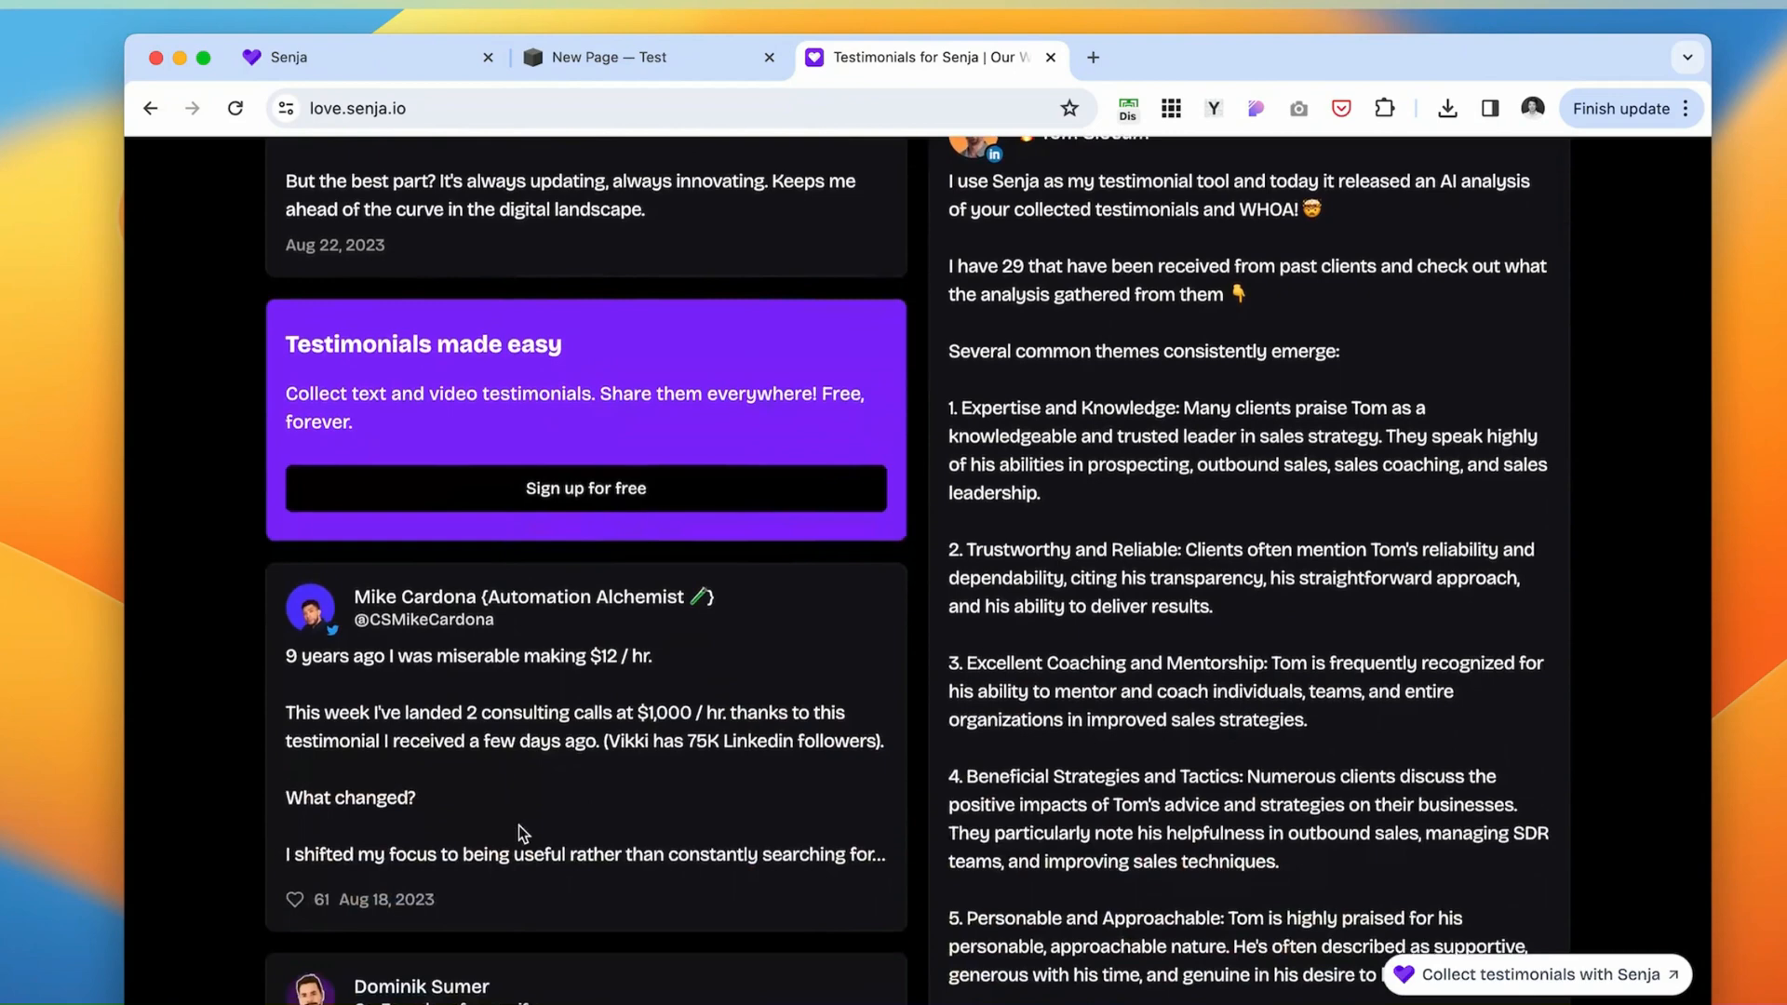
scroll("down", 3)
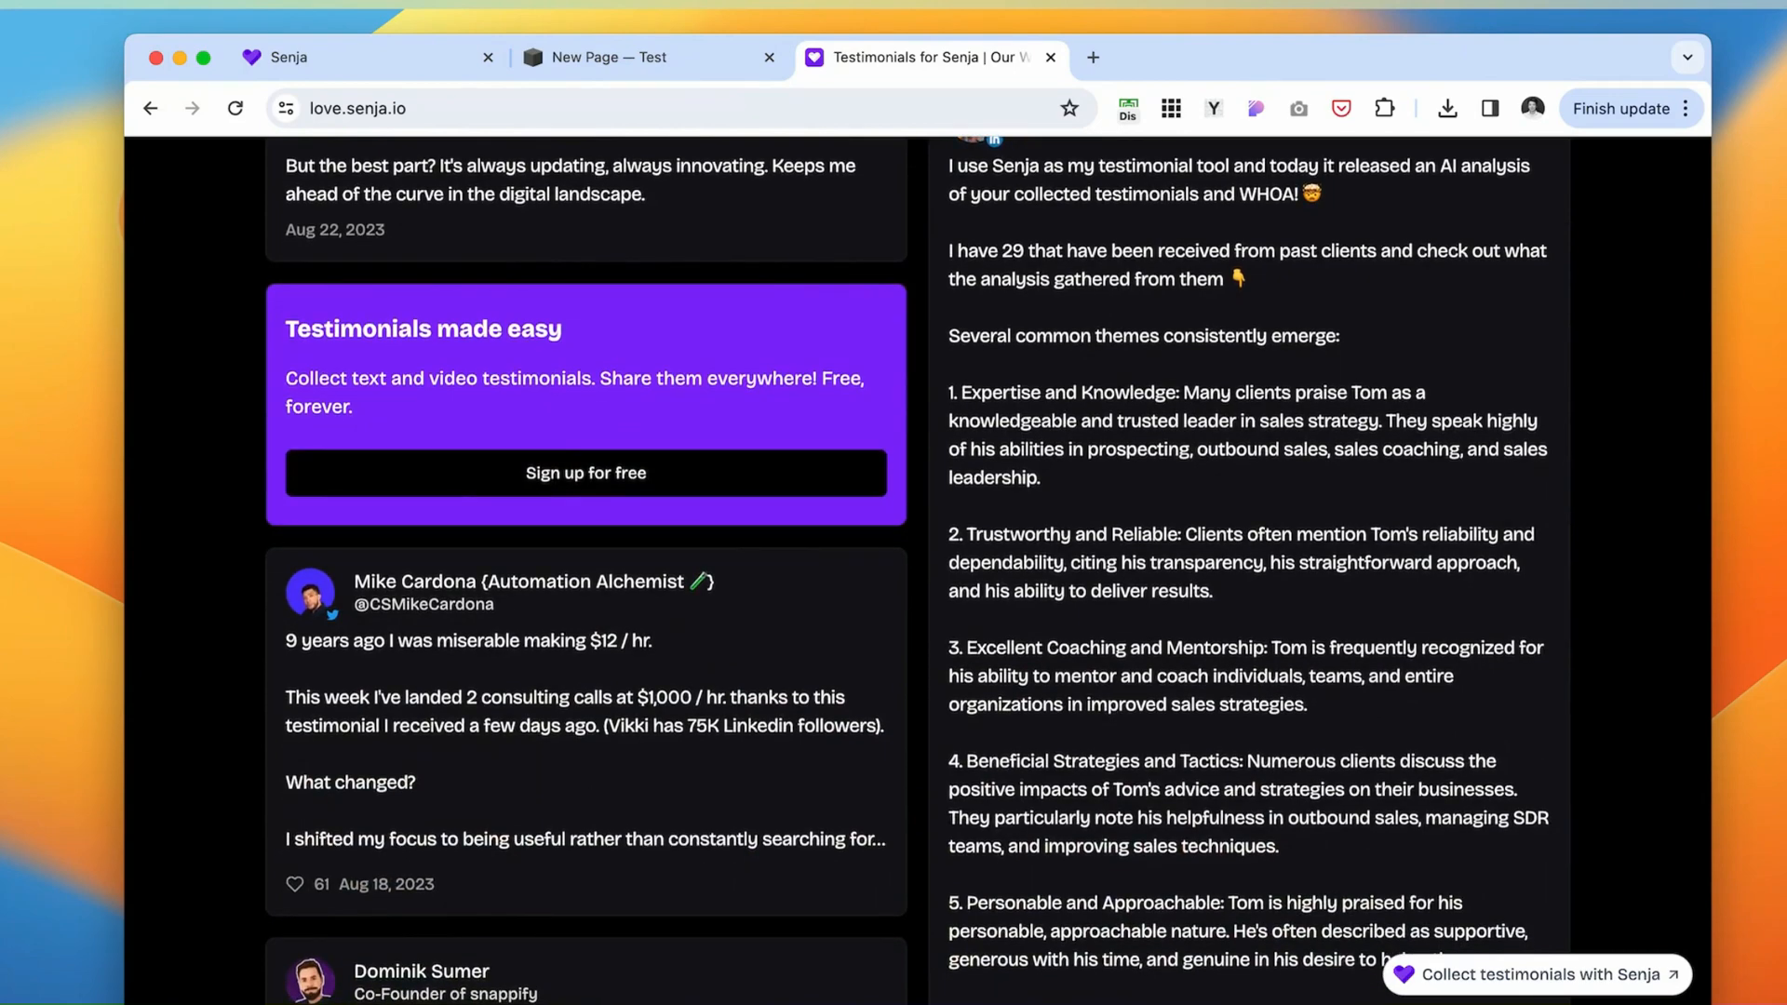
mouse_move(858, 635)
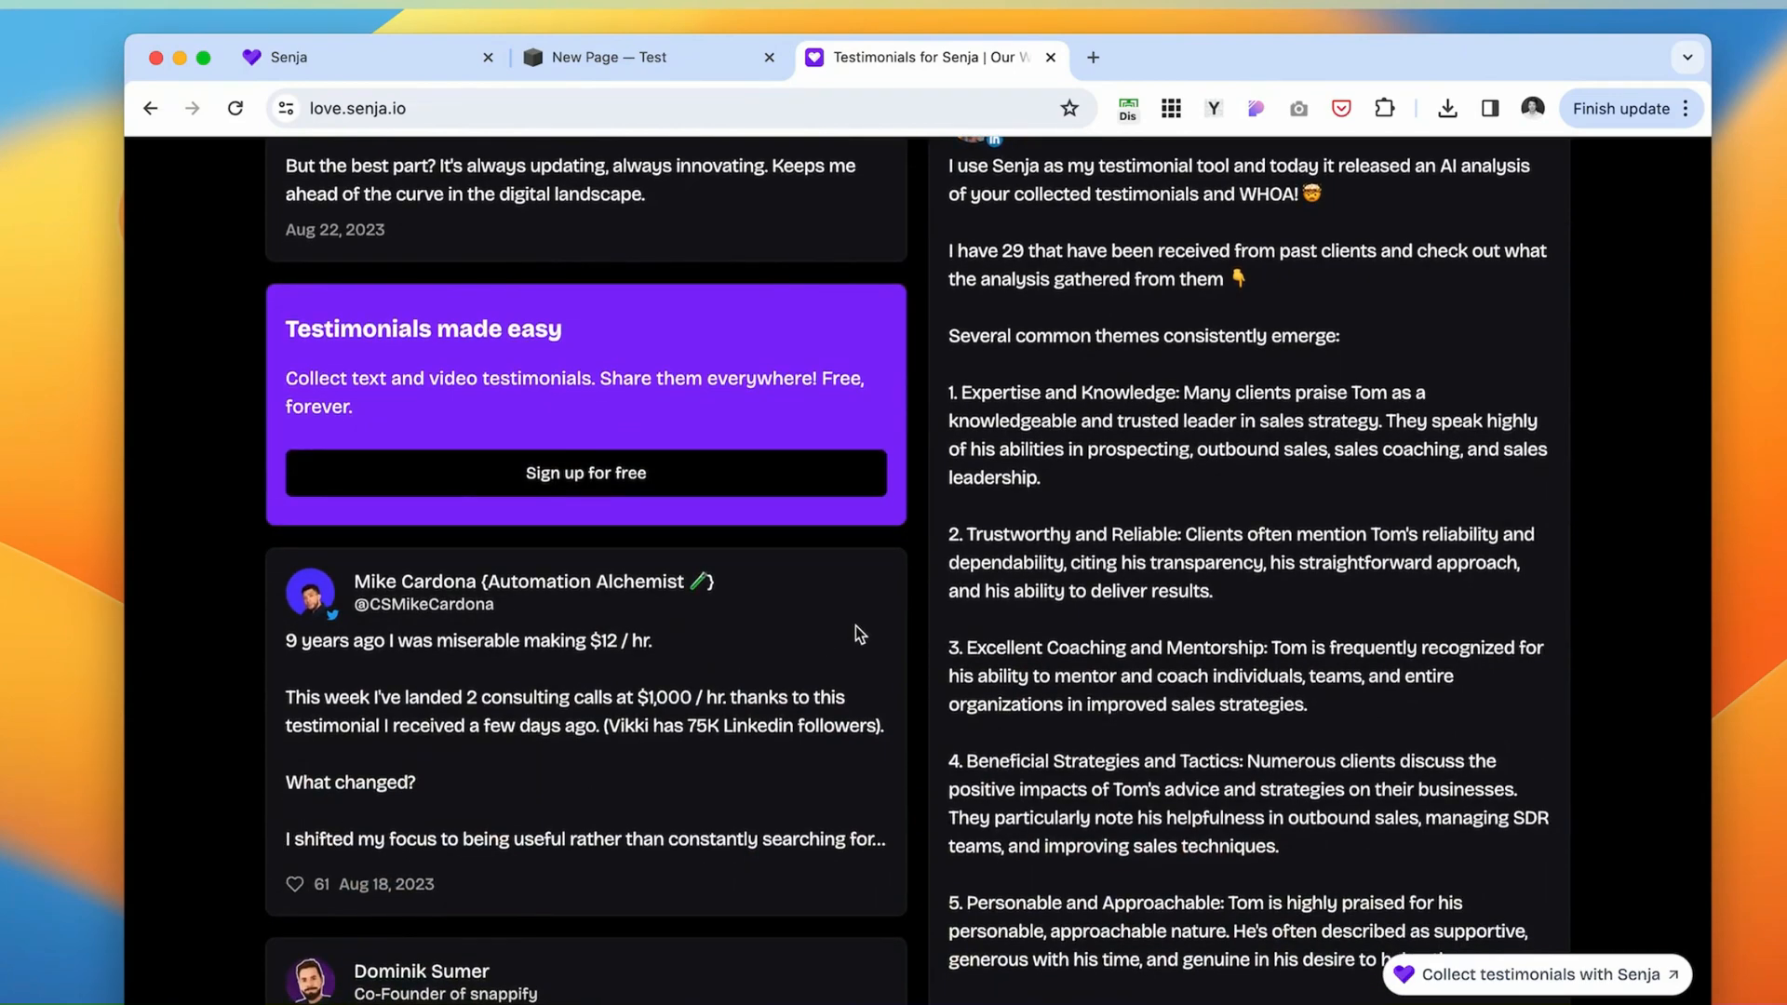
scroll("down", 3)
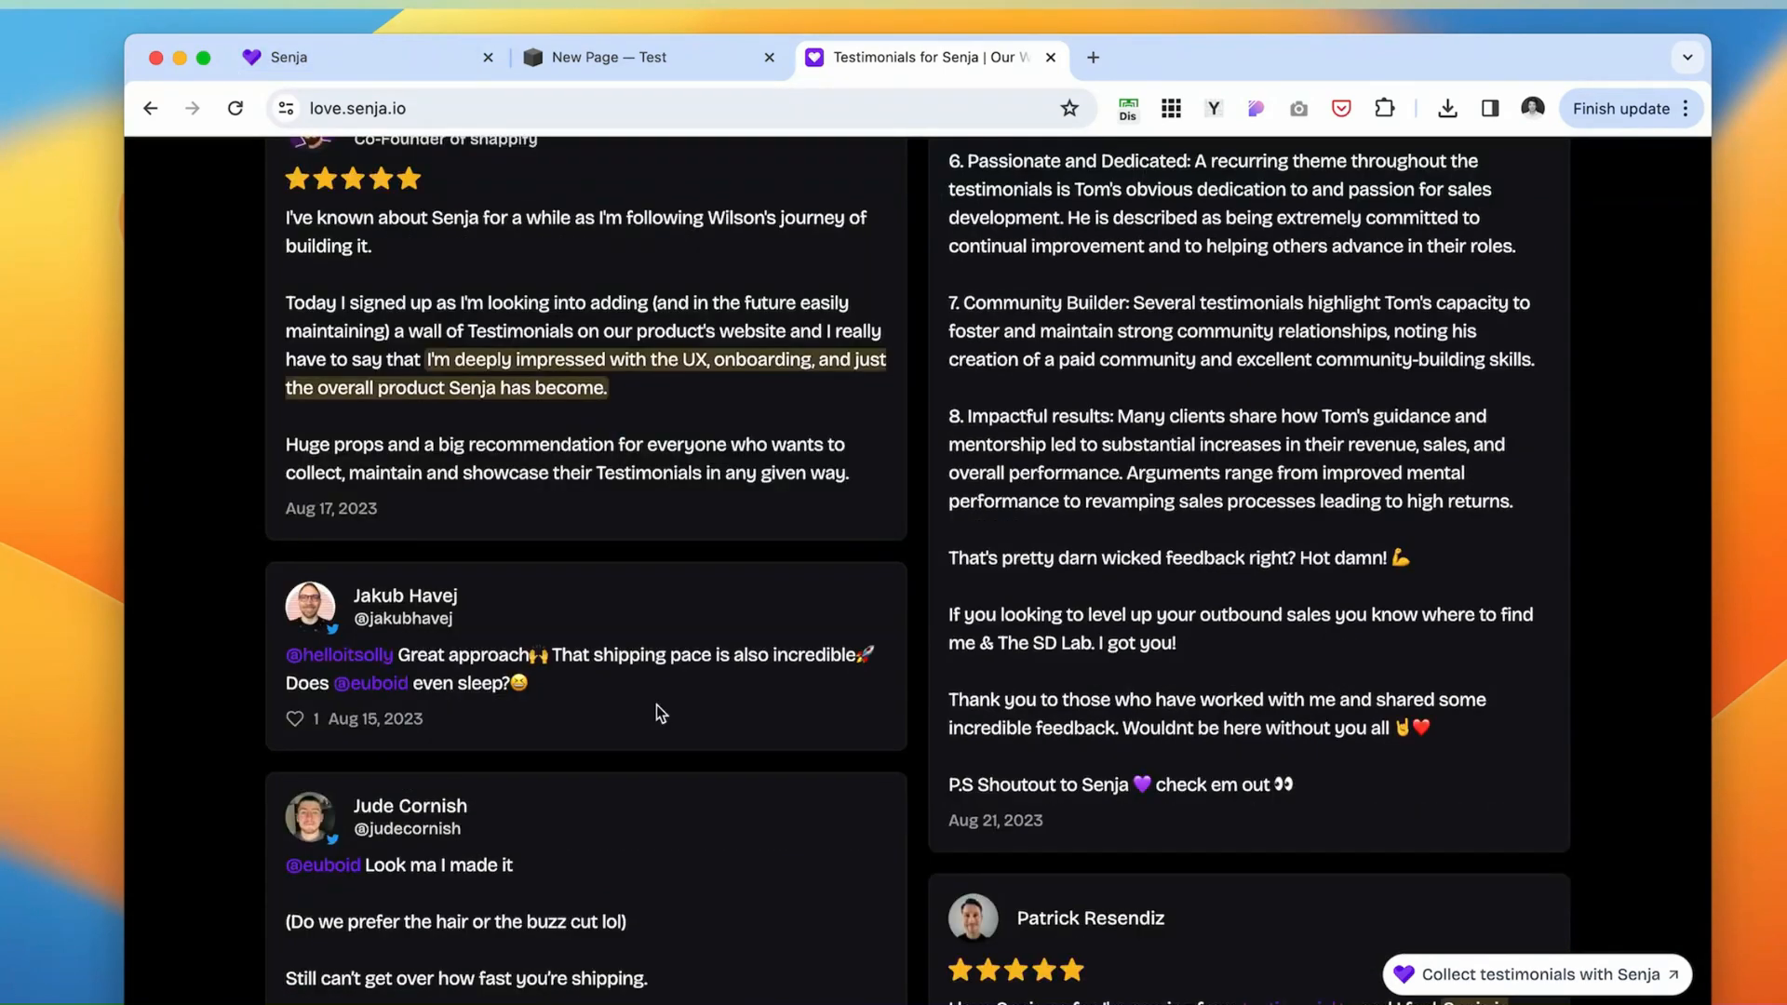